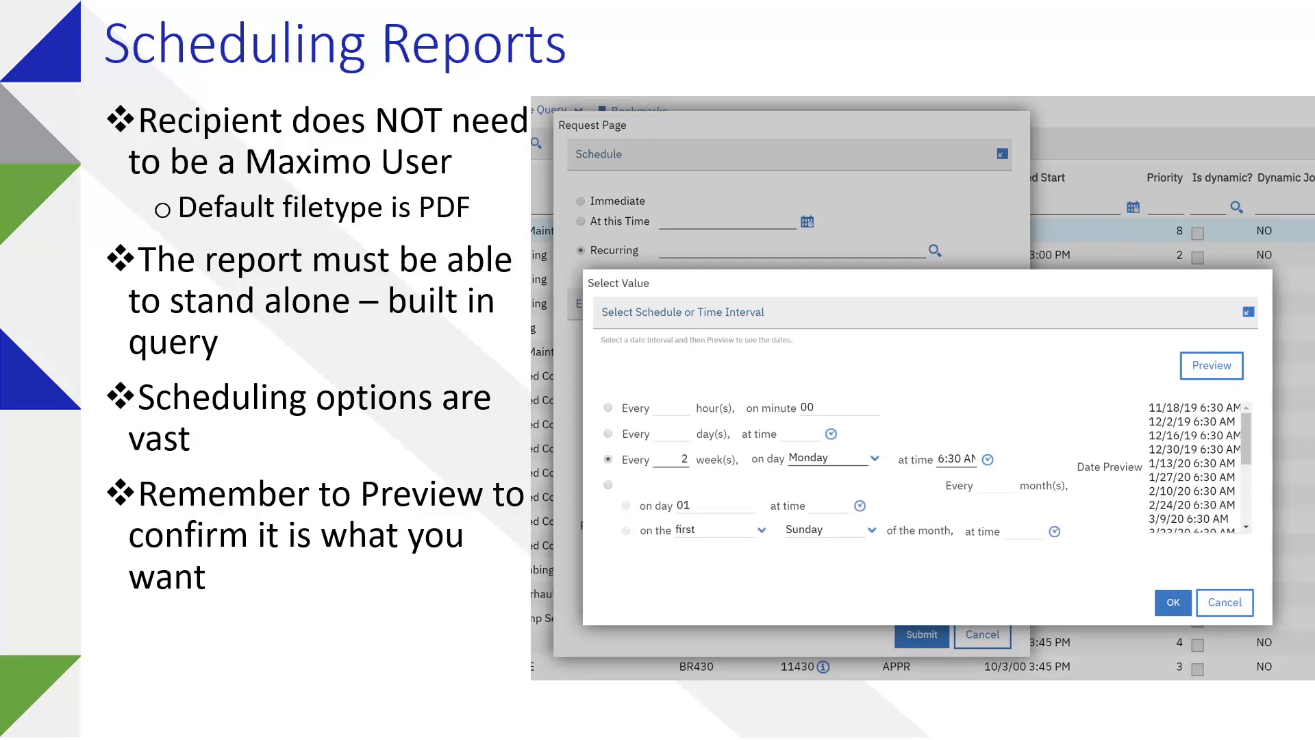
{"action": "mouse_move", "coordinate": [281, 86]}
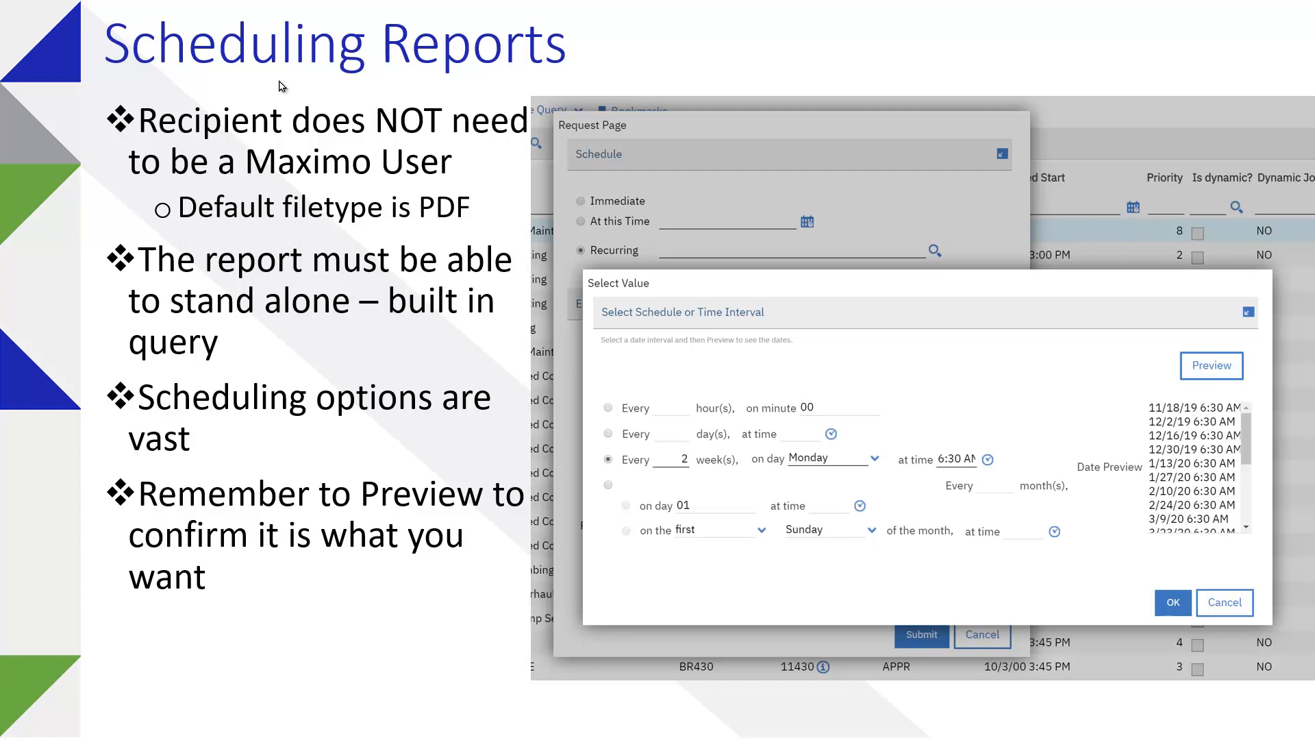
{"action": "mouse_move", "coordinate": [484, 197]}
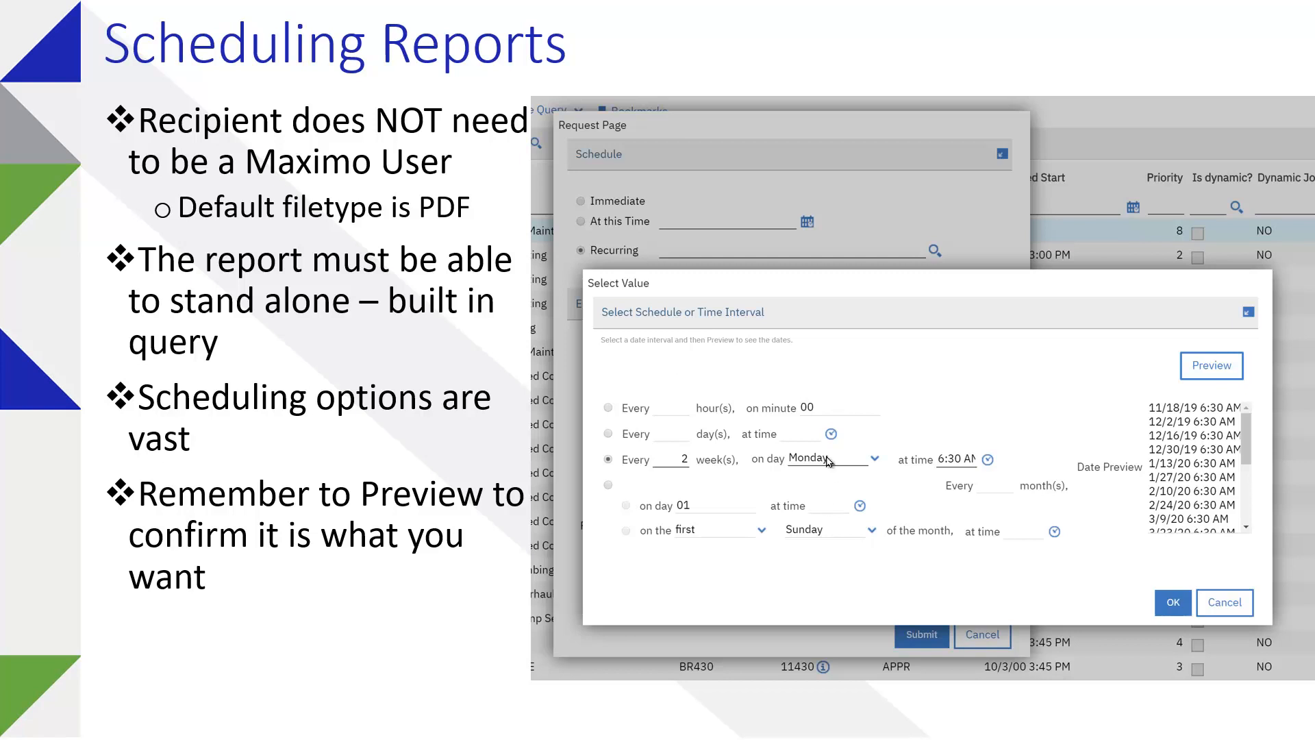
{"action": "mouse_move", "coordinate": [810, 492]}
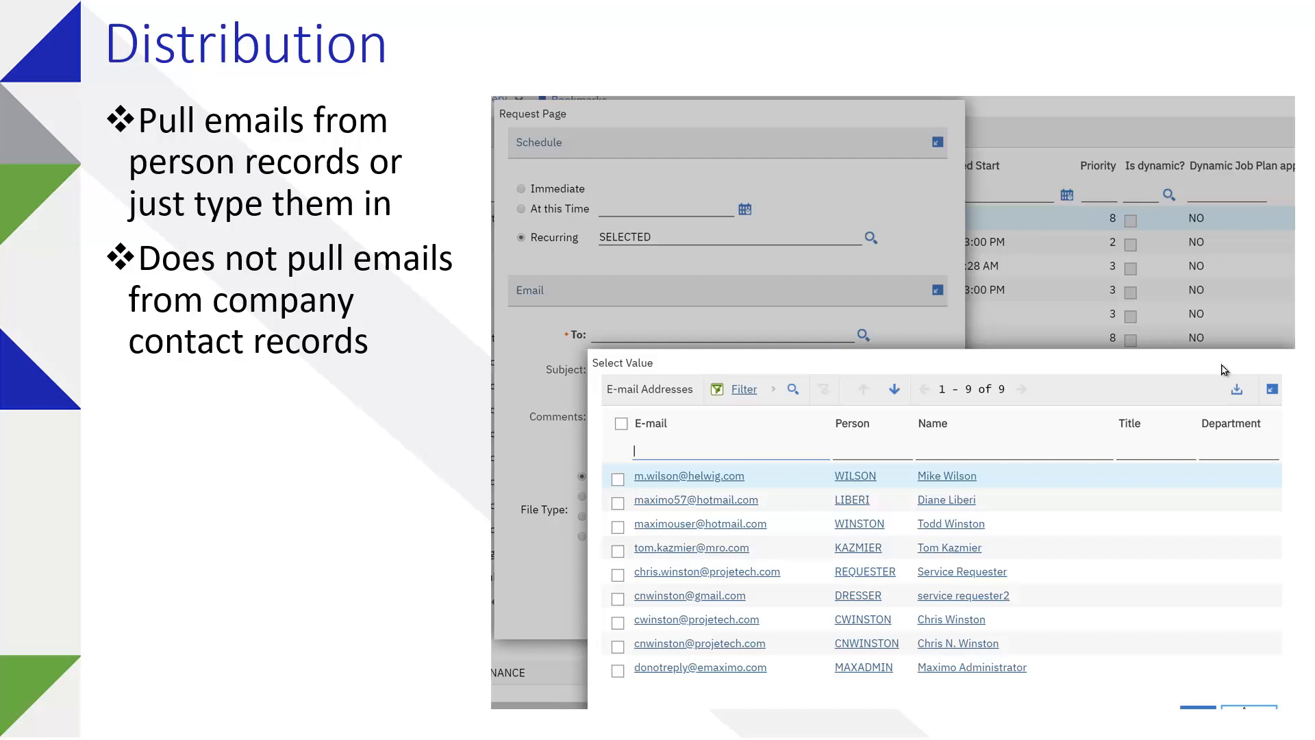
Advance to the Ready to Submit slide showing the completed request page
{"action": "key", "text": "right"}
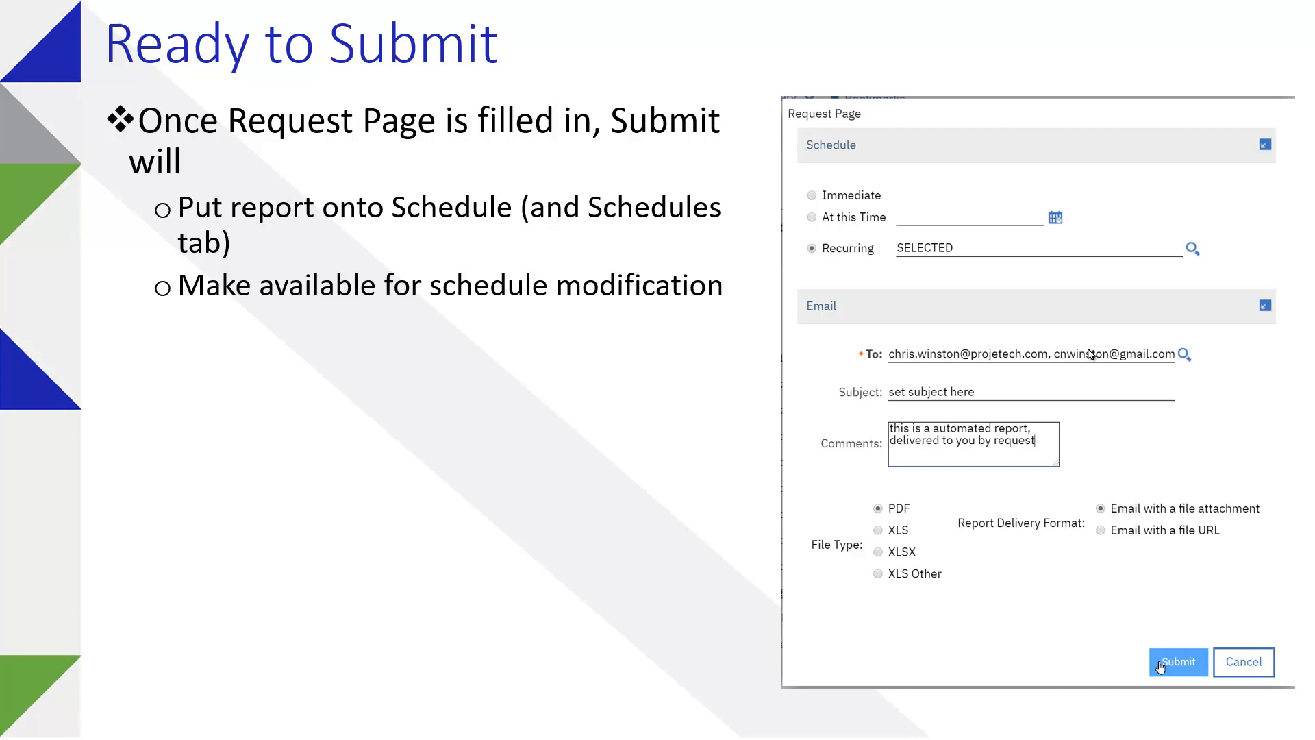
{"action": "mouse_move", "coordinate": [914, 520]}
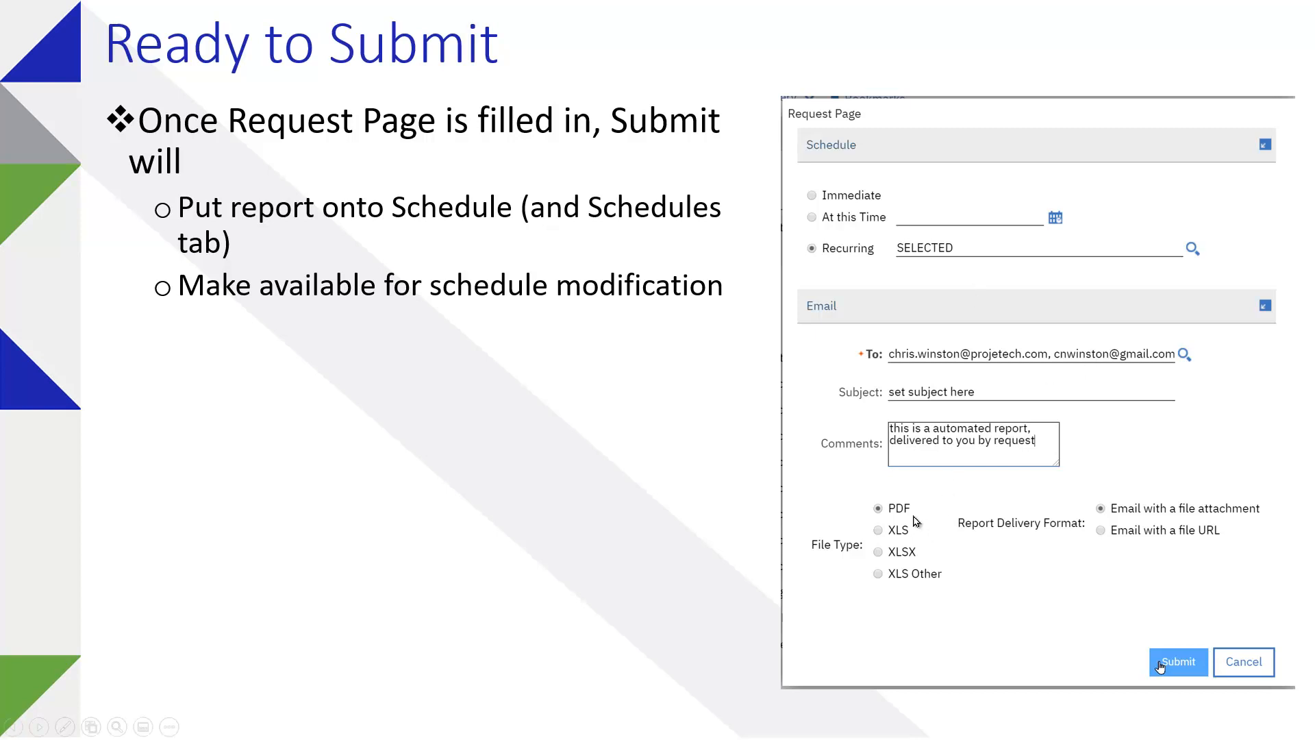
Advance to the Run Reports - Schedules slide, then switch to the Maximo sign-in page
{"action": "left_click", "coordinate": [1176, 662]}
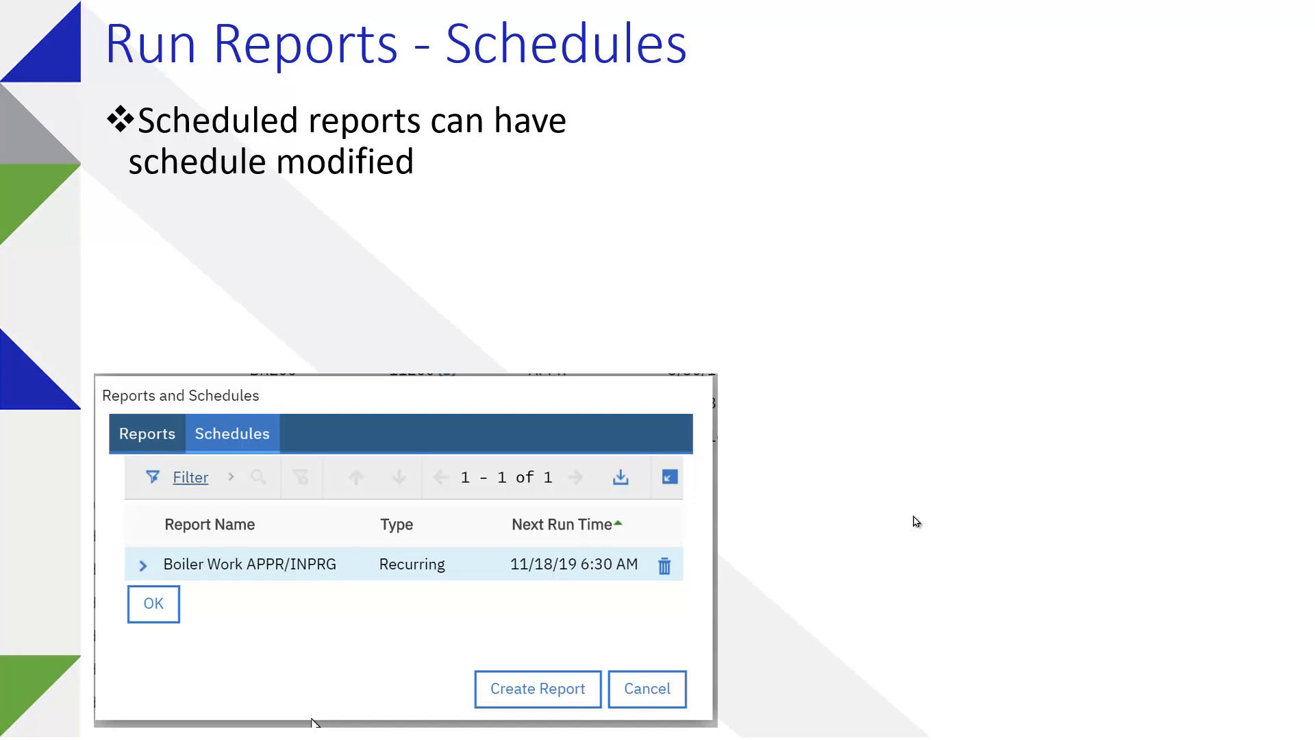
{"action": "mouse_move", "coordinate": [215, 464]}
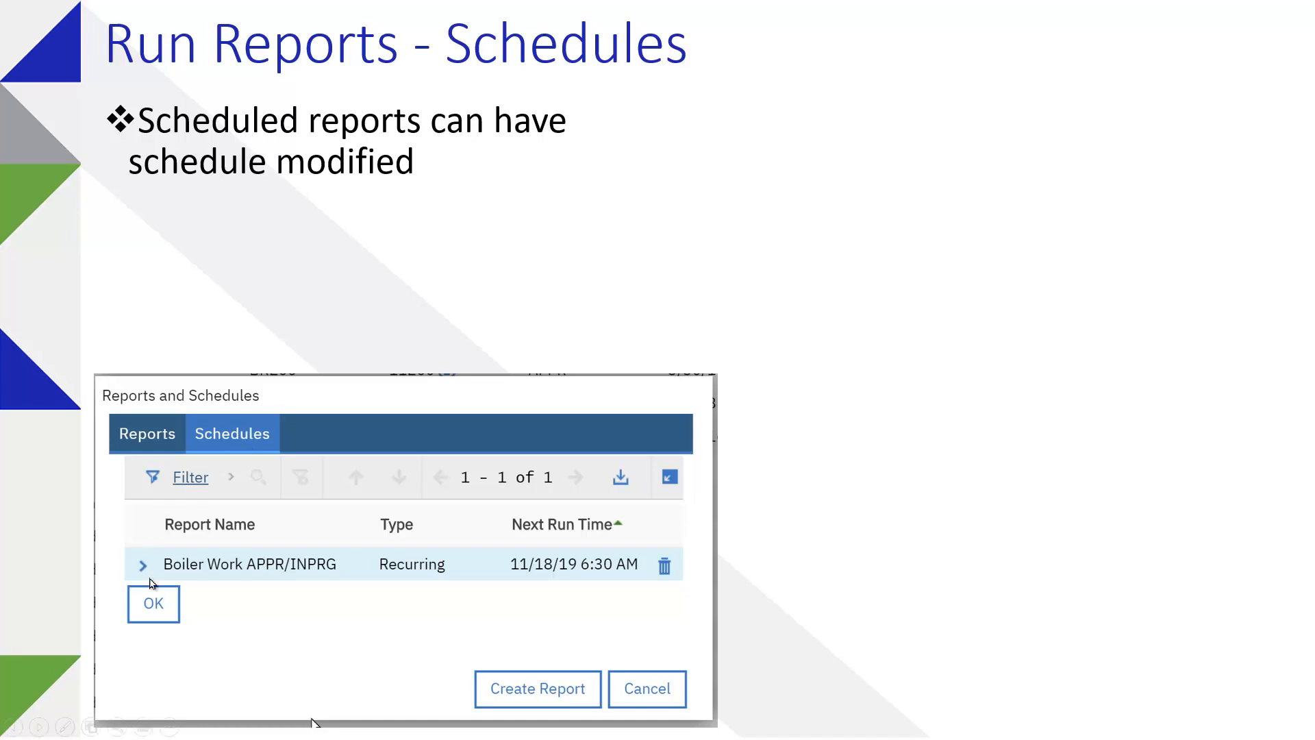
{"action": "left_click", "coordinate": [141, 563]}
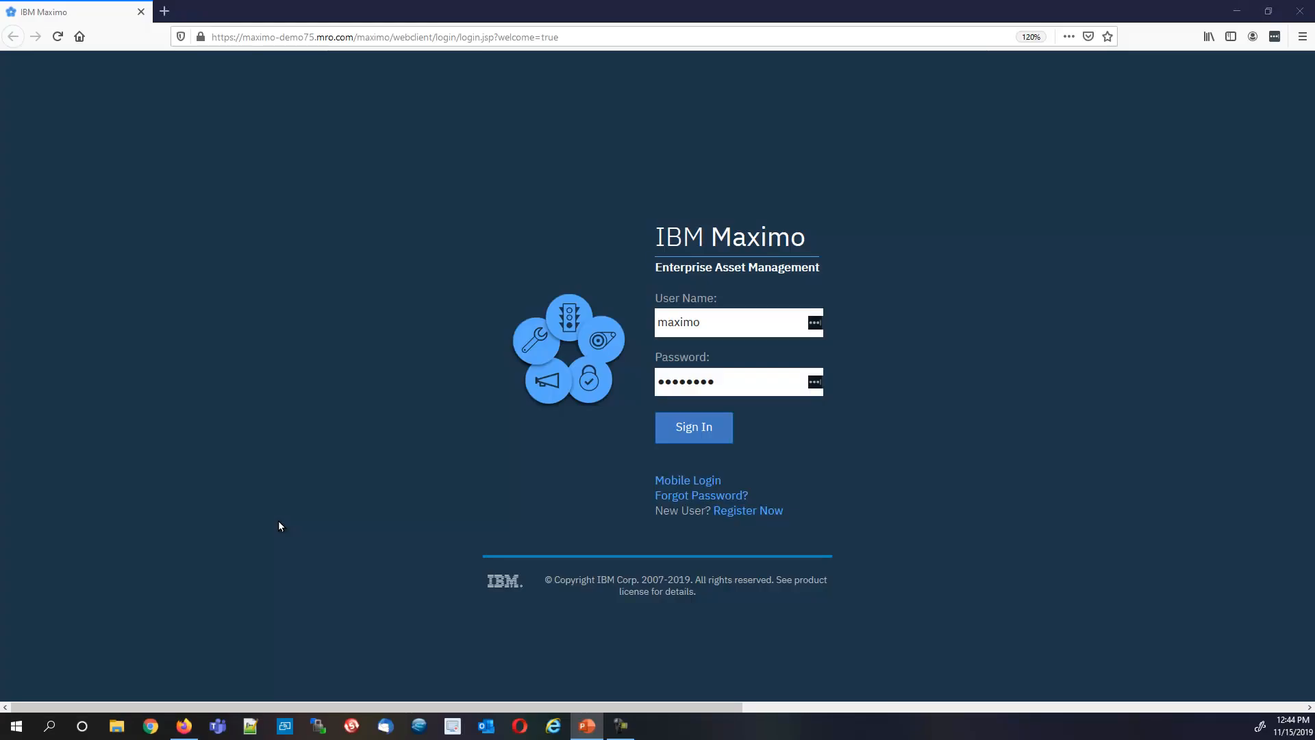
Sign in to Maximo and go to Work Orders > Work Order Tracking
{"action": "left_click", "coordinate": [693, 427]}
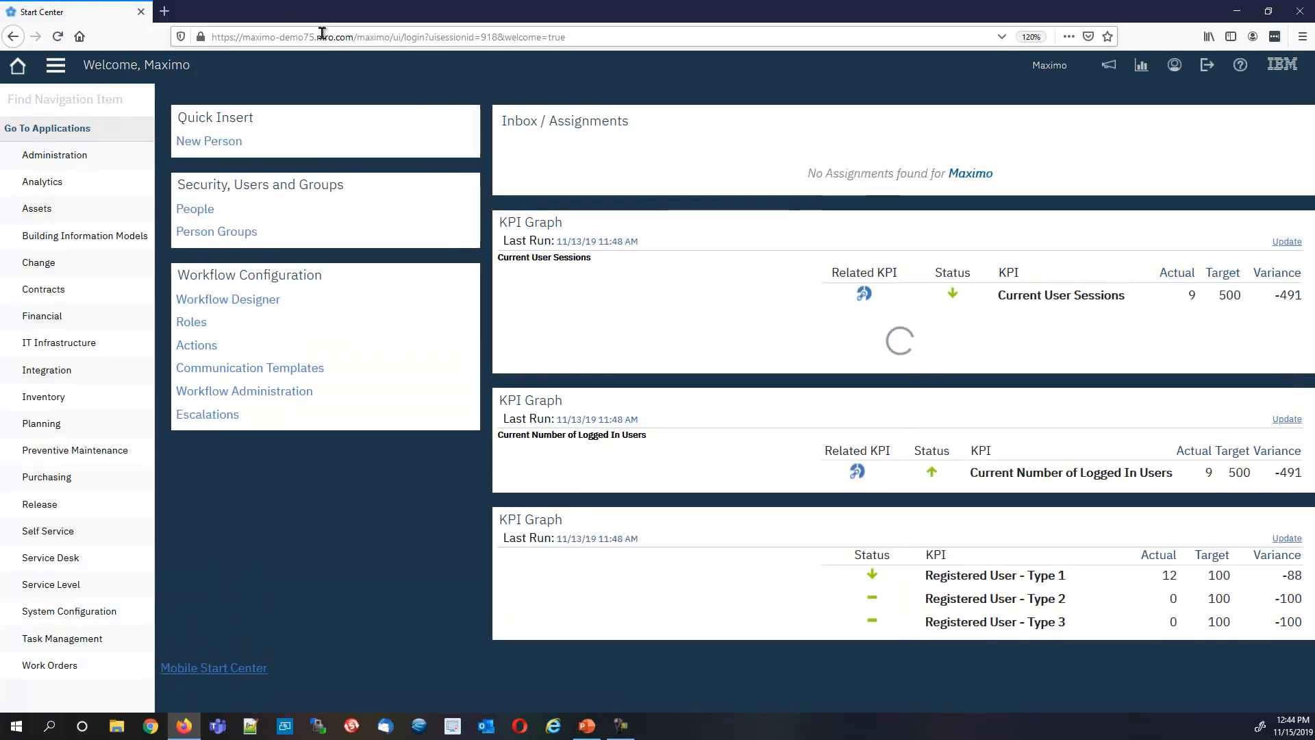
{"action": "mouse_move", "coordinate": [62, 638]}
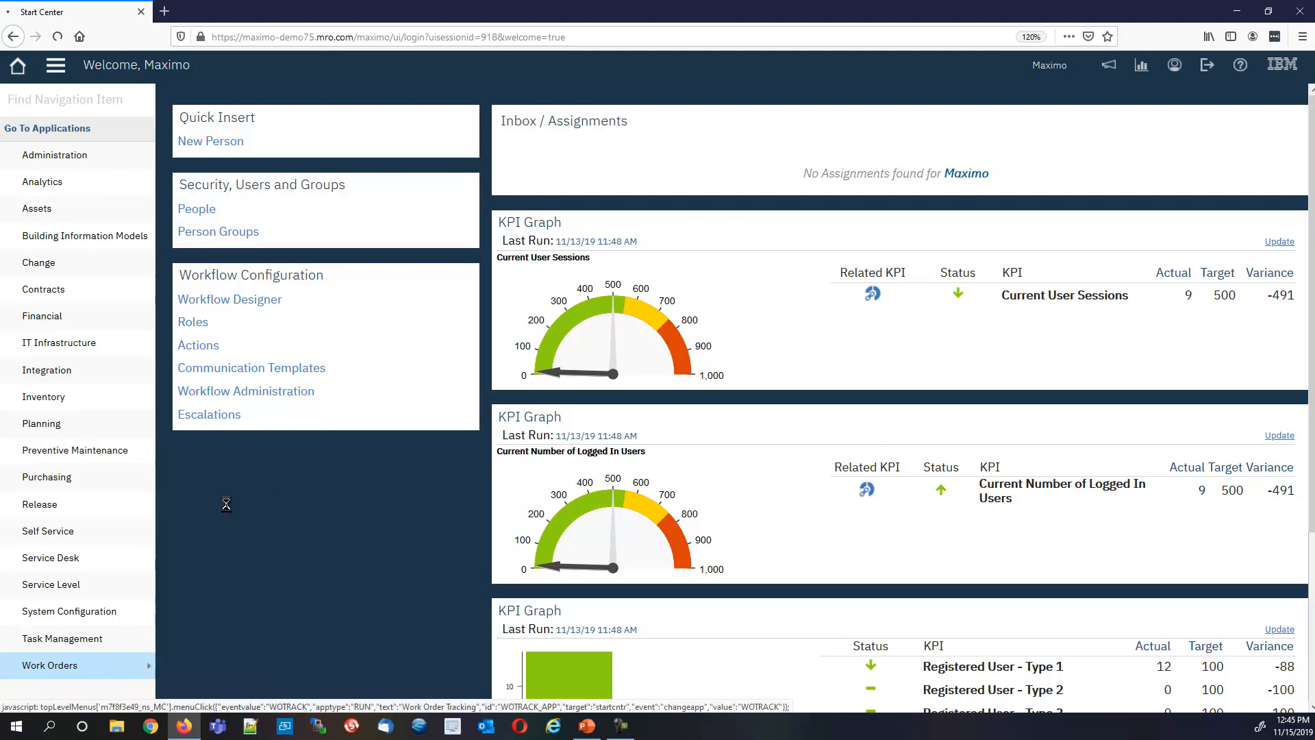
{"action": "left_click", "coordinate": [49, 666]}
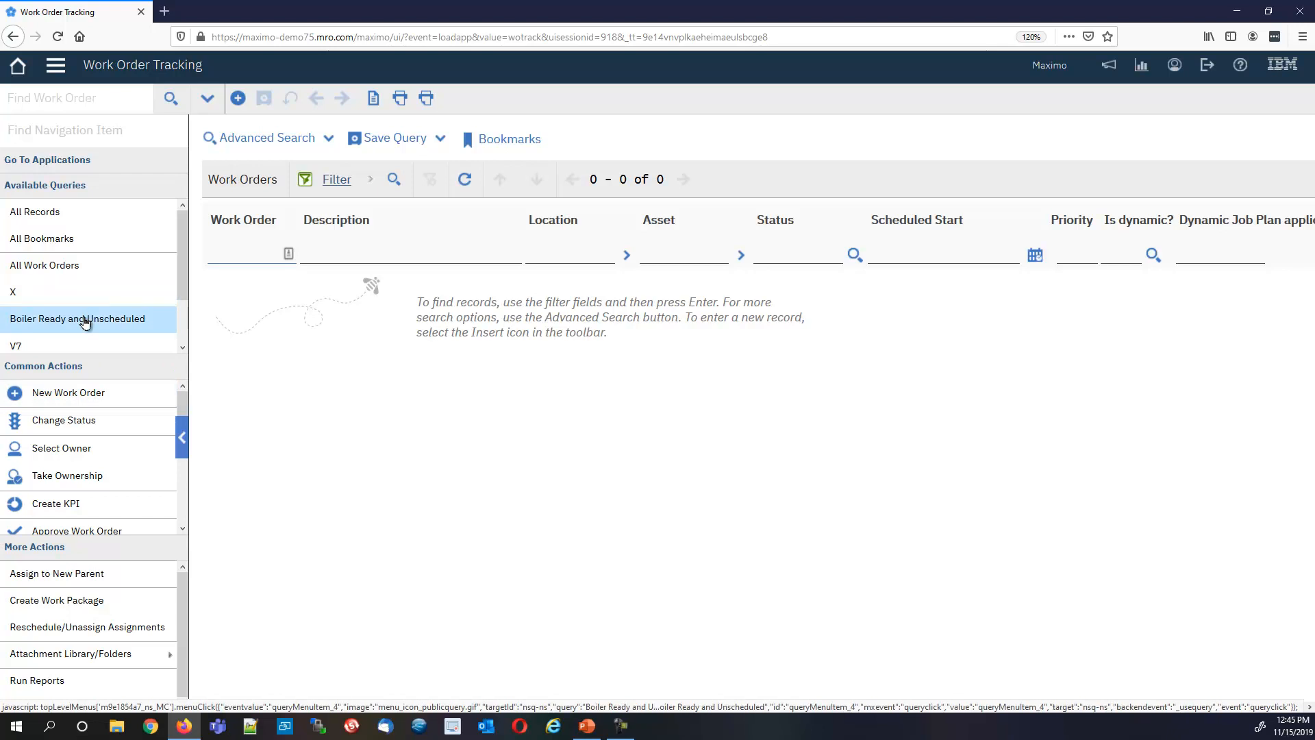
Run the Boiler Ready and Unscheduled saved query, view its where clause, and cancel out
{"action": "left_click", "coordinate": [78, 319]}
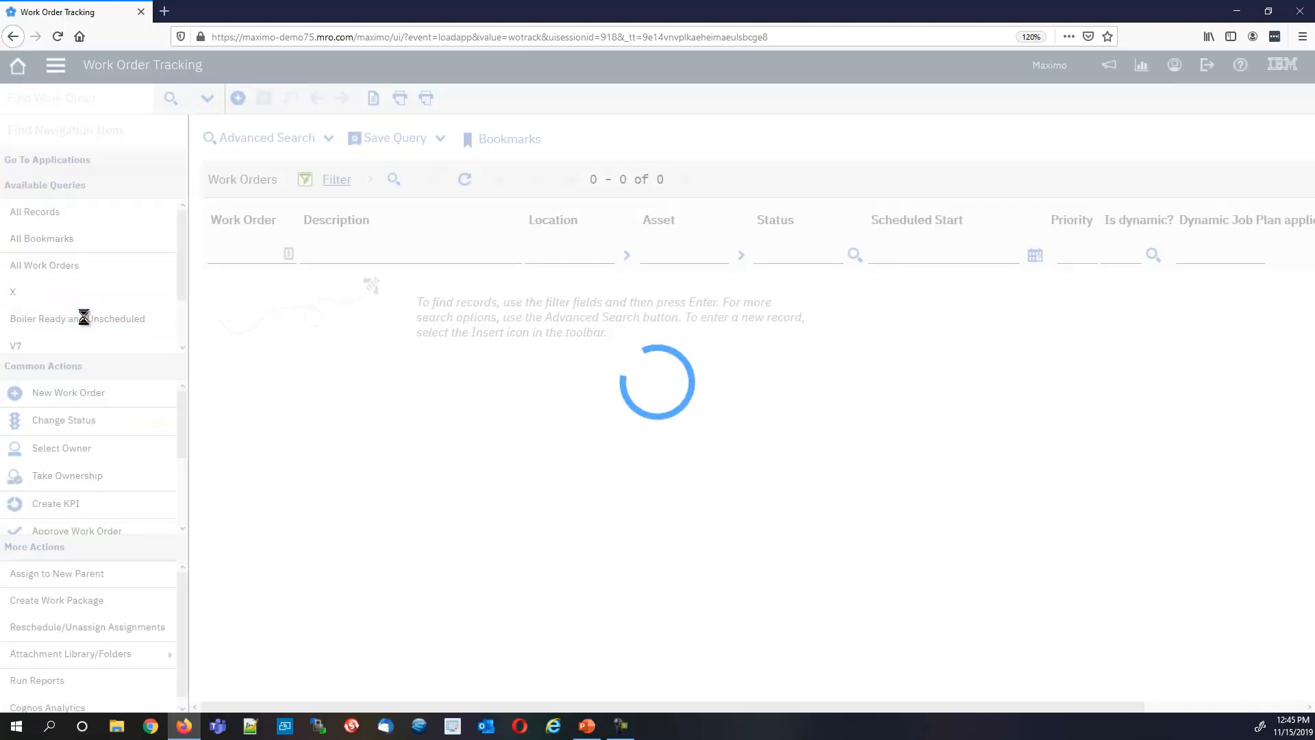
{"action": "left_click", "coordinate": [79, 318]}
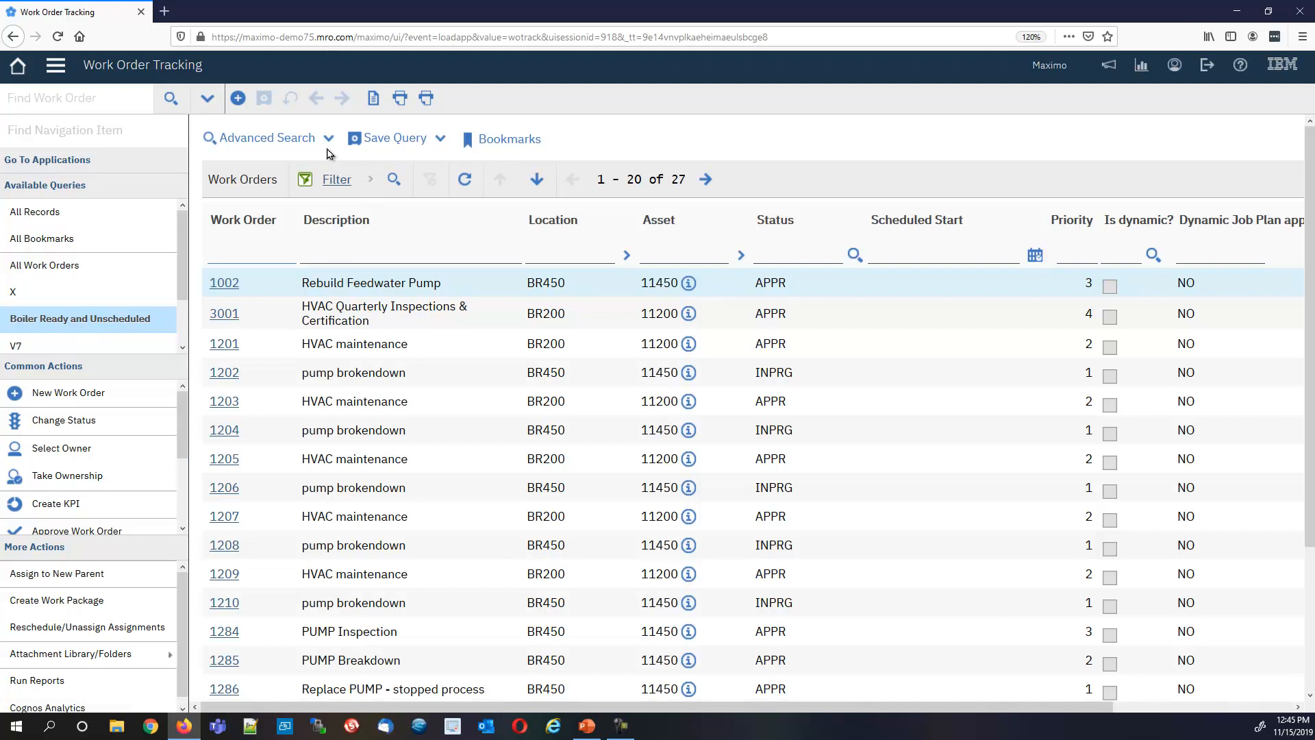
{"action": "left_click", "coordinate": [329, 137]}
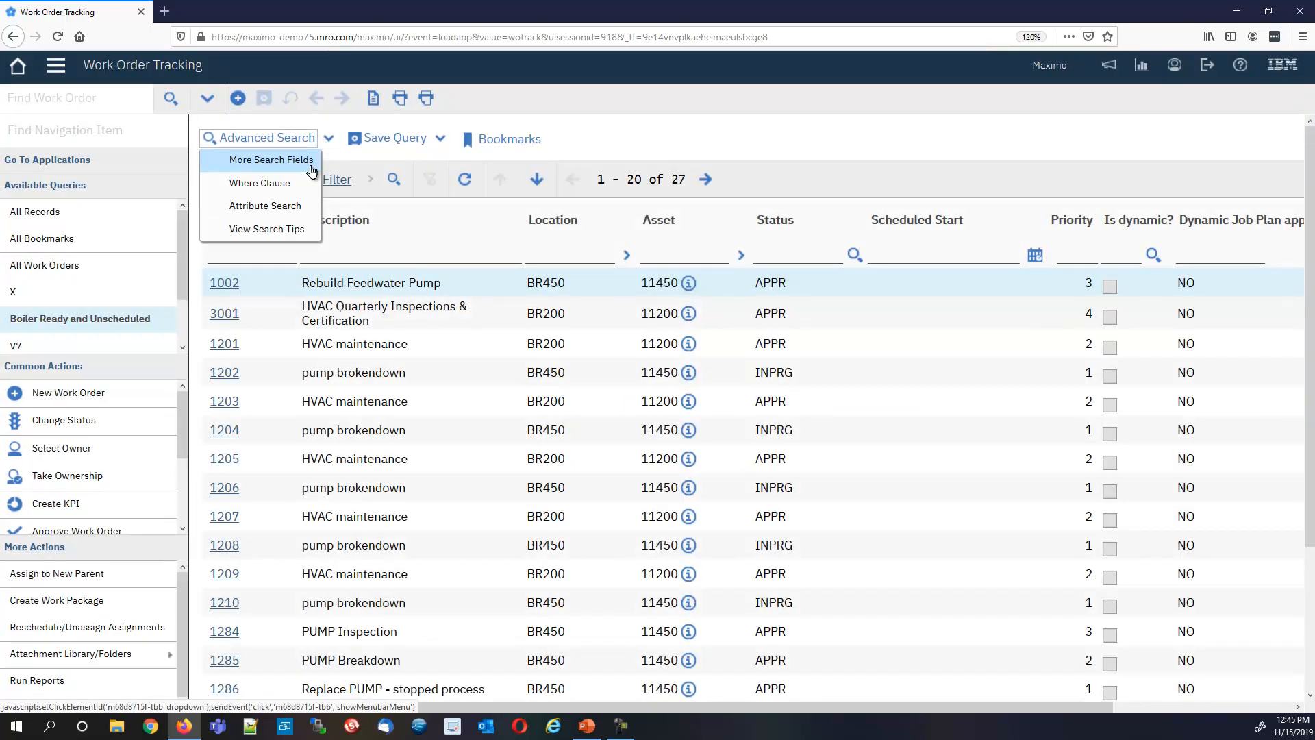
{"action": "left_click", "coordinate": [260, 182]}
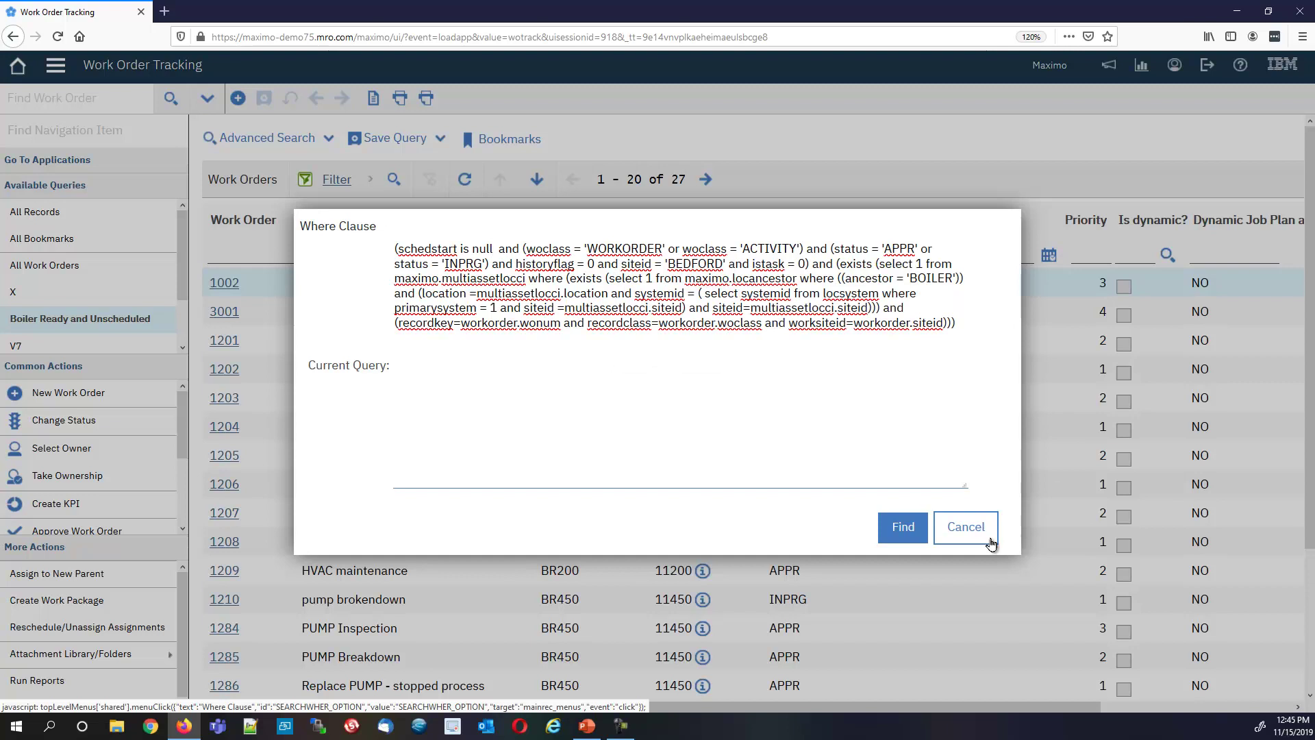
{"action": "left_click", "coordinate": [964, 526]}
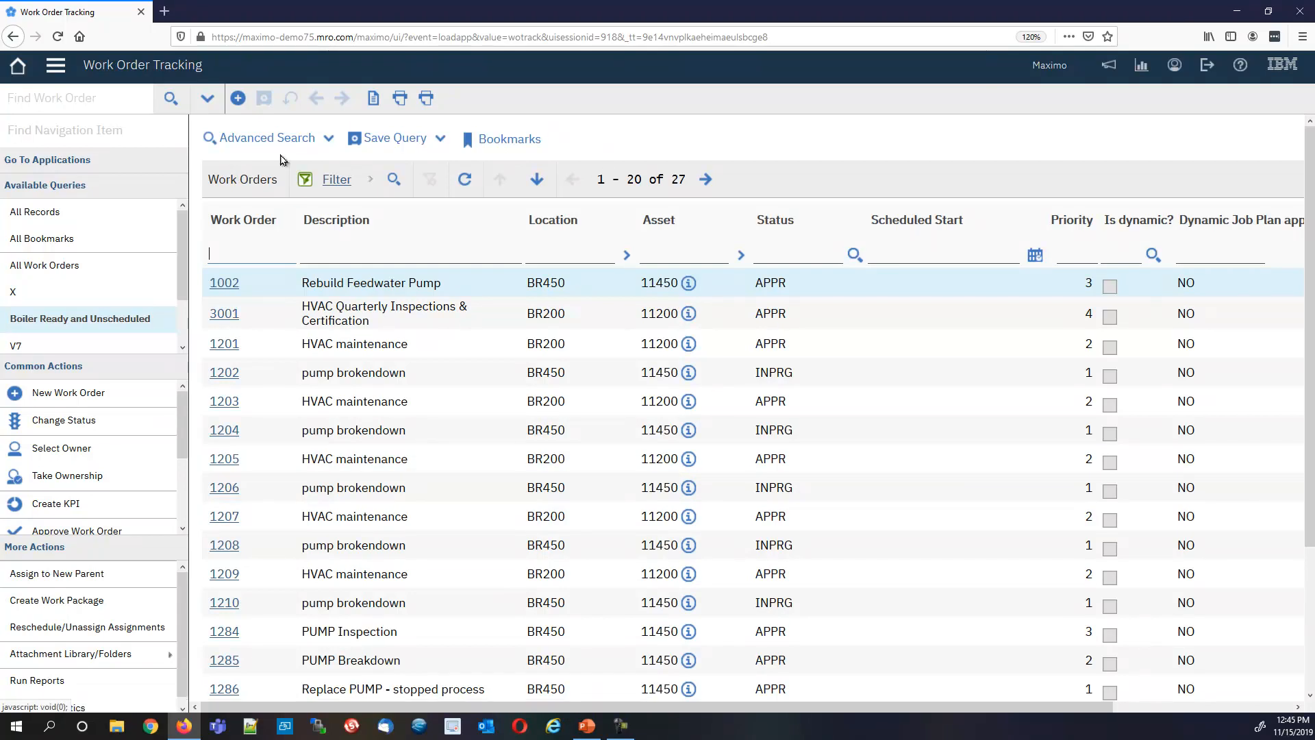
{"action": "mouse_move", "coordinate": [297, 173]}
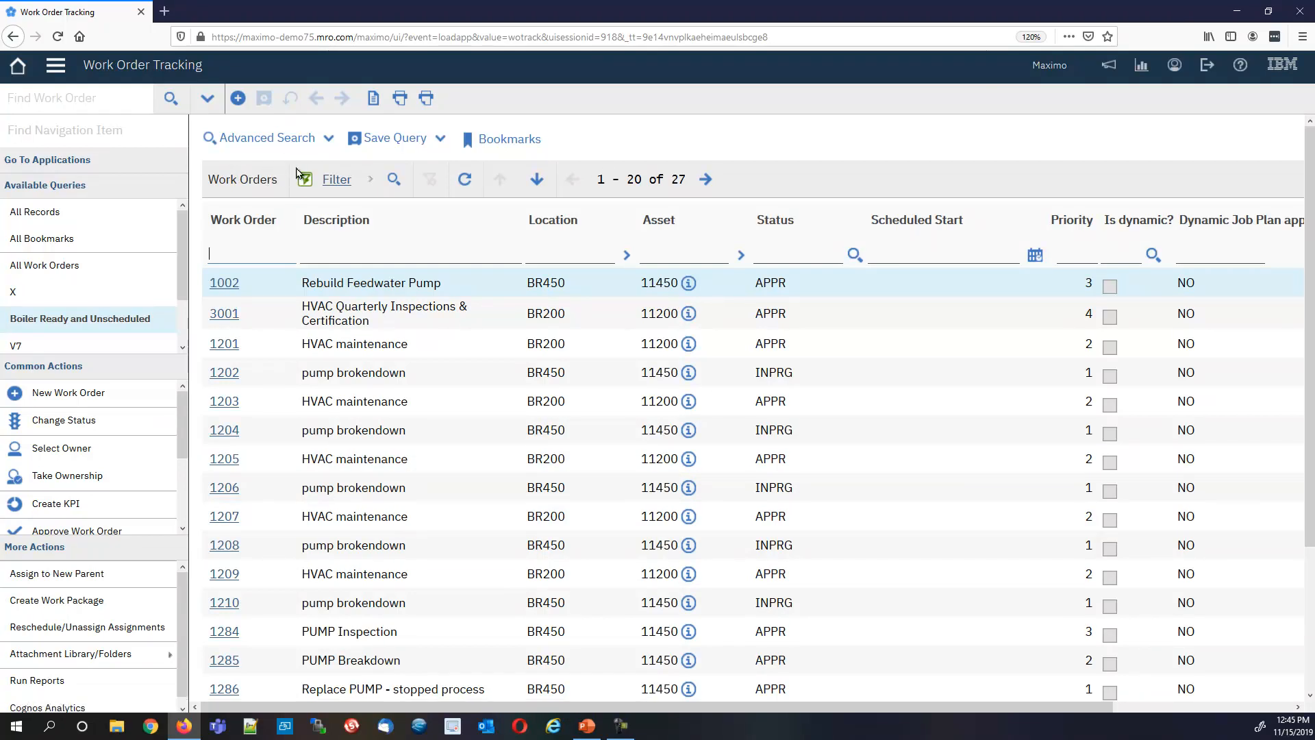
{"action": "mouse_move", "coordinate": [707, 194]}
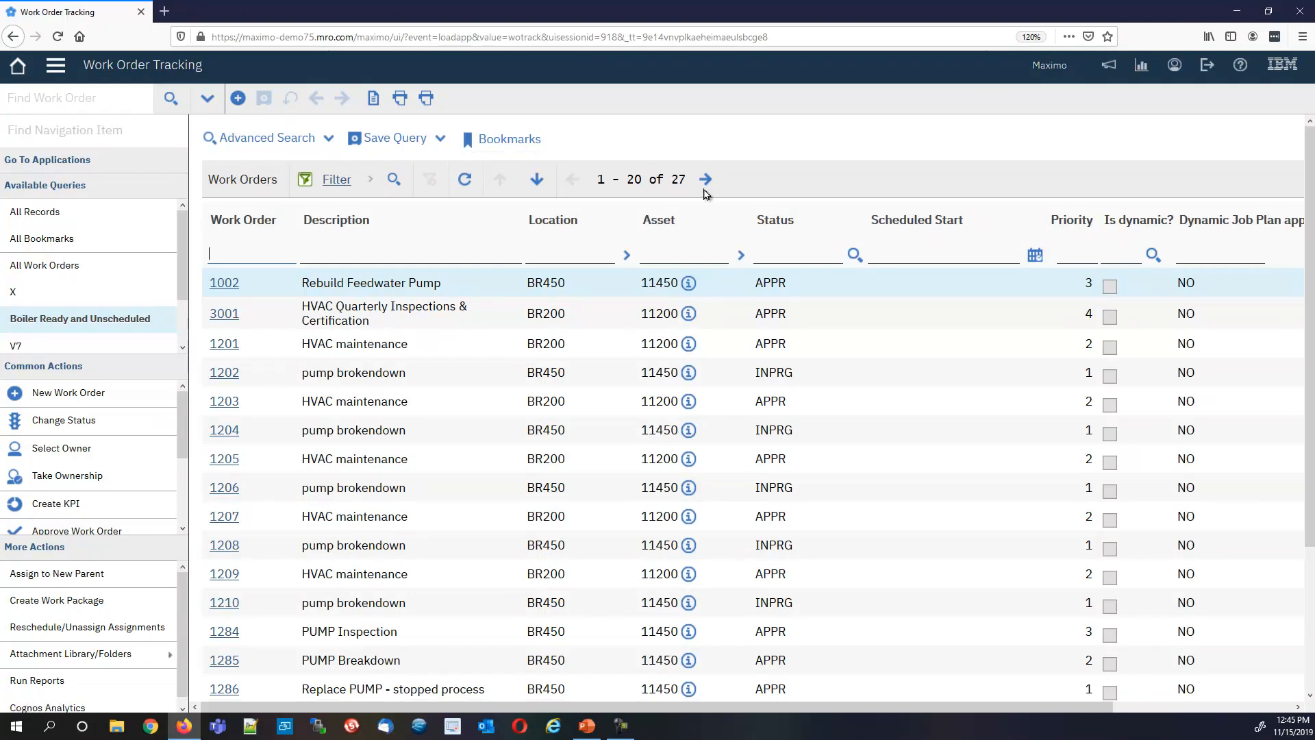
{"action": "mouse_move", "coordinate": [56, 600]}
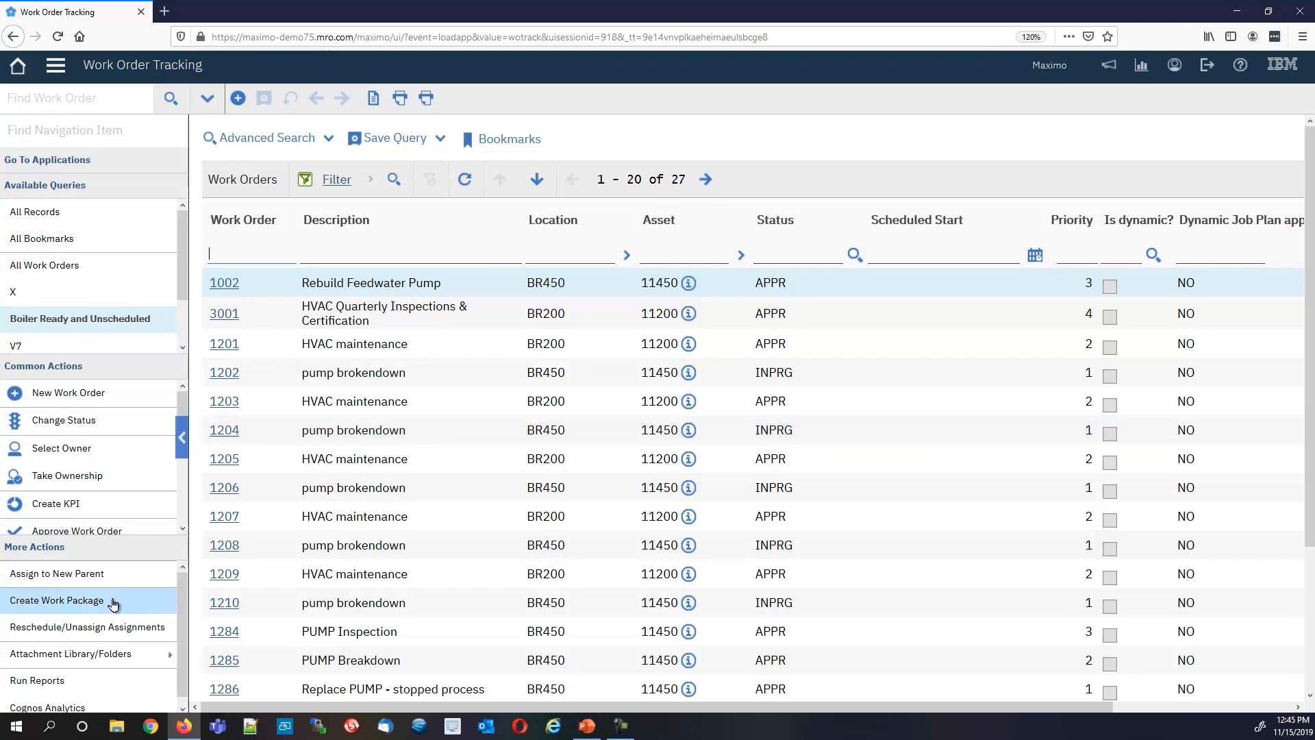
{"action": "mouse_move", "coordinate": [46, 707]}
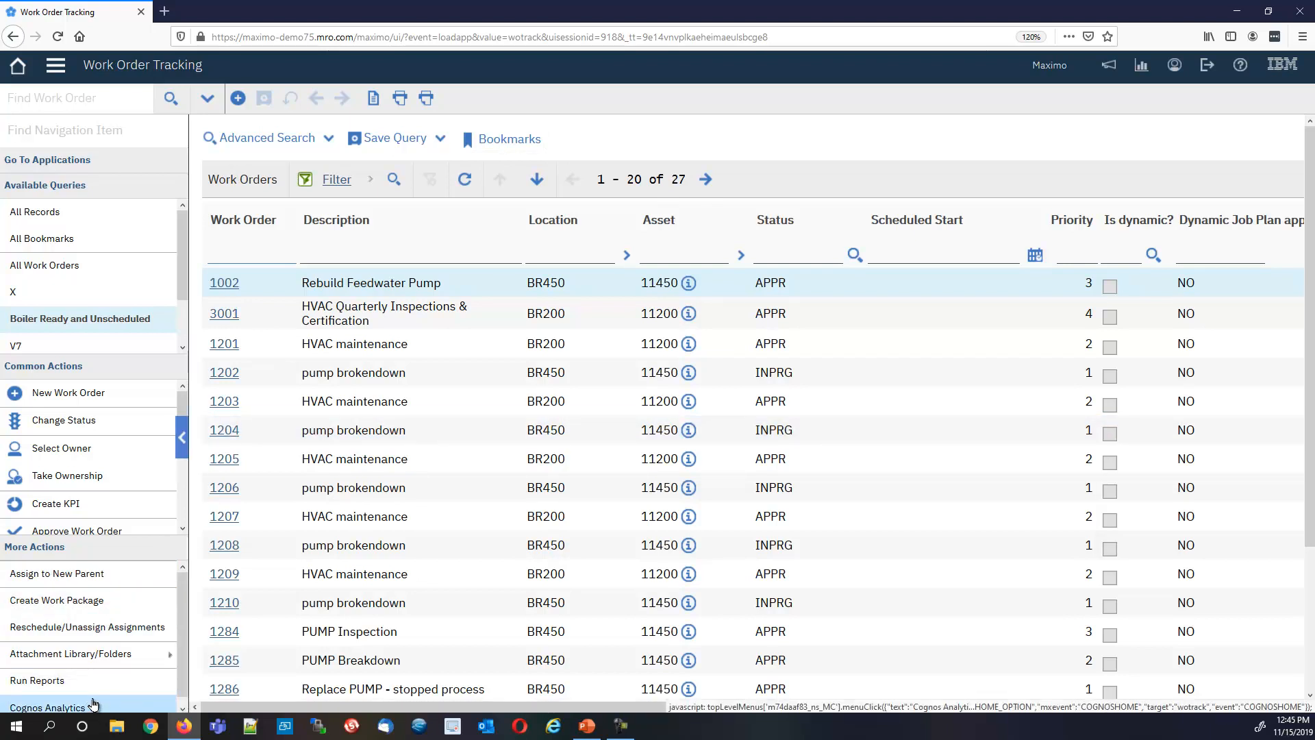
Create a new ad hoc report titled 'Unscheduled but approved boiler work' from Run Reports
{"action": "left_click", "coordinate": [37, 681]}
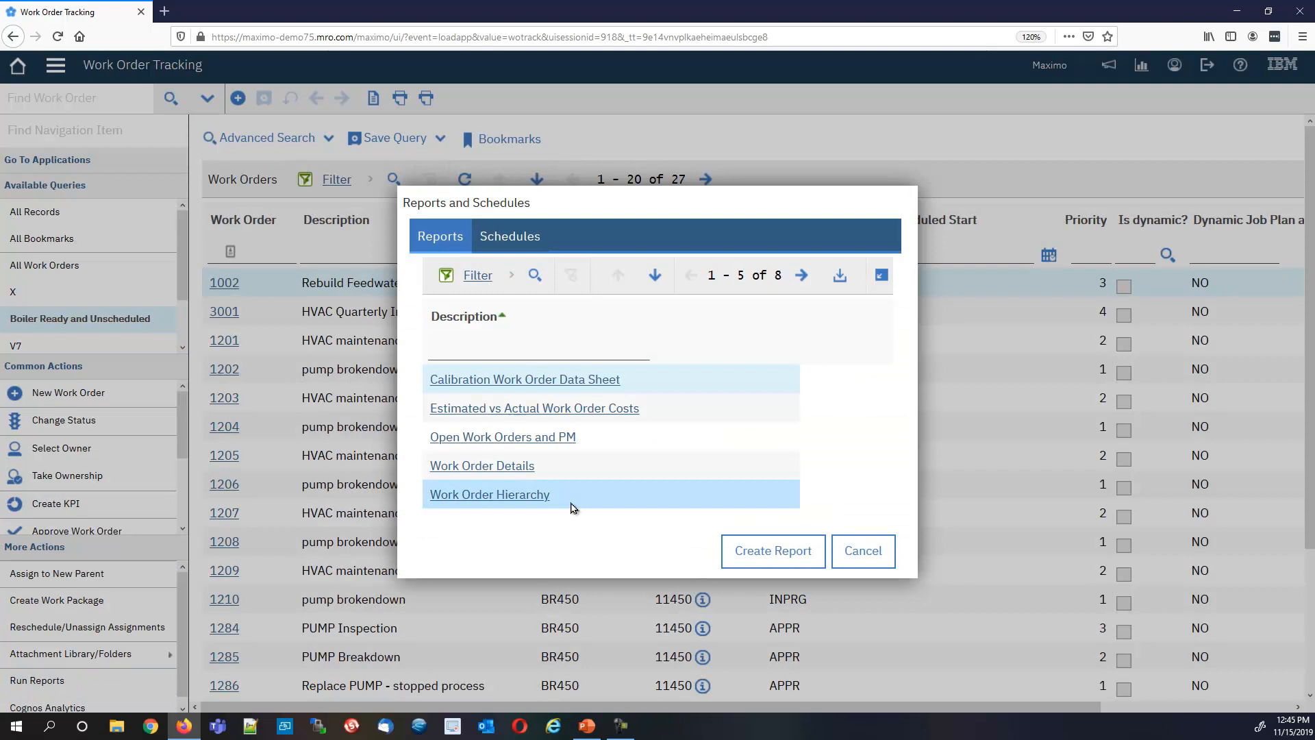
{"action": "left_click", "coordinate": [772, 550]}
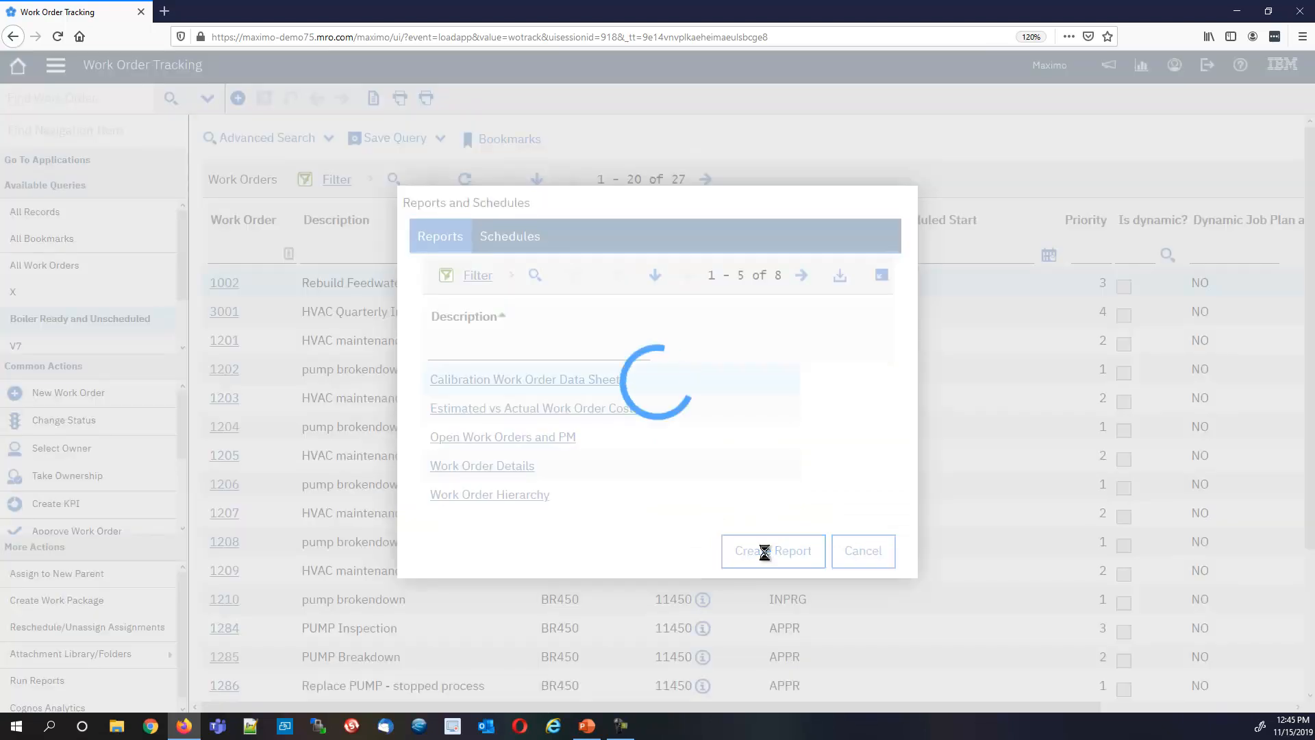
{"action": "left_click", "coordinate": [771, 551]}
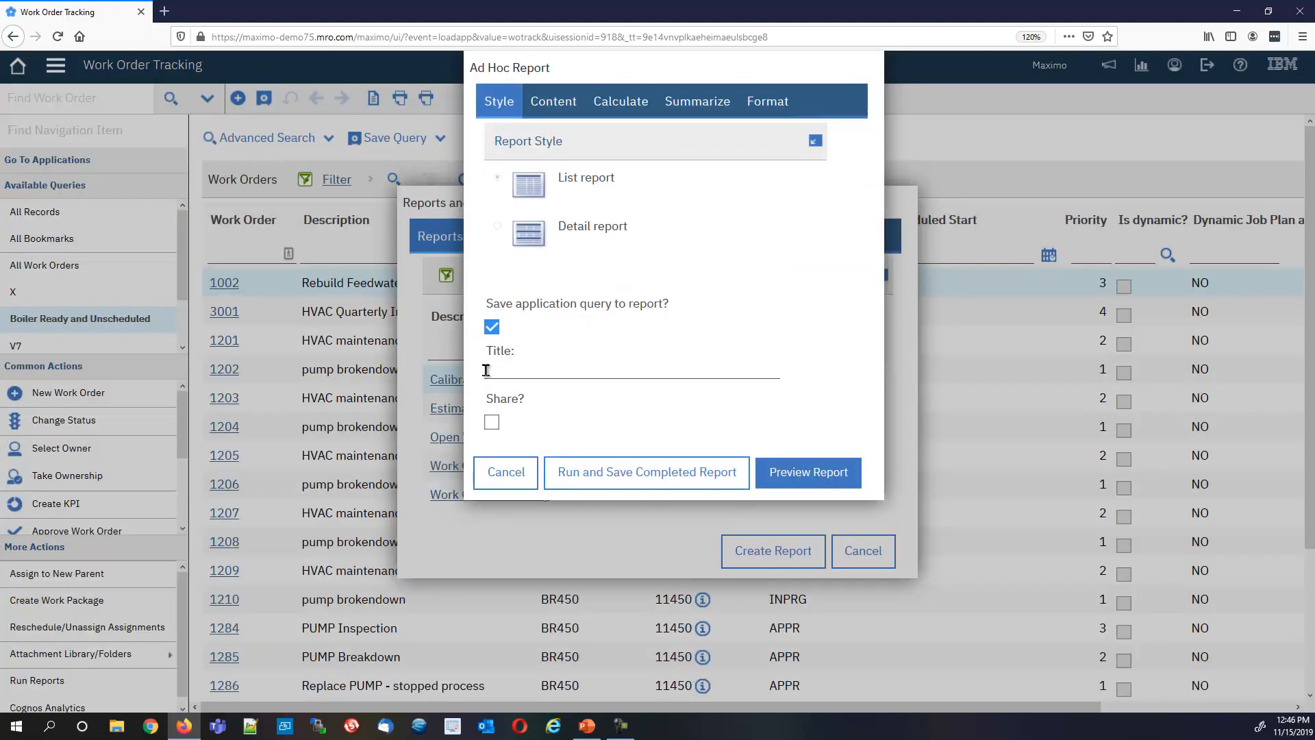
{"action": "mouse_move", "coordinate": [610, 315]}
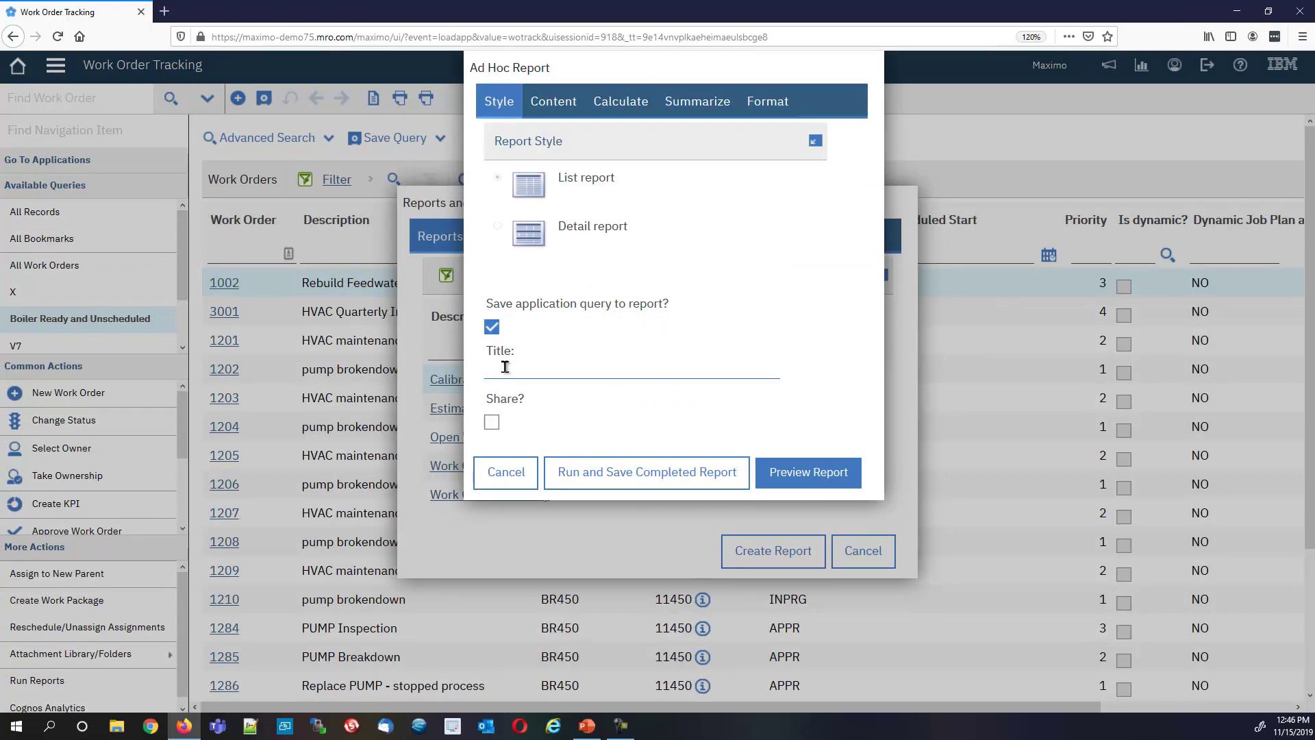
{"action": "type", "text": "Unch"}
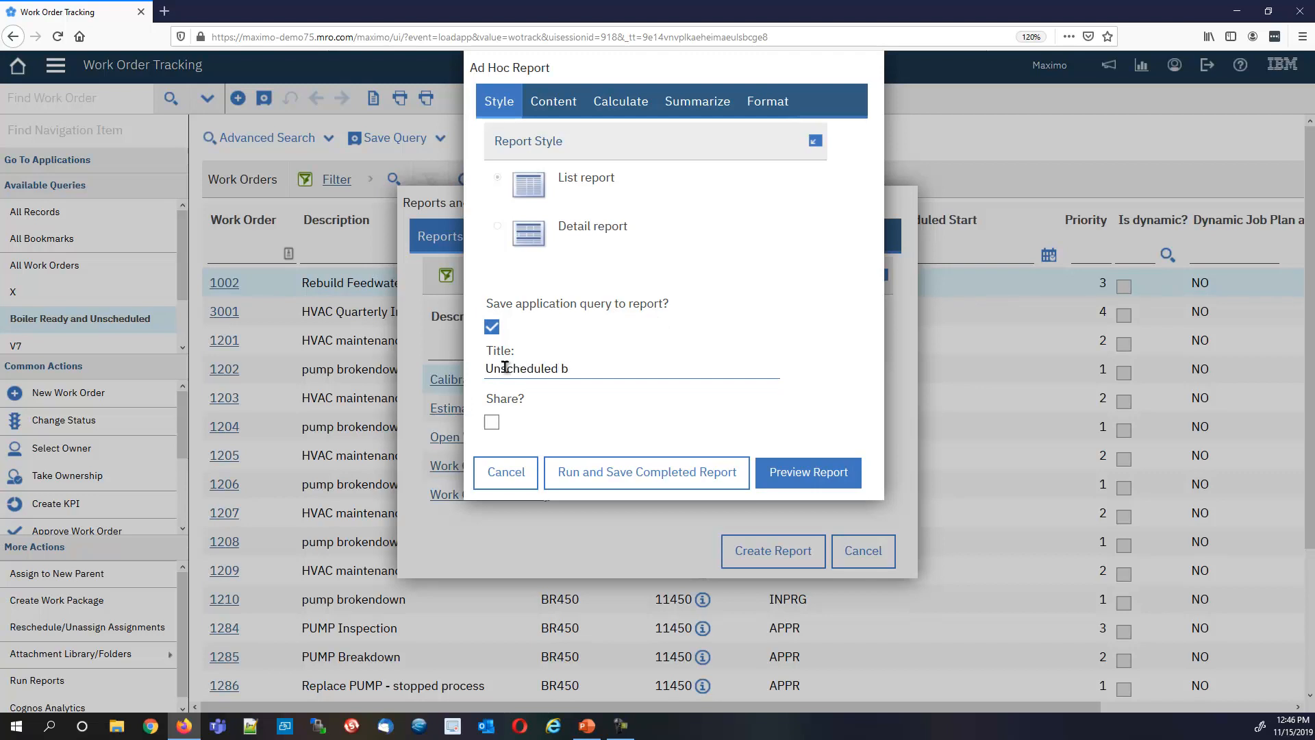
{"action": "type", "text": "ut approved boil"}
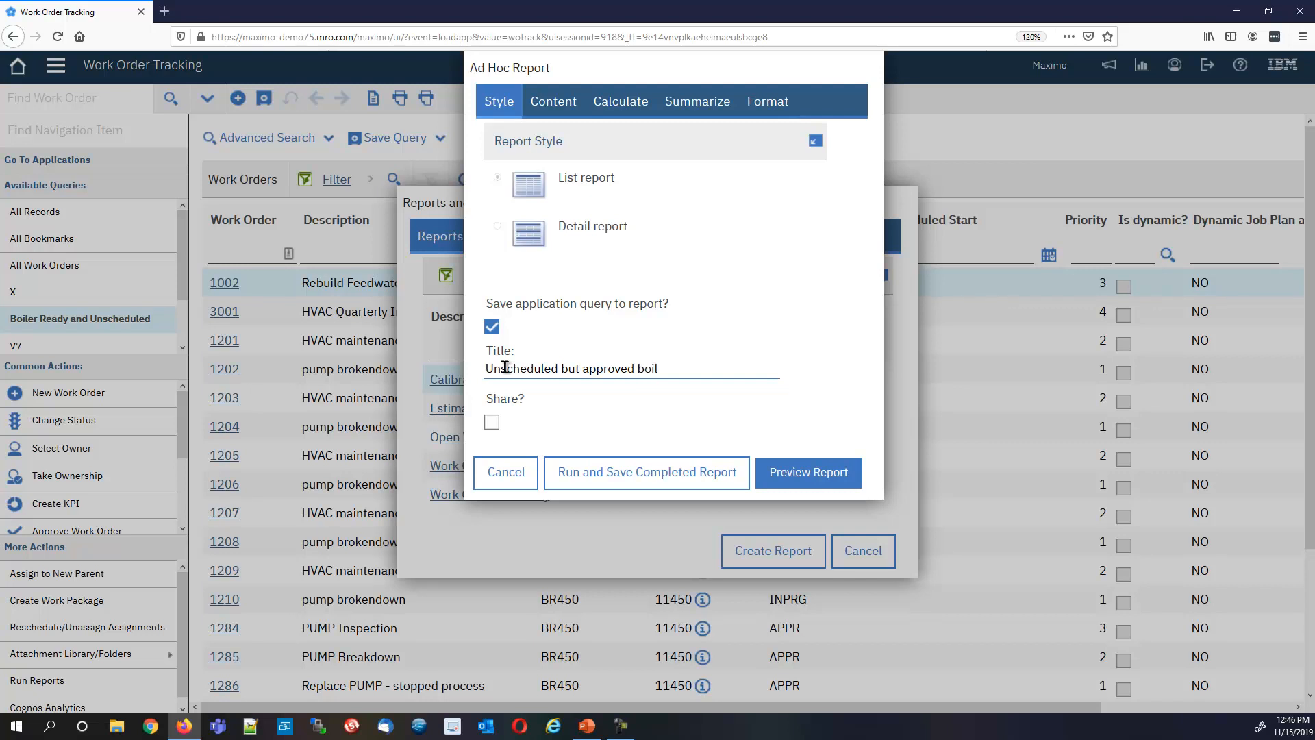
{"action": "type", "text": "er work"}
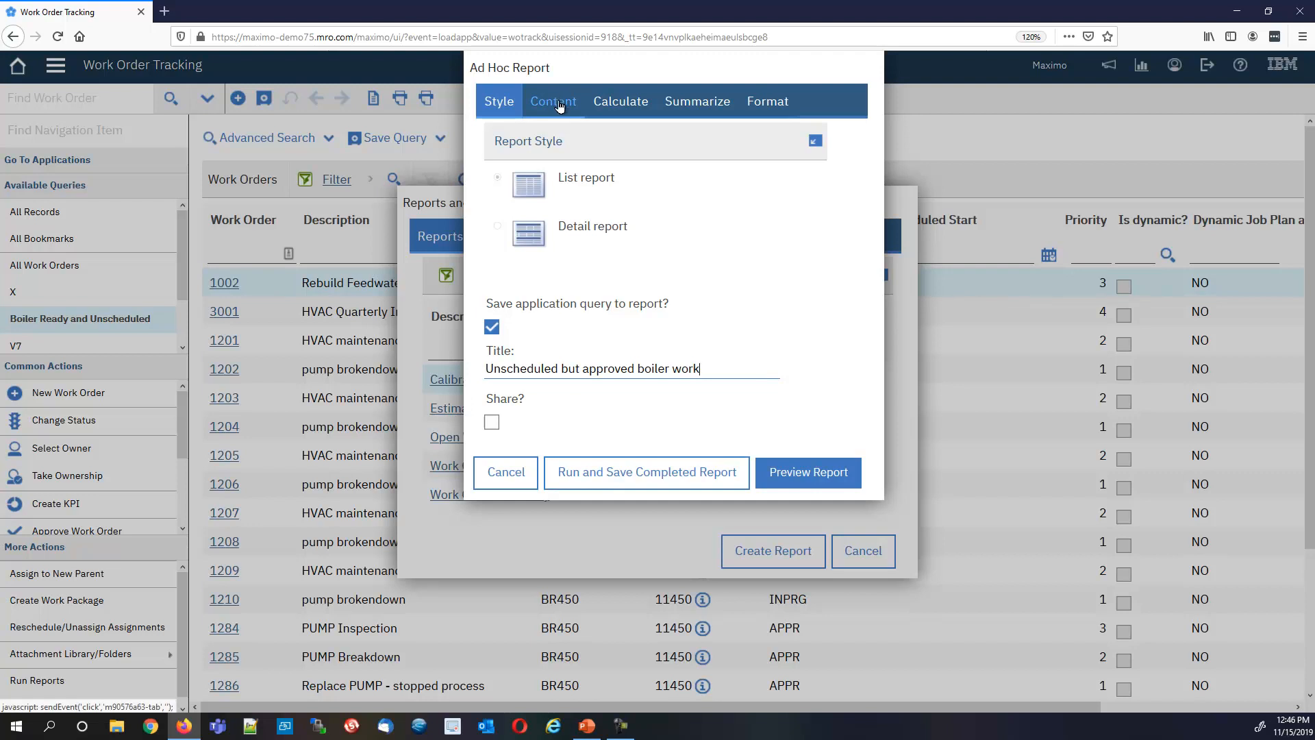
Filter available fields by est% and add Estimate Labor Hours, Material Cost and Labor Cost at Approval
{"action": "left_click", "coordinate": [552, 100]}
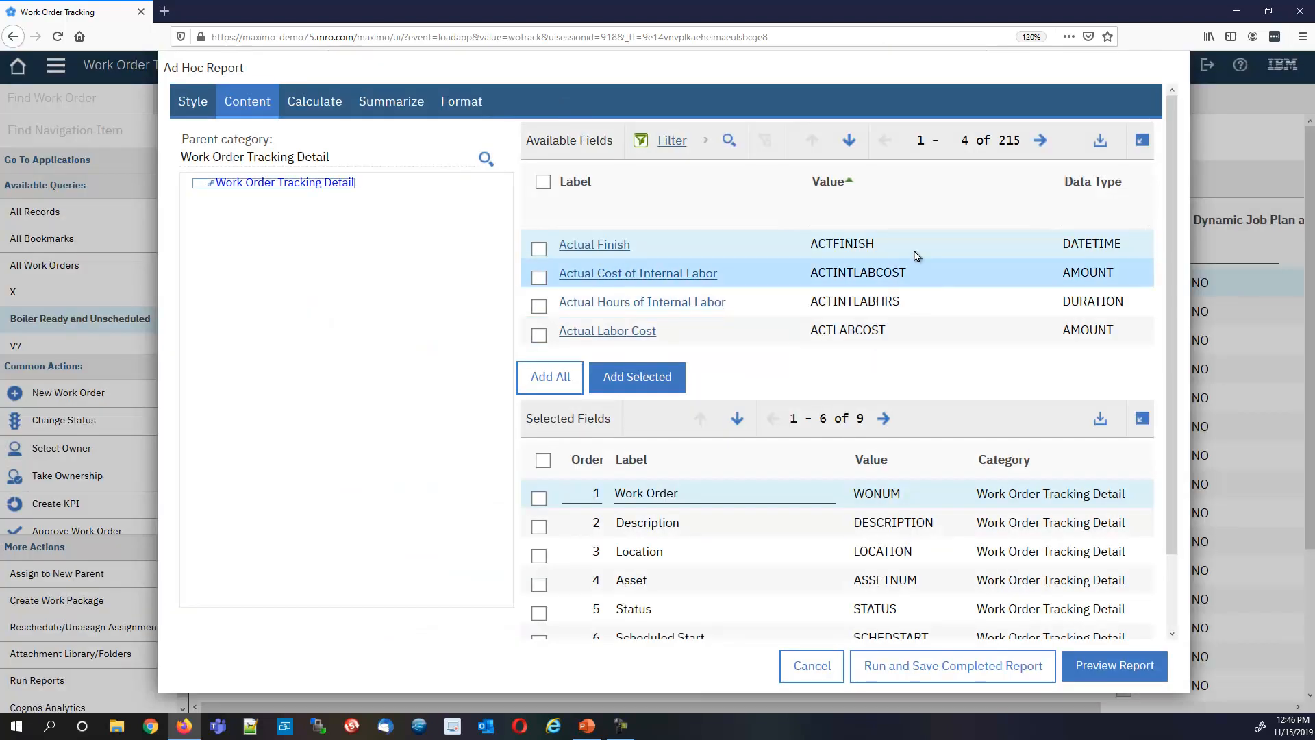
{"action": "left_click", "coordinate": [918, 215]}
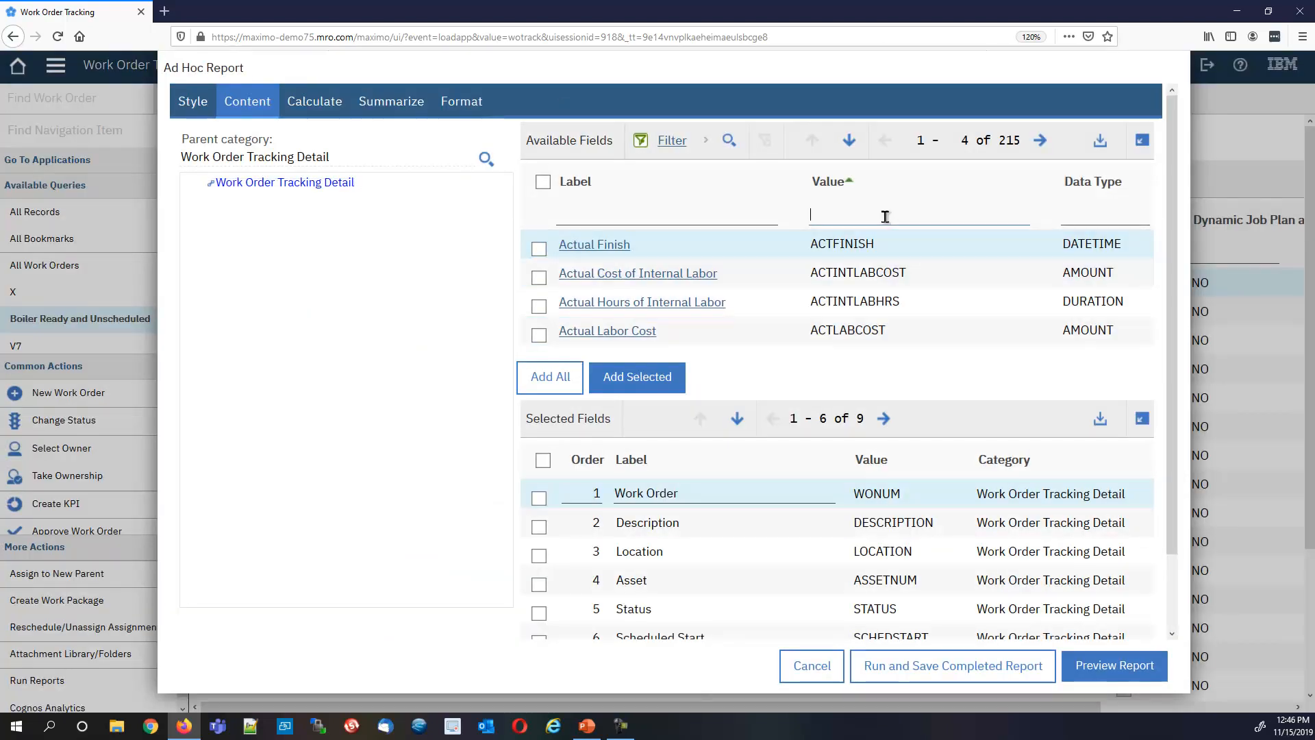
{"action": "type", "text": "est"}
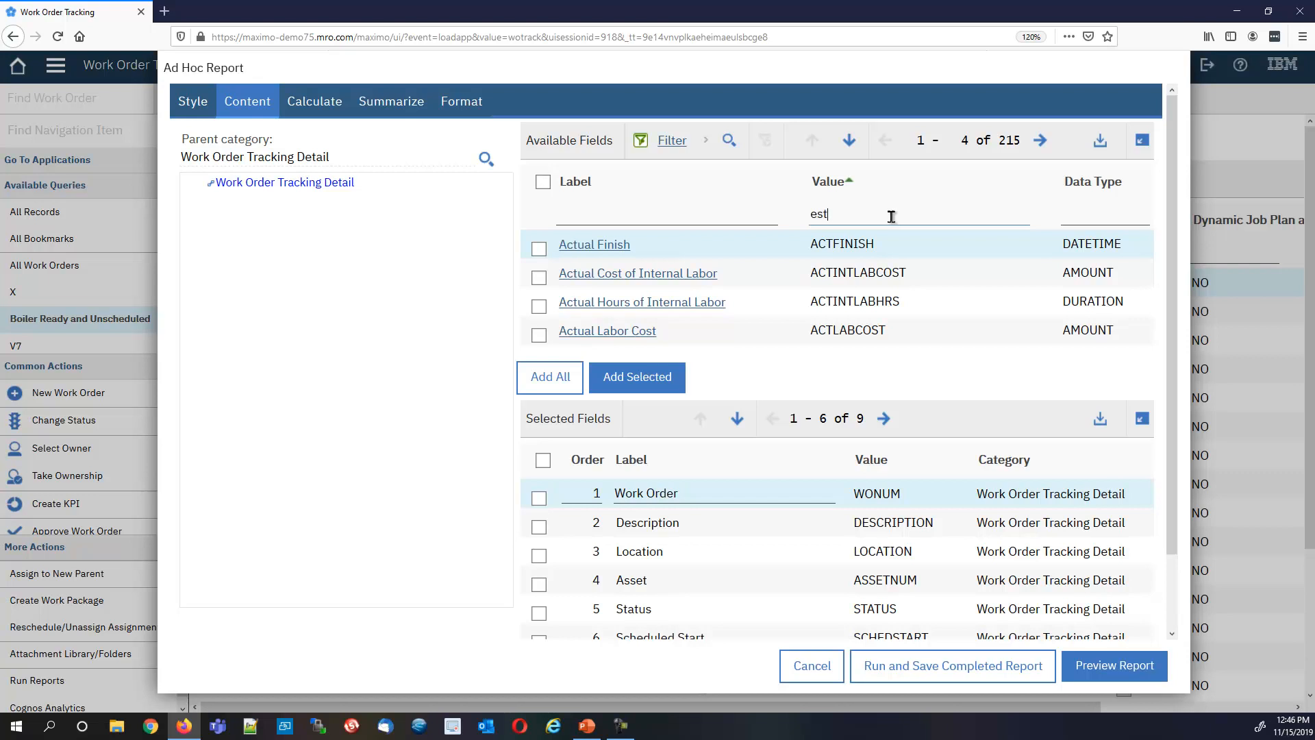
{"action": "type", "text": "%"}
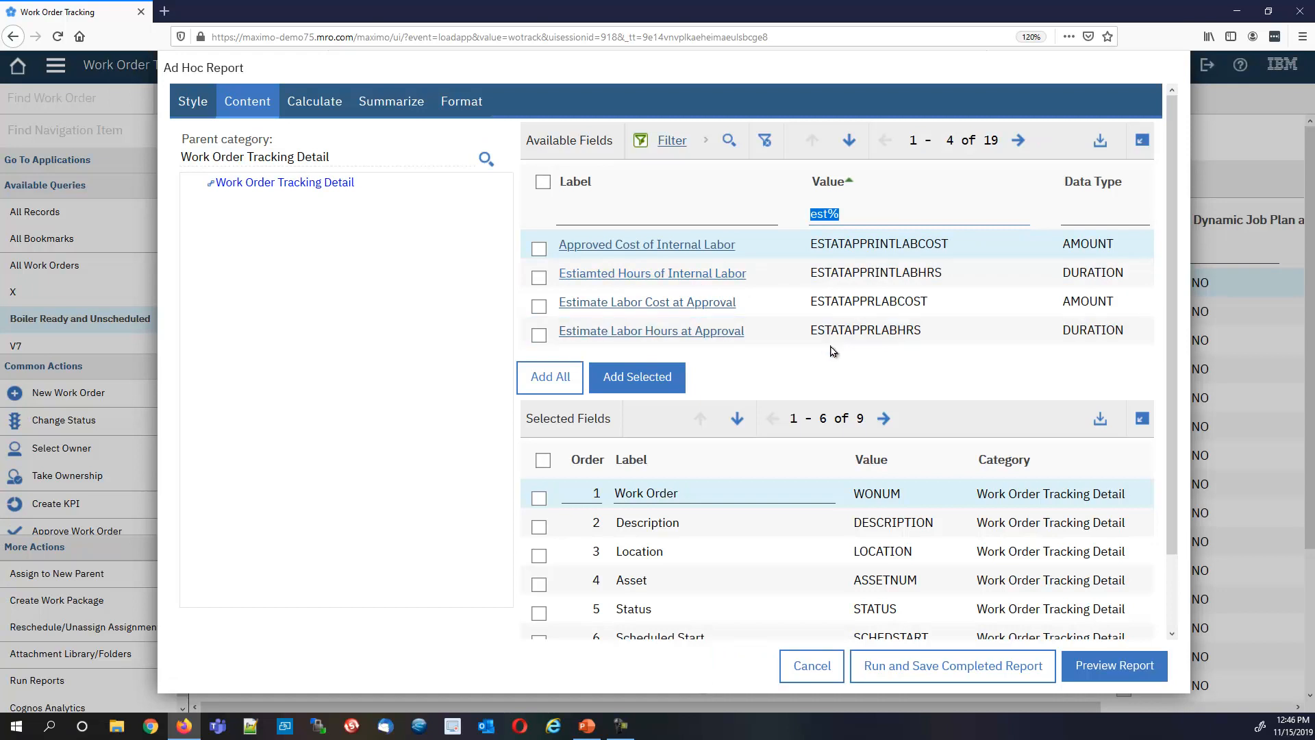
{"action": "mouse_move", "coordinate": [569, 354]}
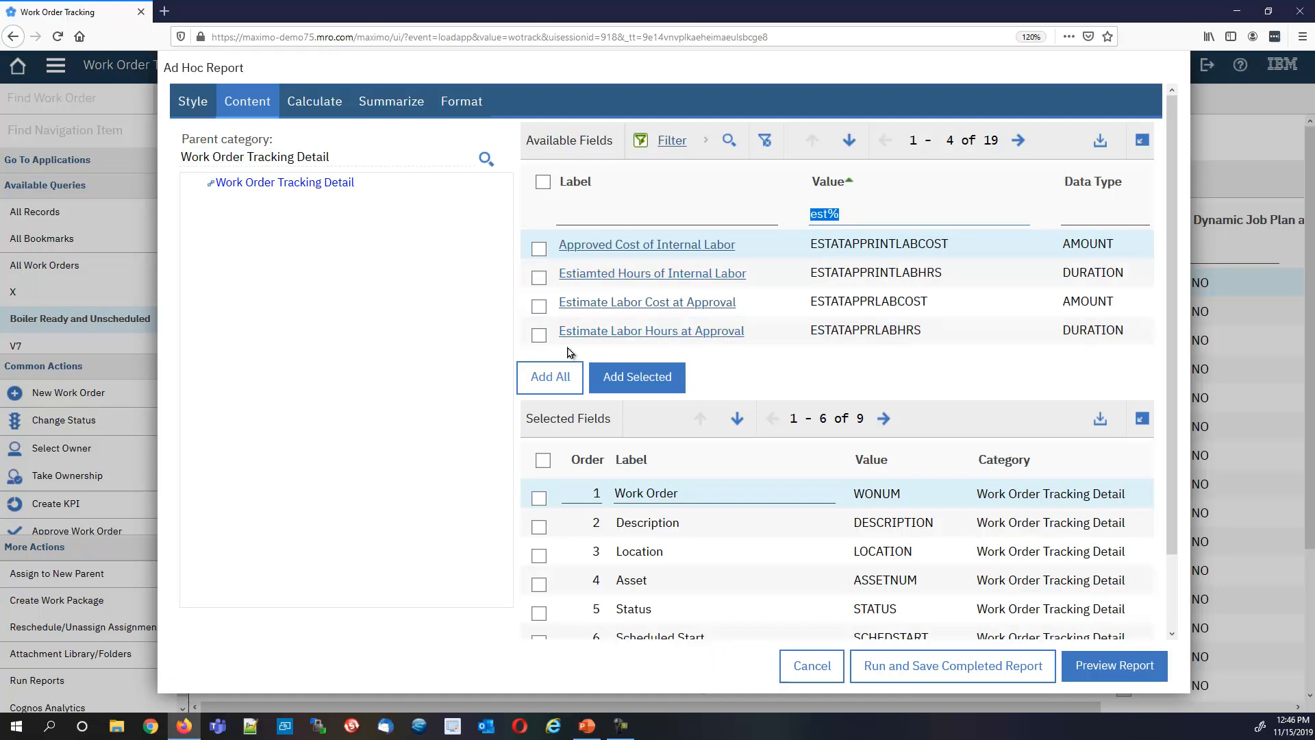
{"action": "left_click", "coordinate": [540, 333]}
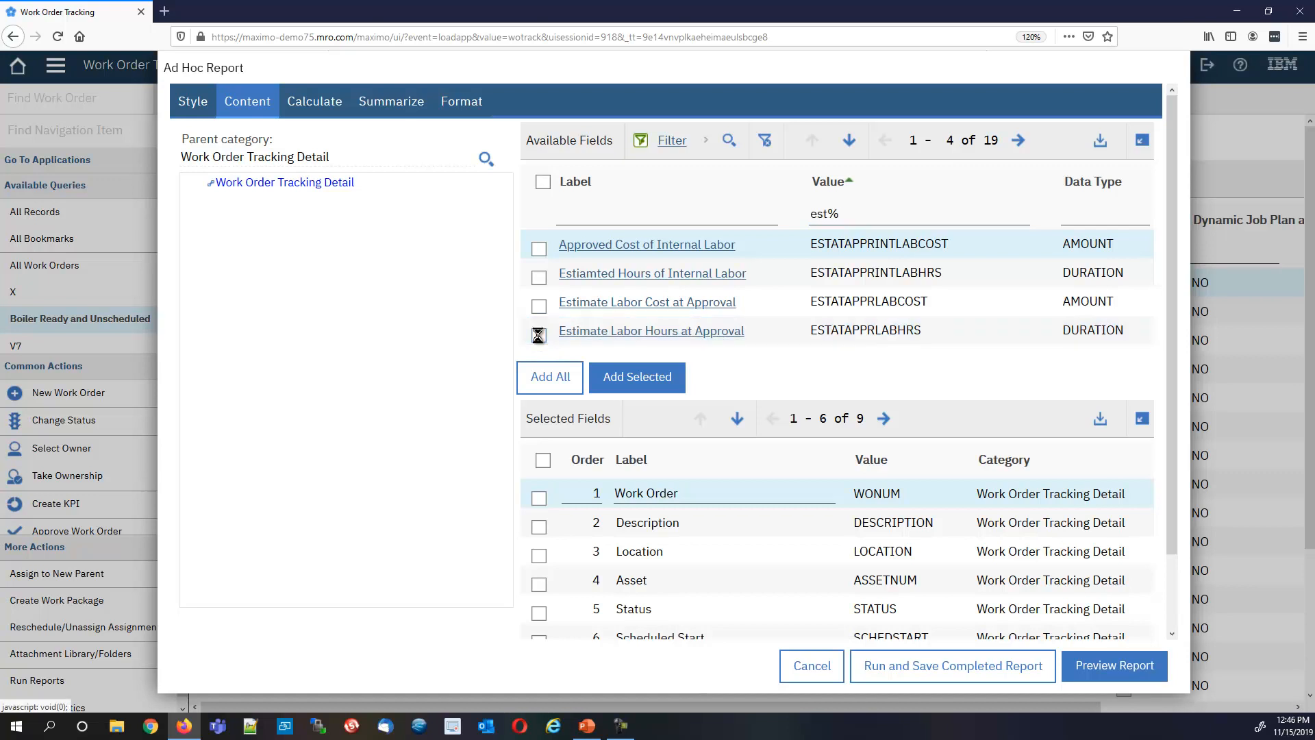
{"action": "left_click", "coordinate": [539, 330]}
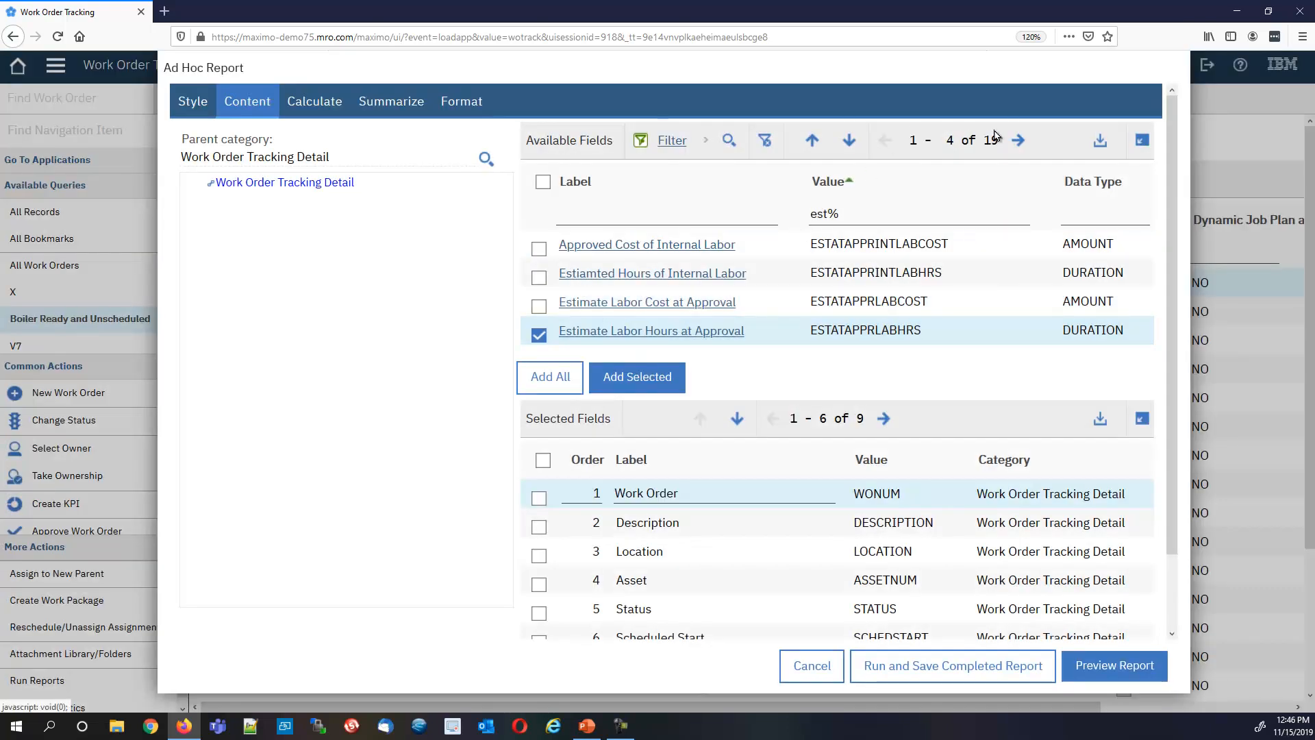
{"action": "left_click", "coordinate": [1017, 139]}
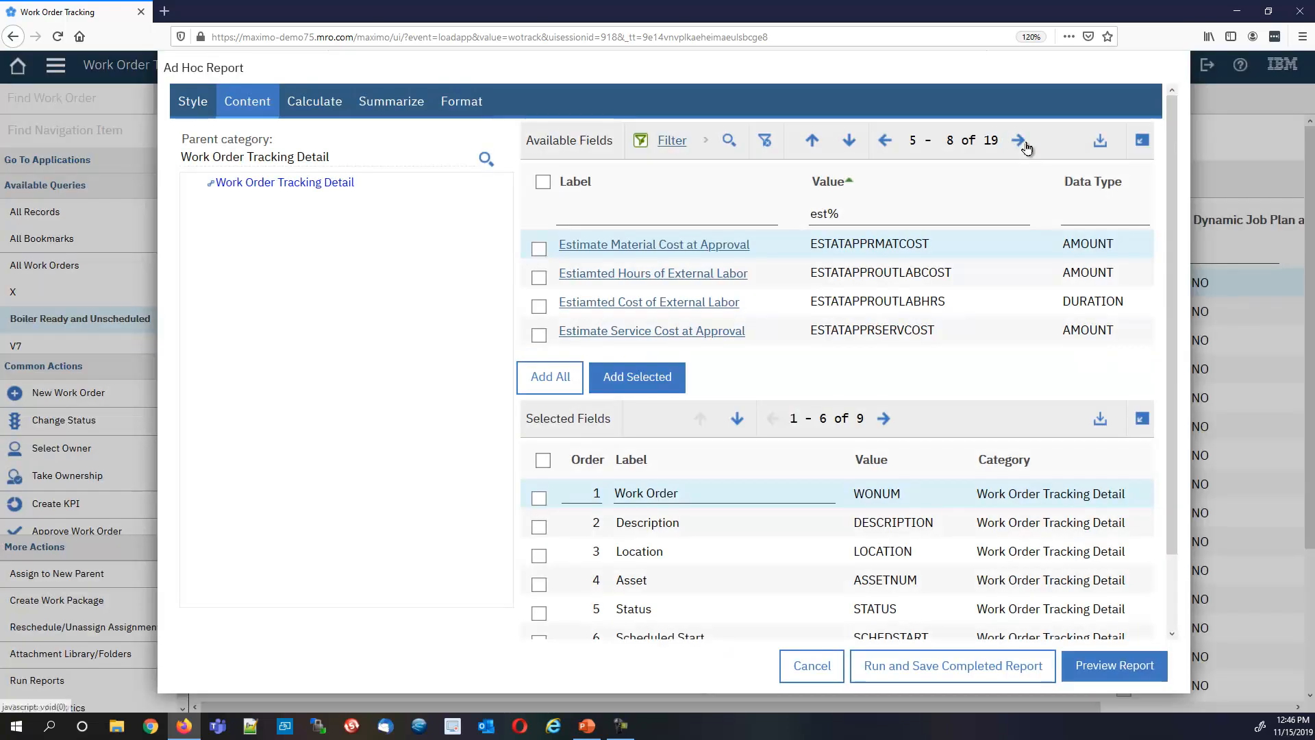
{"action": "mouse_move", "coordinate": [708, 234]}
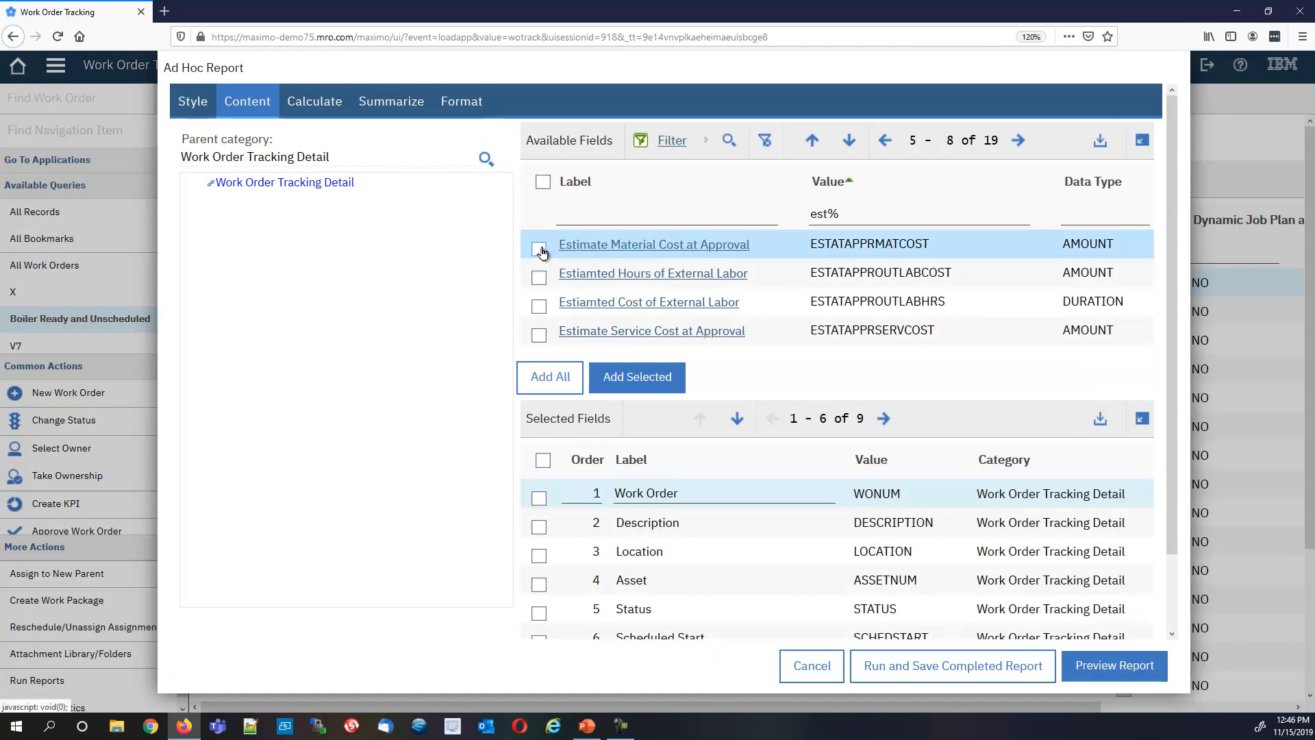
{"action": "left_click", "coordinate": [543, 244]}
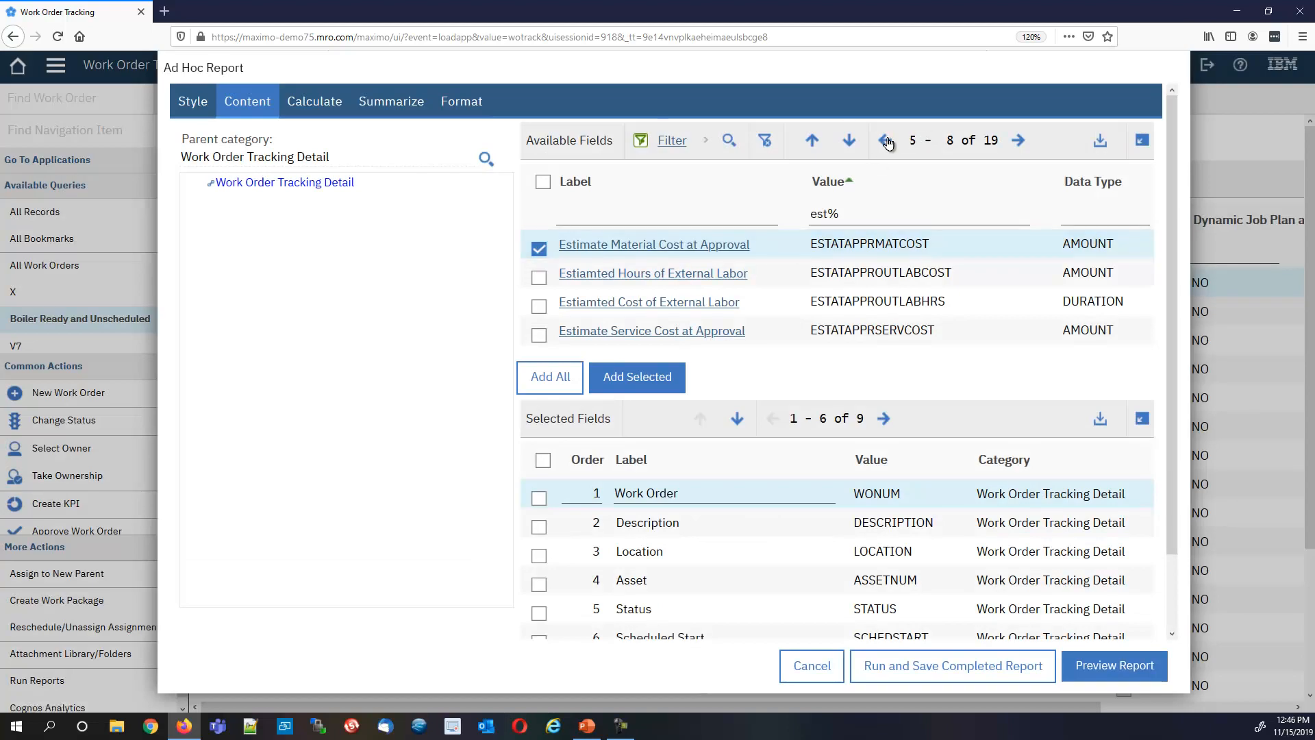
{"action": "left_click", "coordinate": [886, 139]}
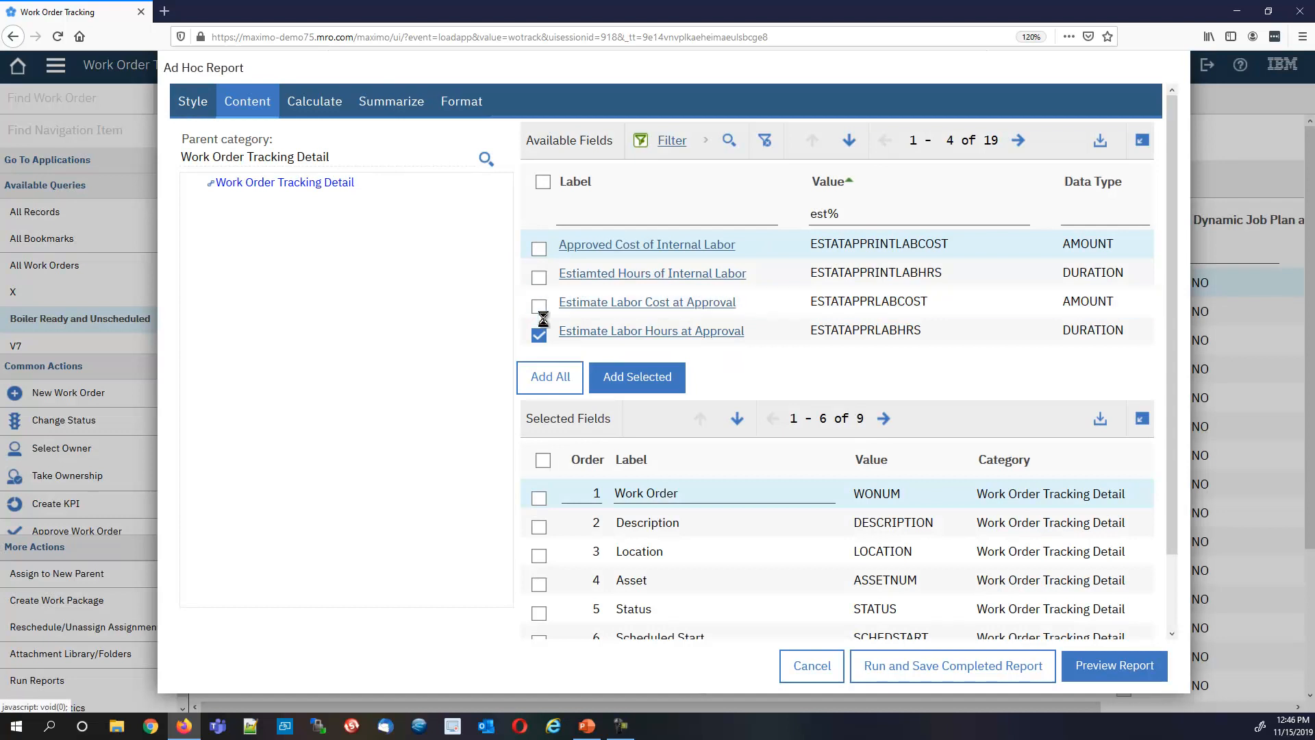
{"action": "left_click", "coordinate": [538, 301]}
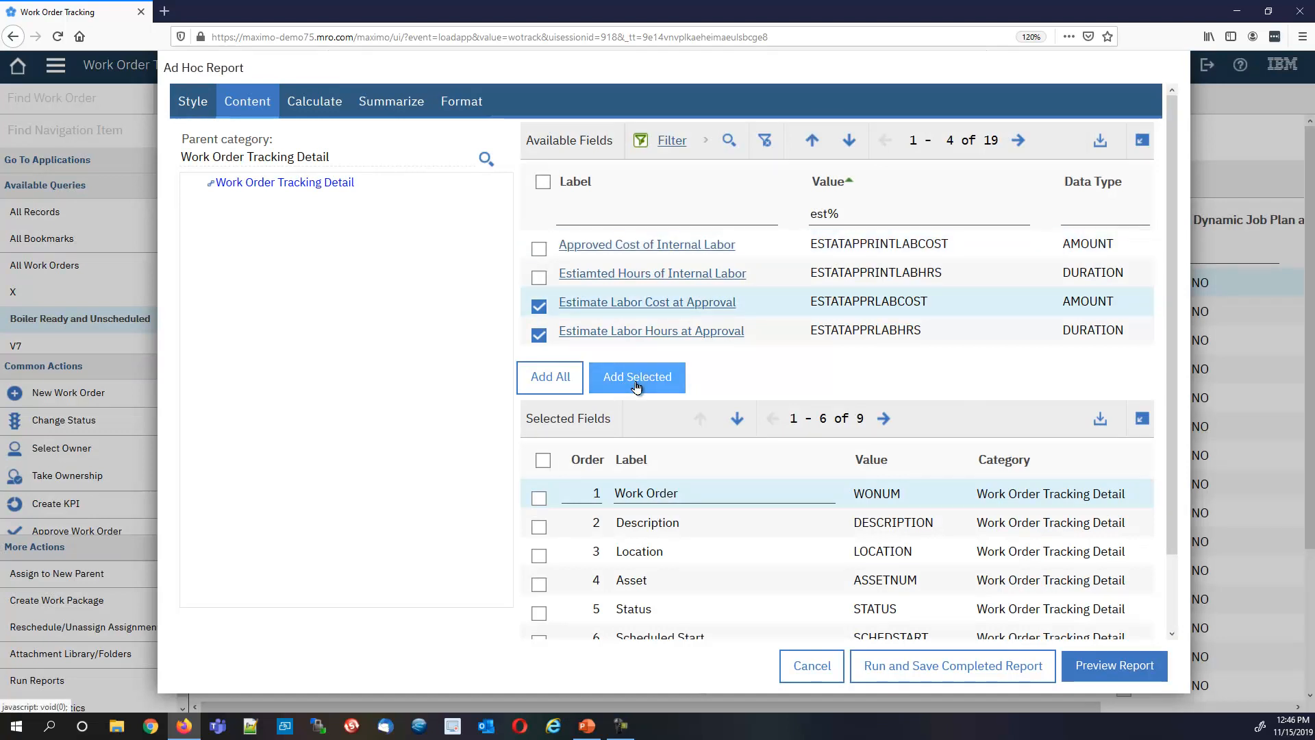
{"action": "left_click", "coordinate": [637, 376]}
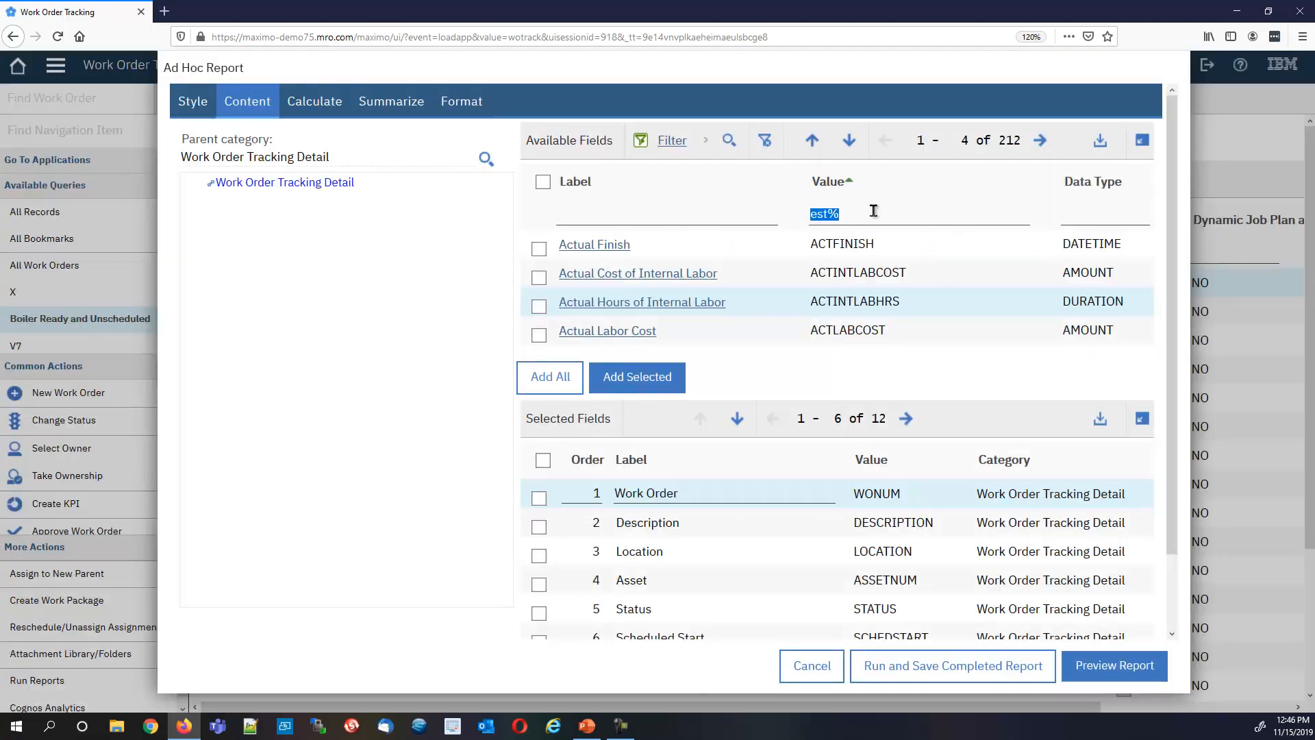
Filter for Work Type and add it to the report's selected fields
{"action": "type", "text": "workt"}
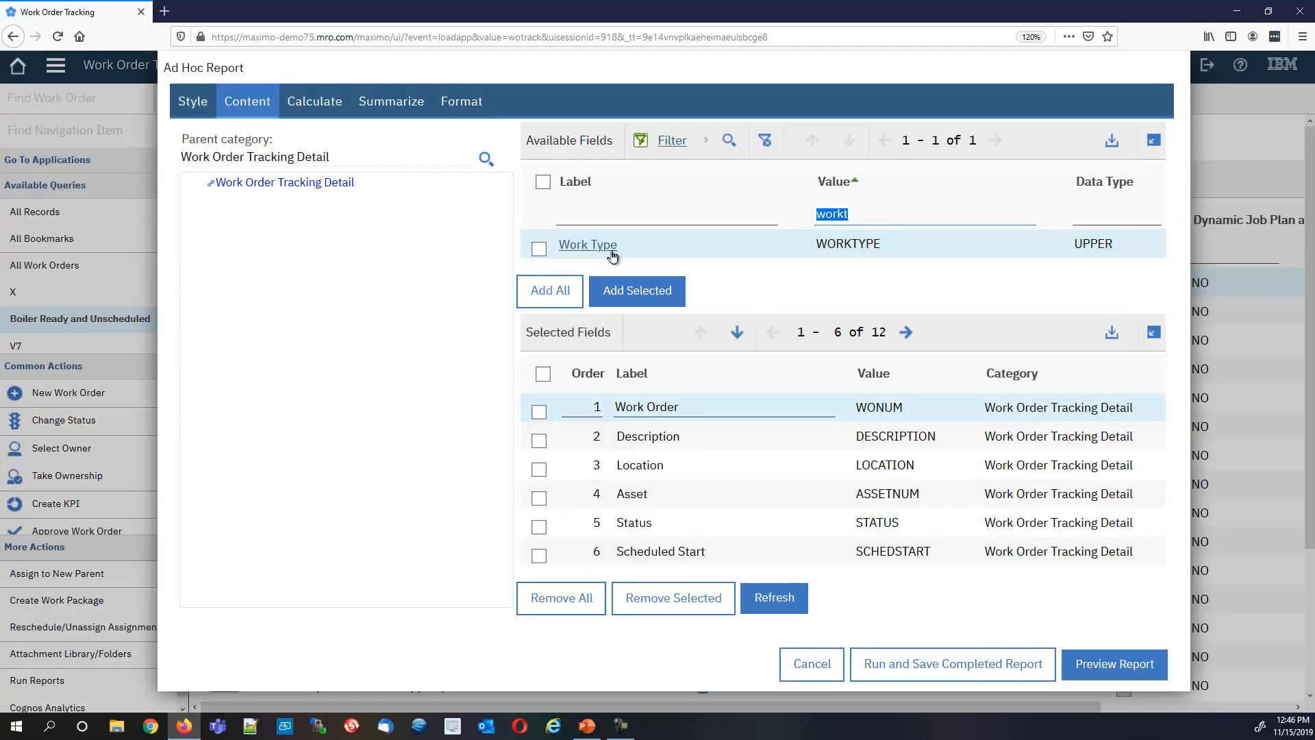
{"action": "left_click", "coordinate": [764, 140]}
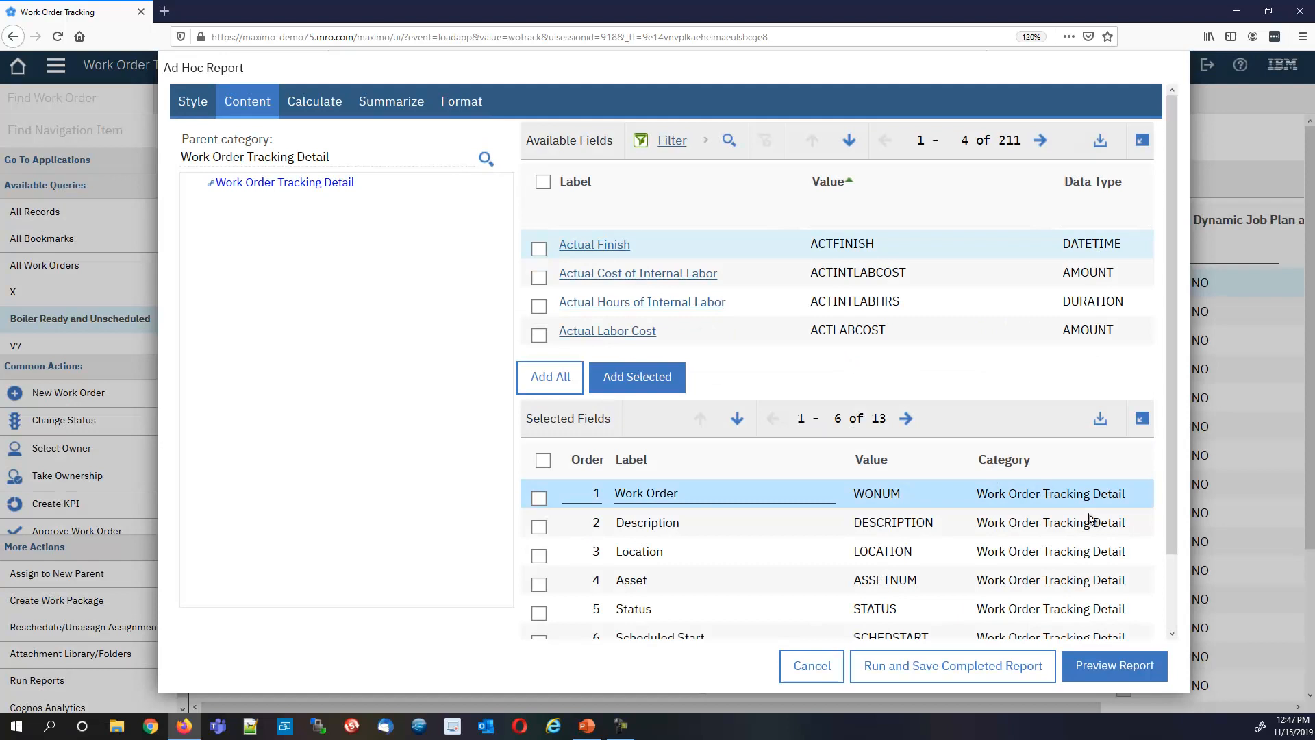
{"action": "scroll", "scroll_direction": "down", "scroll_amount": 3}
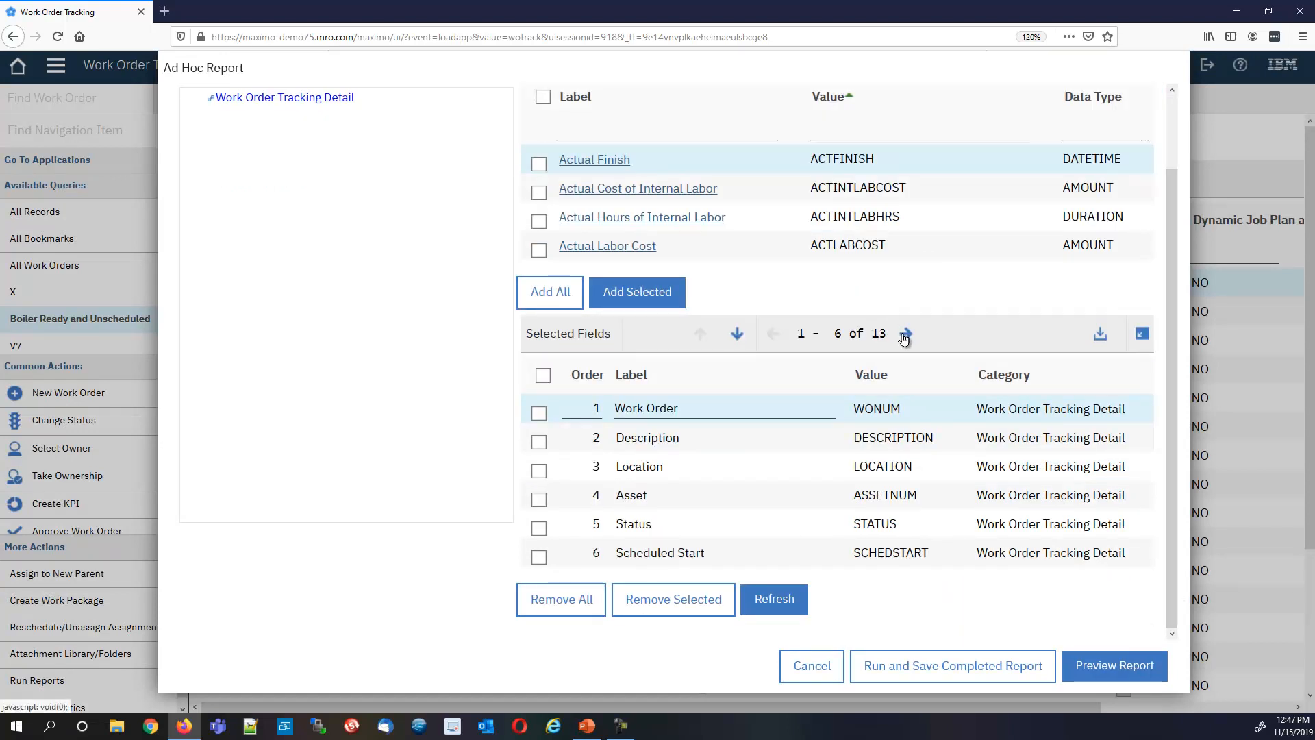
Remove Dynamic Job Plan applied and Site from the selected fields, leaving eleven
{"action": "left_click", "coordinate": [906, 334]}
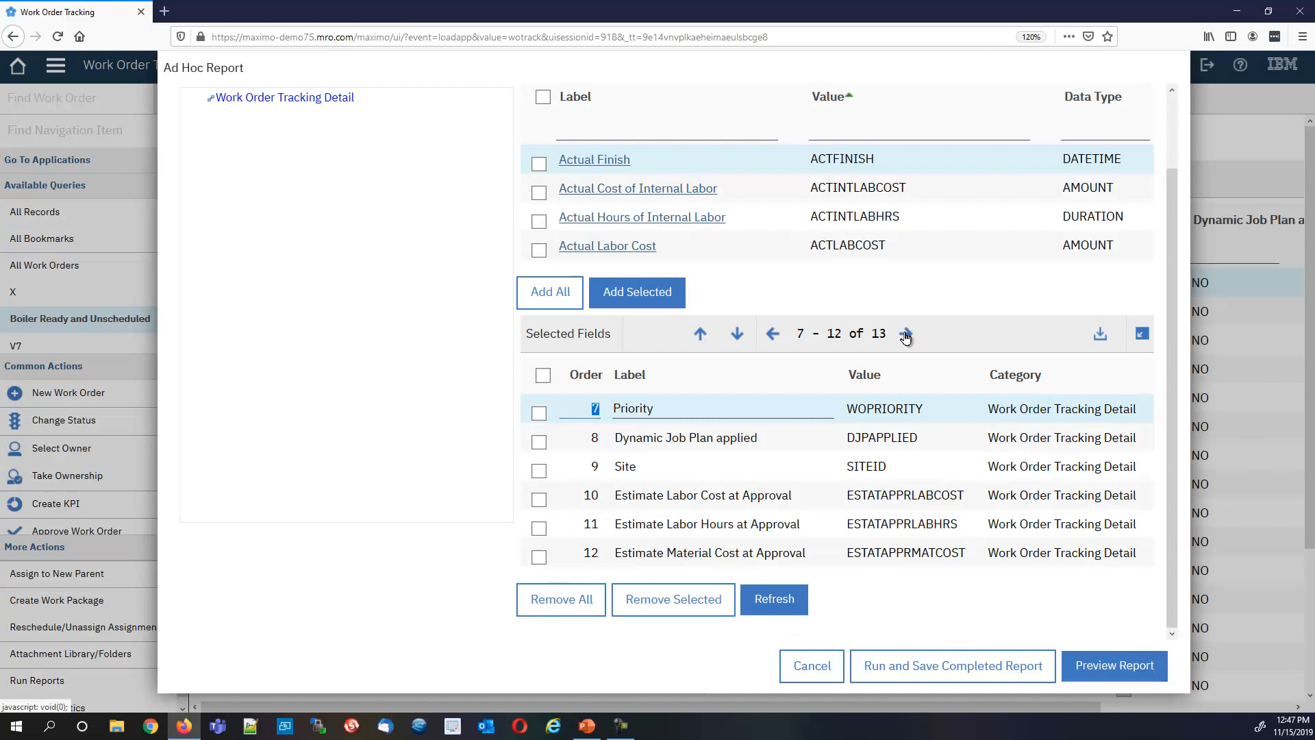
{"action": "left_click", "coordinate": [537, 470]}
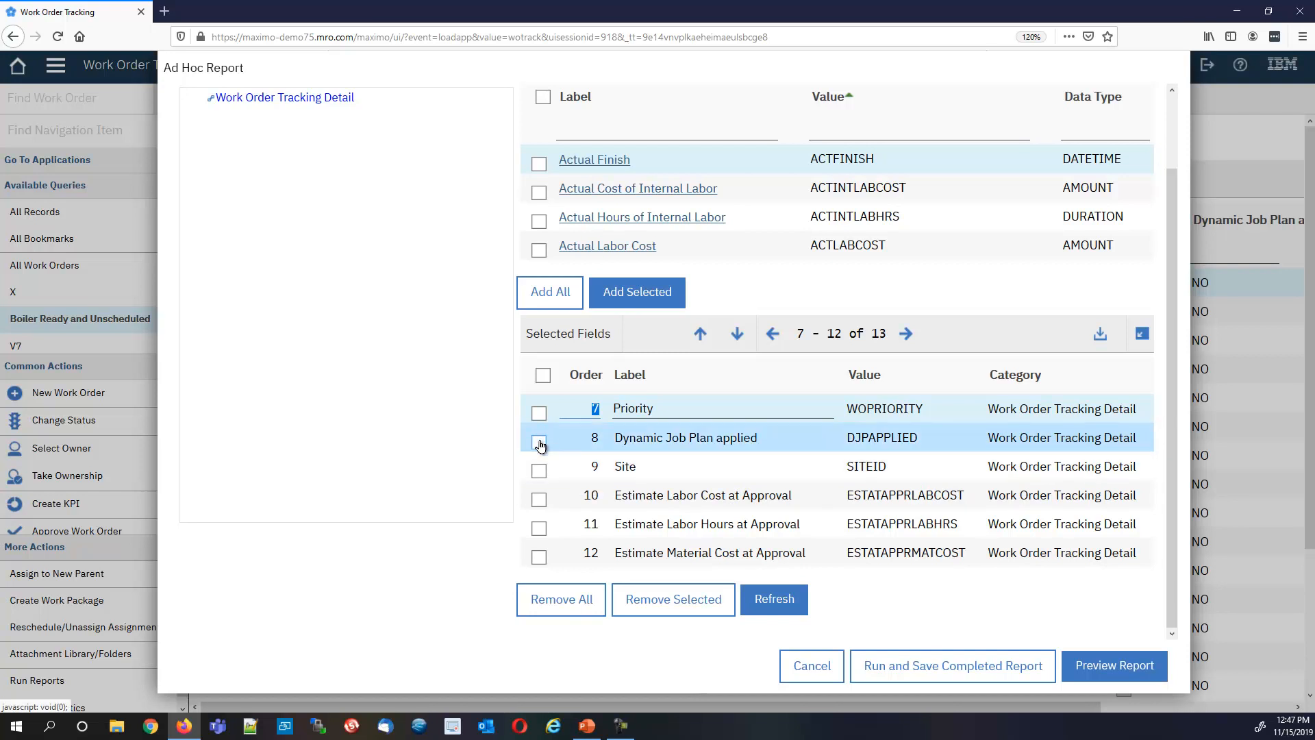
{"action": "left_click", "coordinate": [538, 436]}
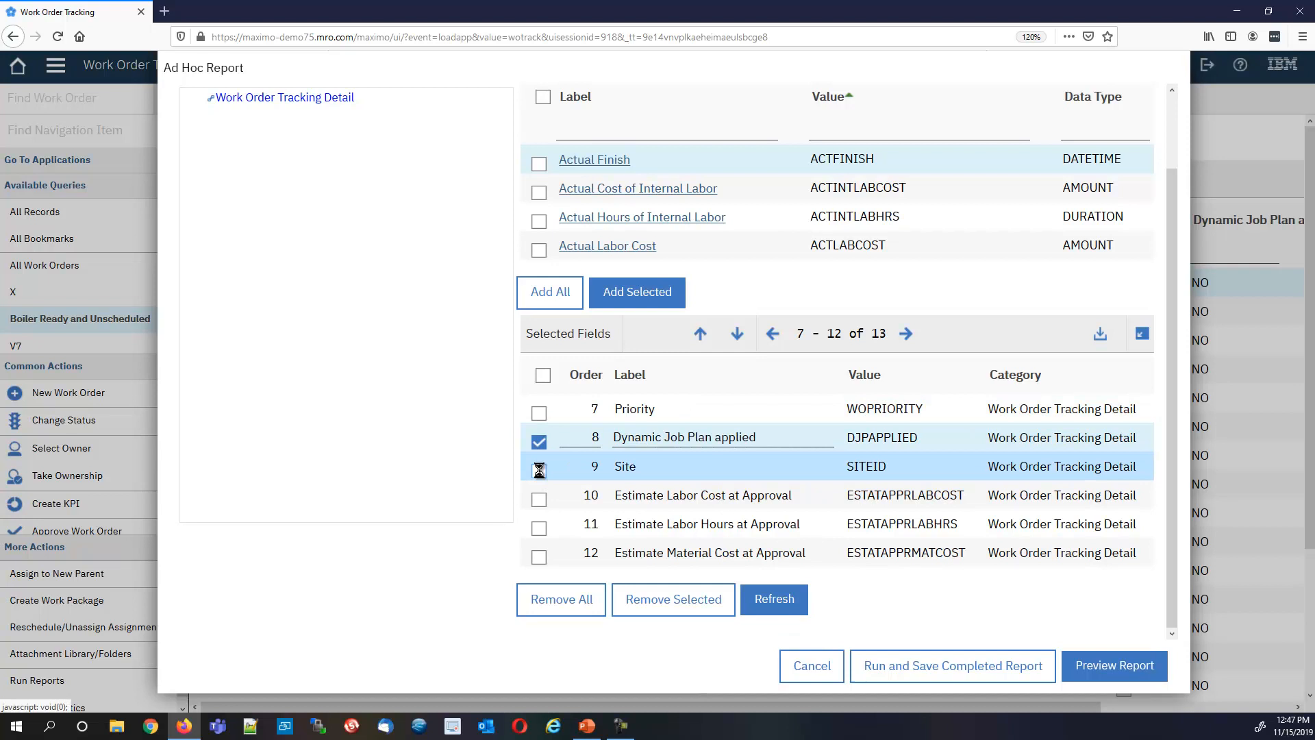
{"action": "left_click", "coordinate": [538, 466]}
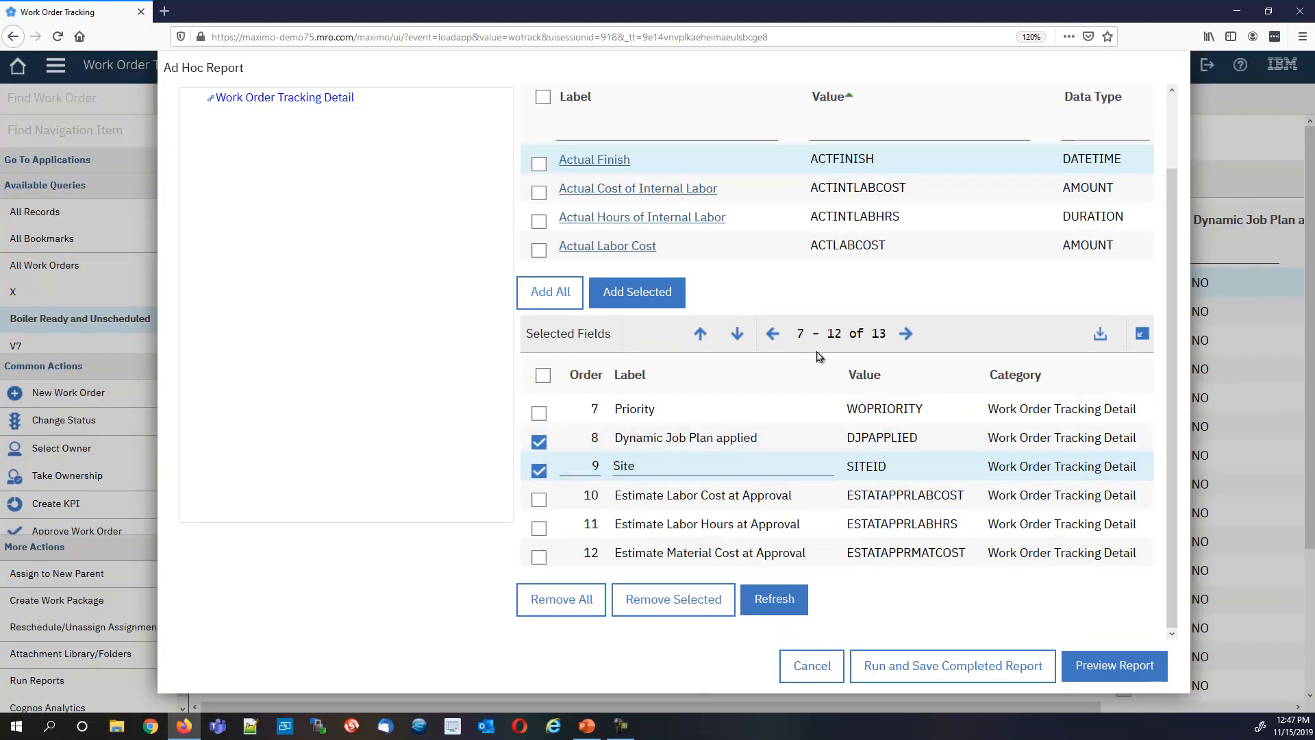
{"action": "mouse_move", "coordinate": [905, 334]}
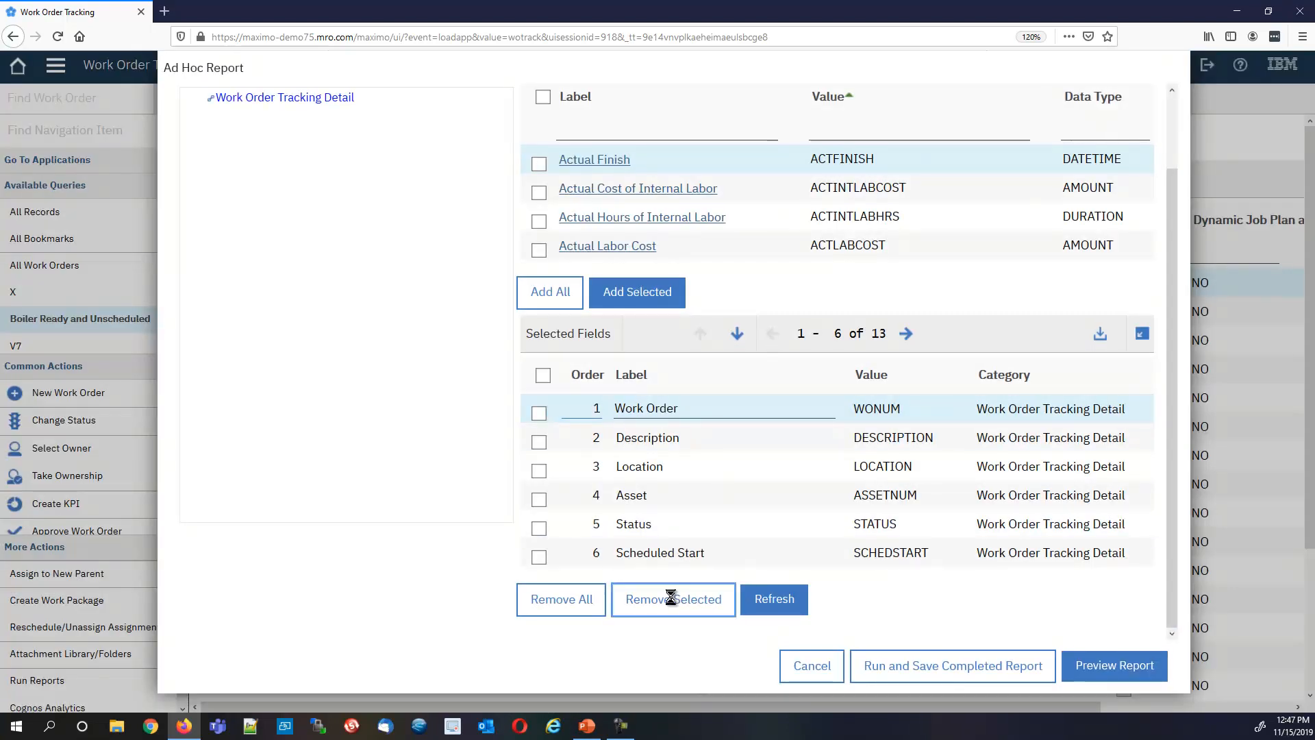
{"action": "left_click", "coordinate": [673, 598]}
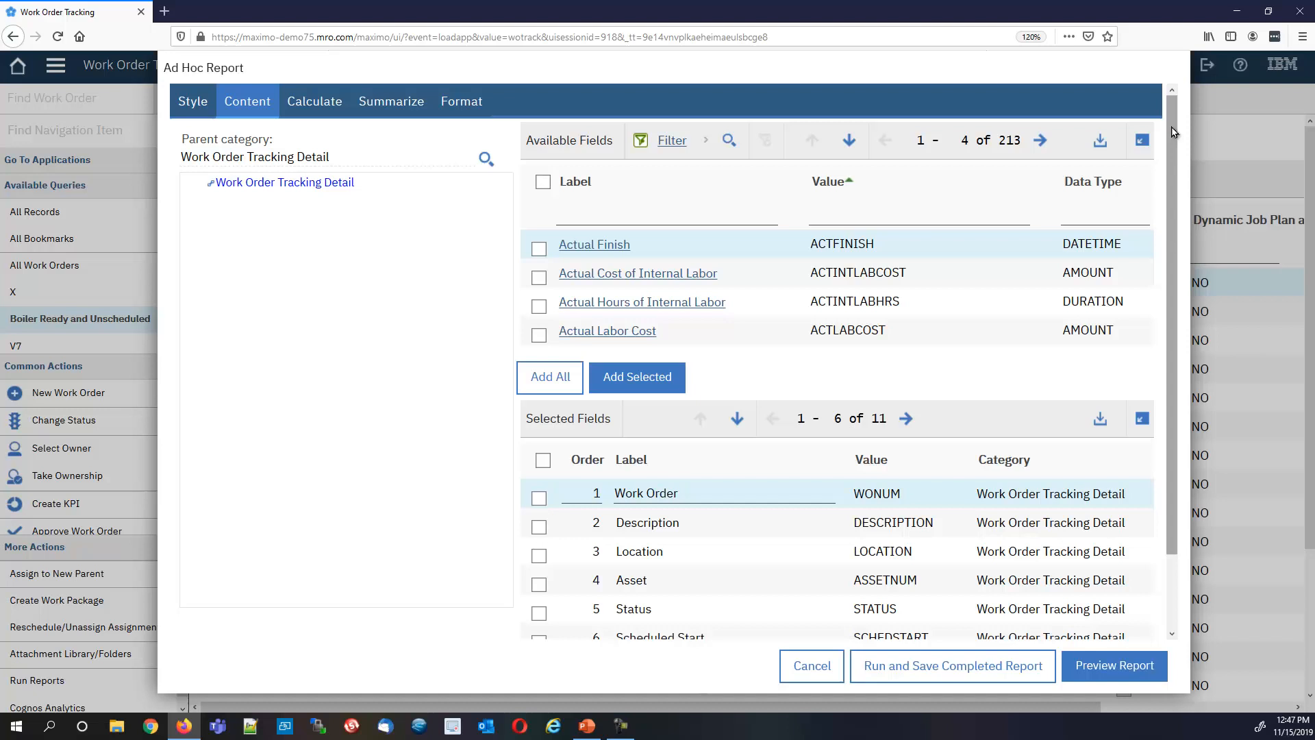
{"action": "mouse_move", "coordinate": [974, 663]}
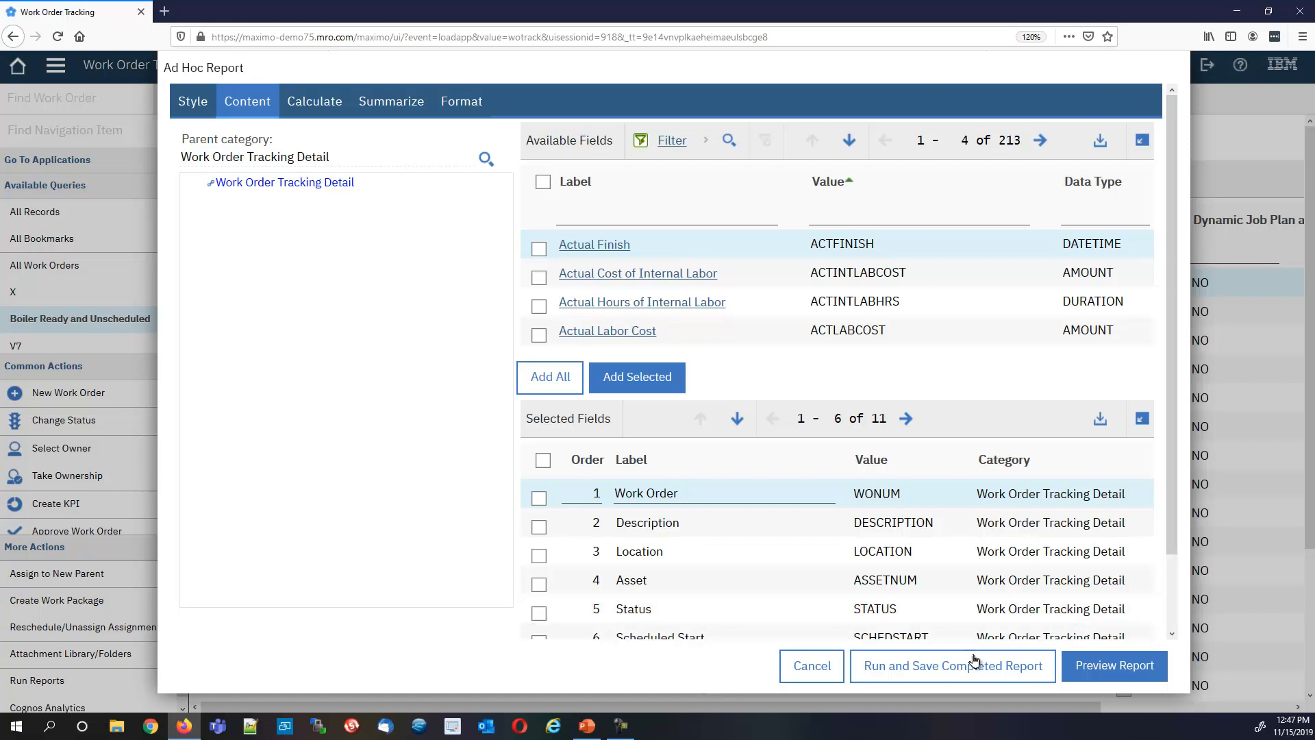
{"action": "mouse_move", "coordinate": [1113, 665]}
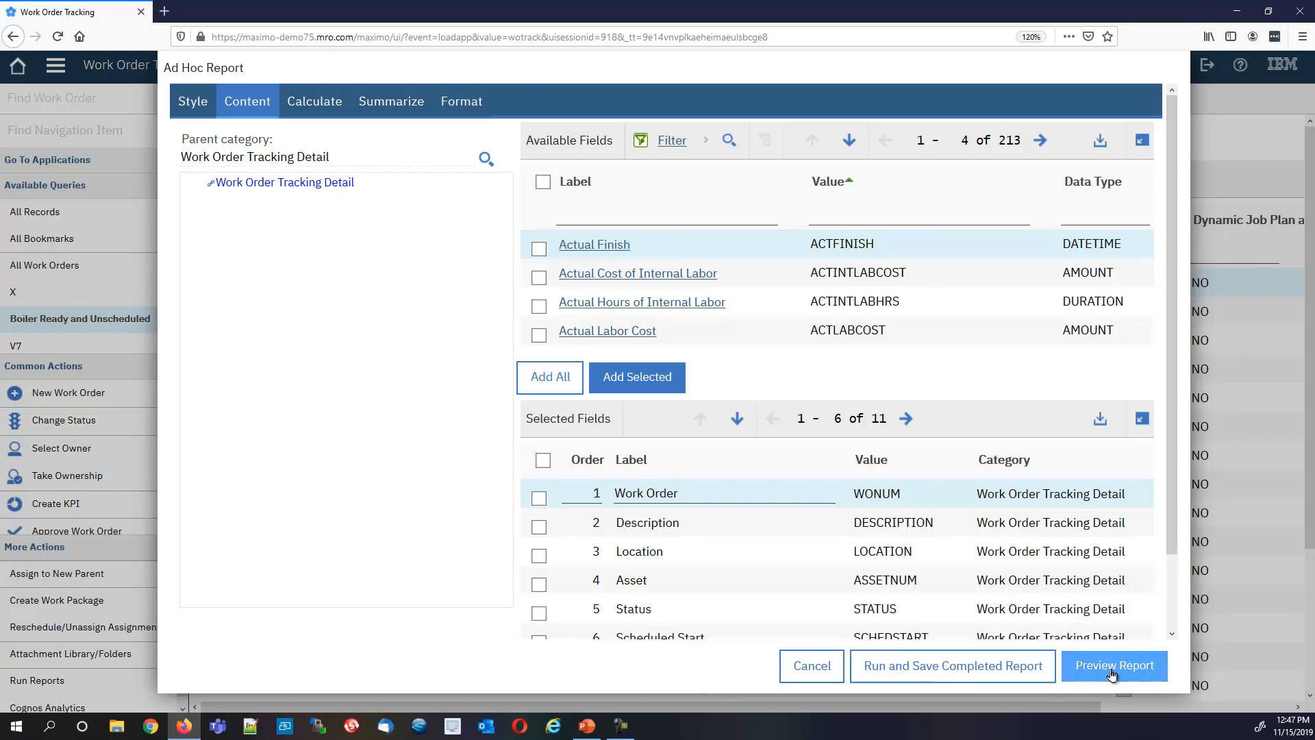
Preview the report, allowing the blocked pop-up so it opens in the BIRT Report Viewer
{"action": "left_click", "coordinate": [1113, 666]}
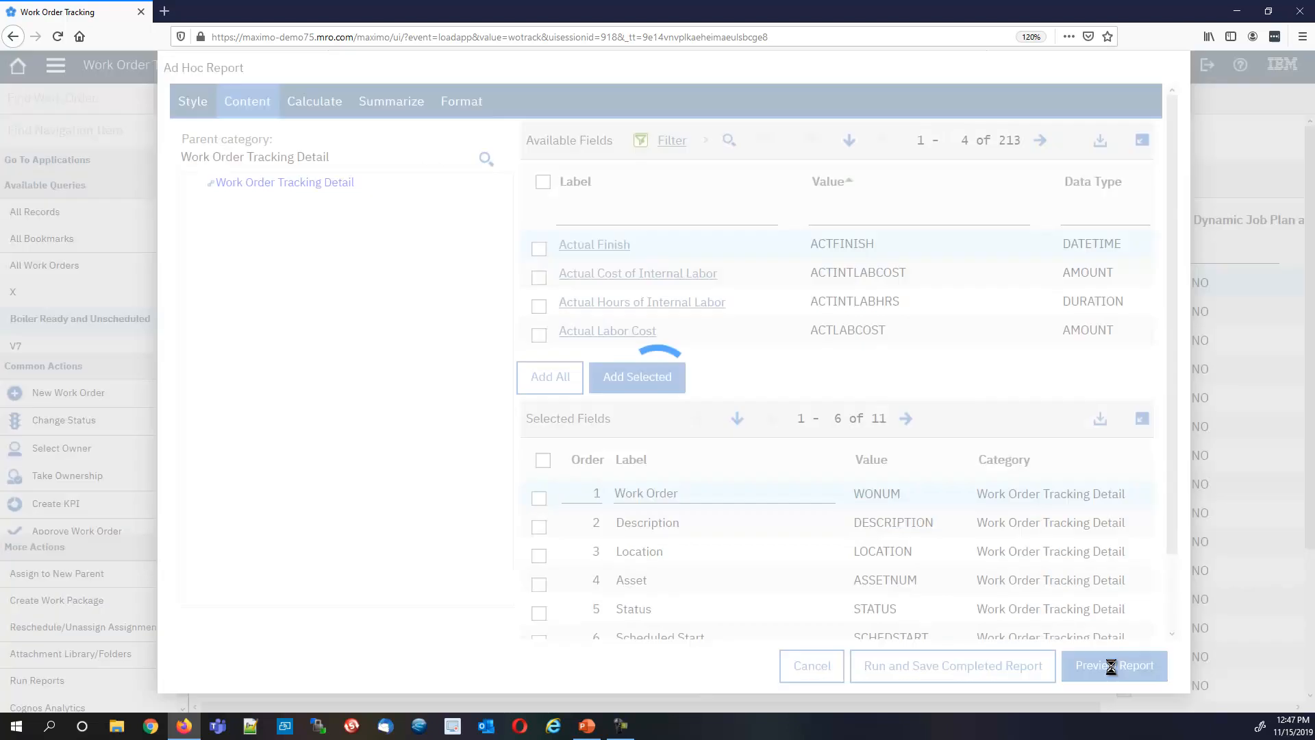
{"action": "left_click", "coordinate": [1114, 665]}
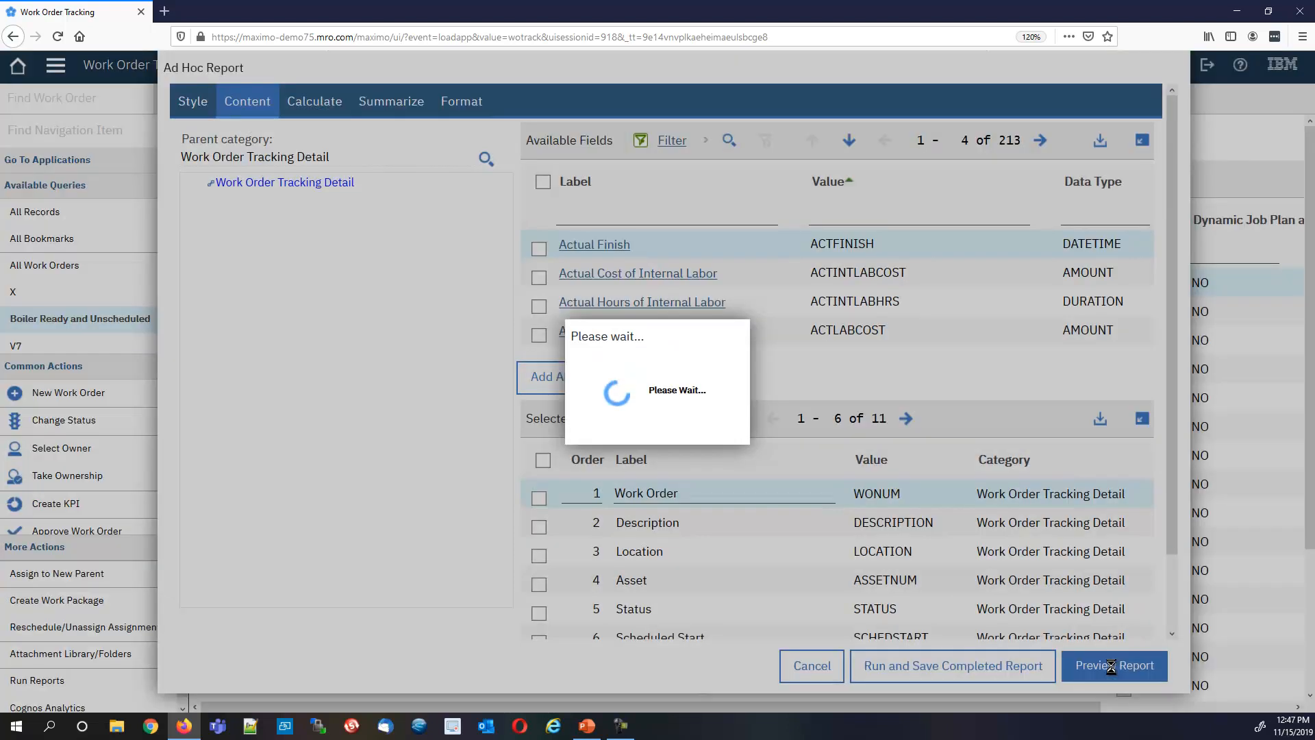
{"action": "left_click", "coordinate": [1113, 666]}
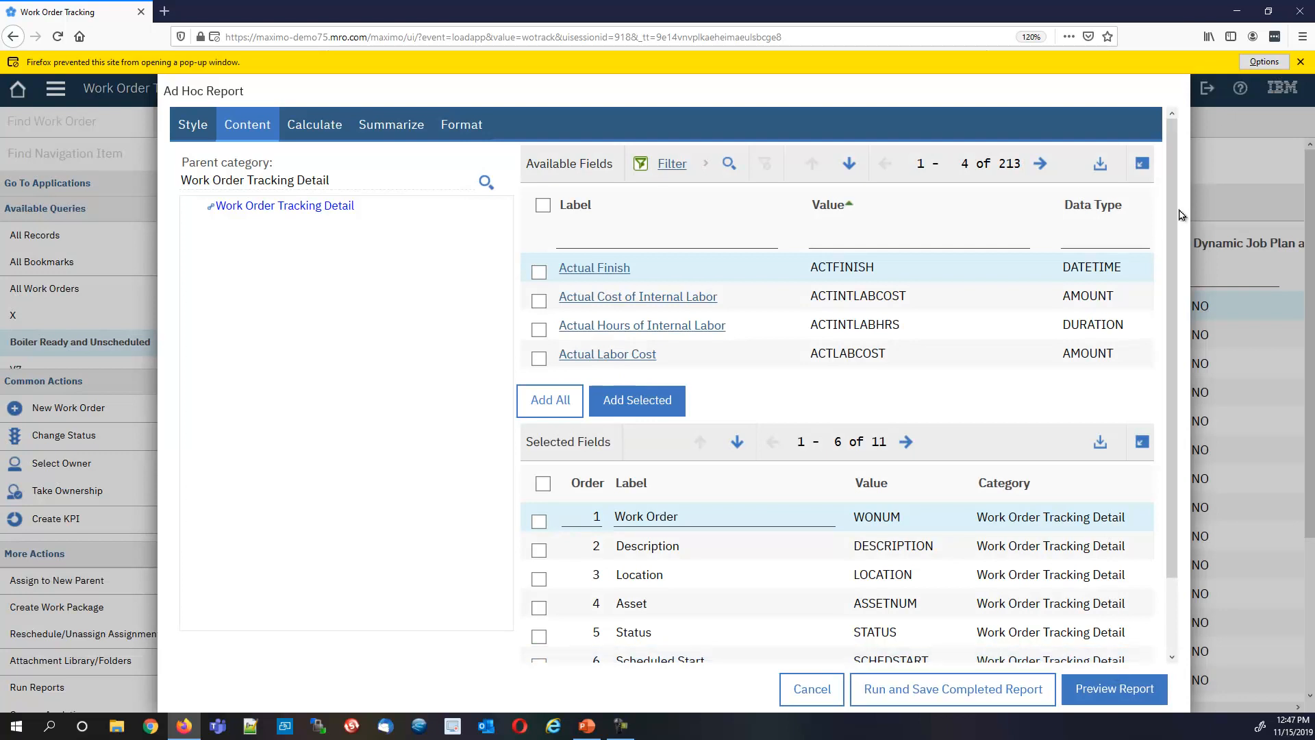
{"action": "left_click", "coordinate": [1263, 62]}
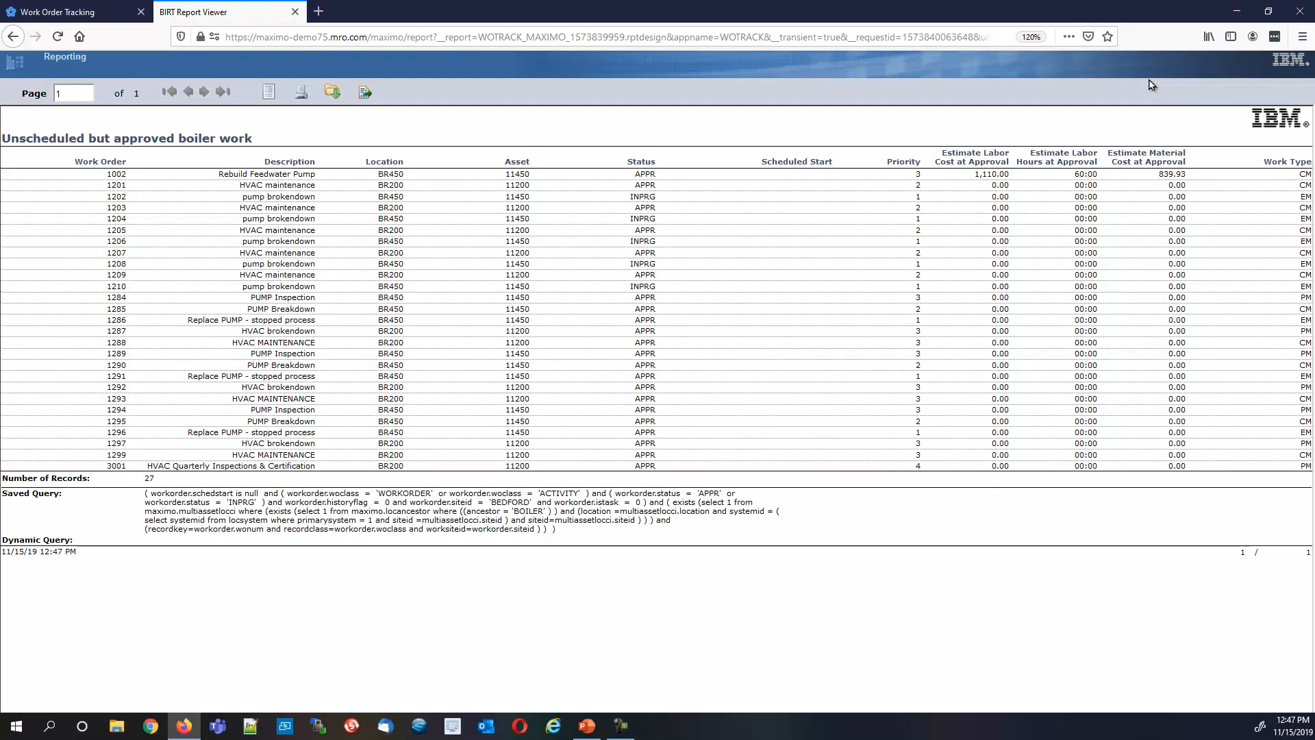
{"action": "mouse_move", "coordinate": [1108, 156]}
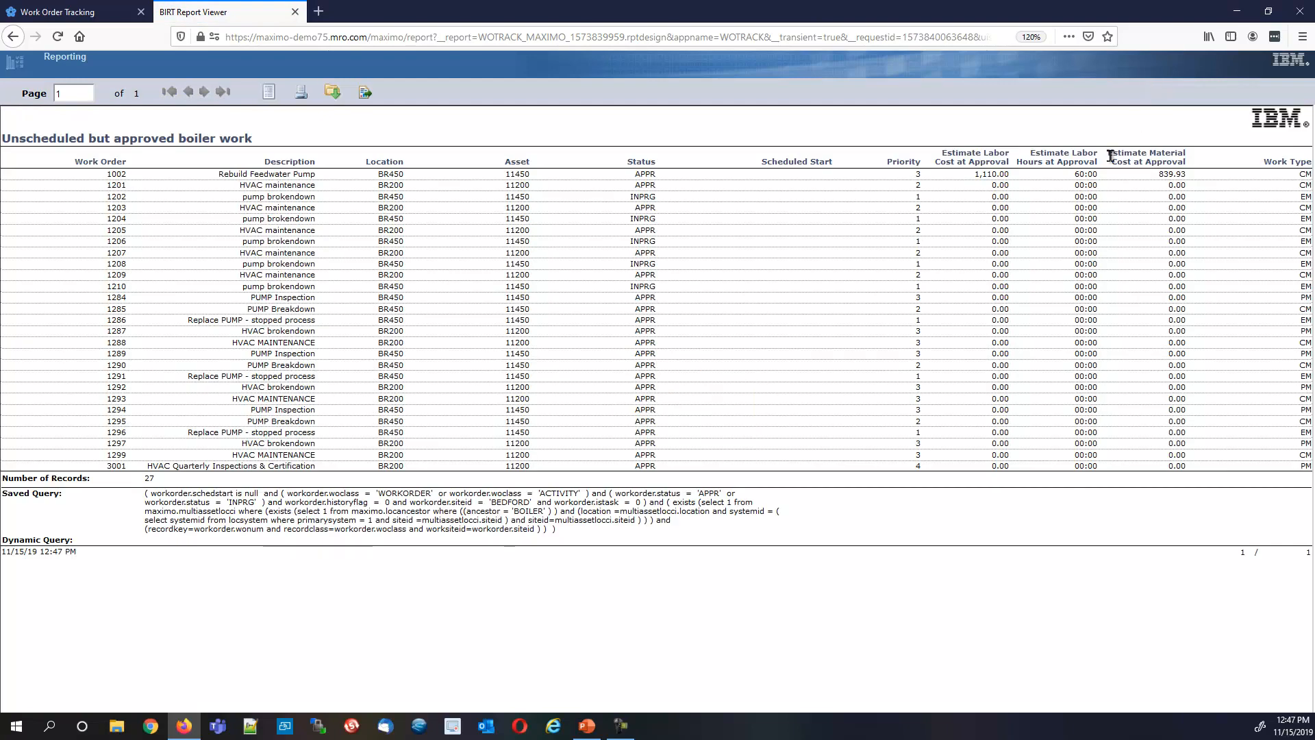
{"action": "mouse_move", "coordinate": [1209, 360]}
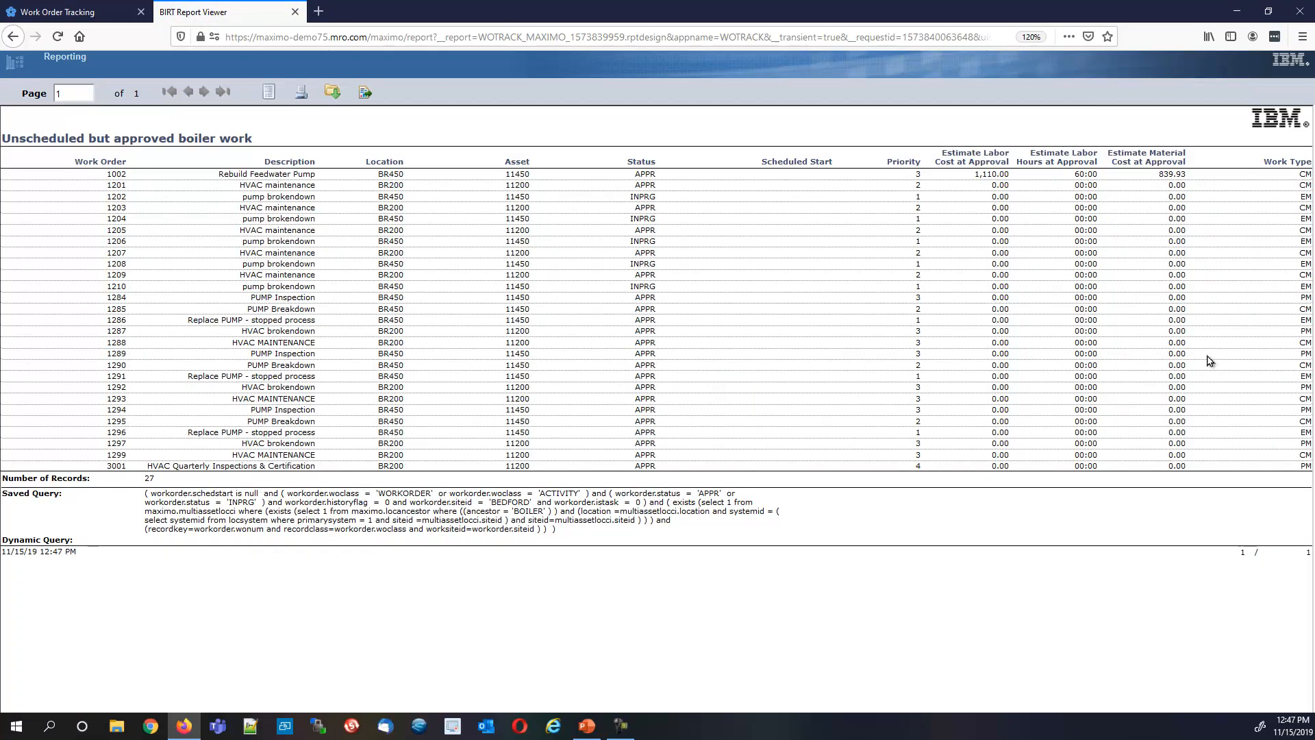
{"action": "mouse_move", "coordinate": [1127, 197]}
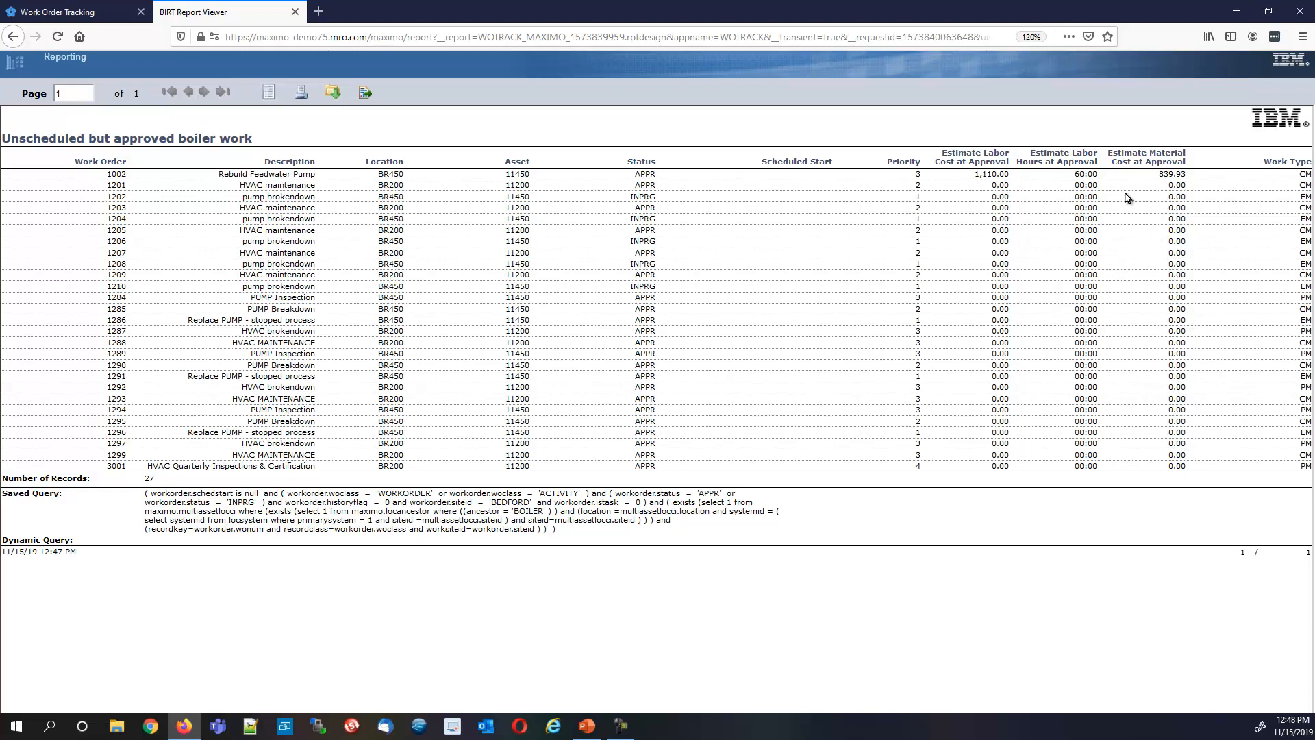
{"action": "mouse_move", "coordinate": [313, 219]}
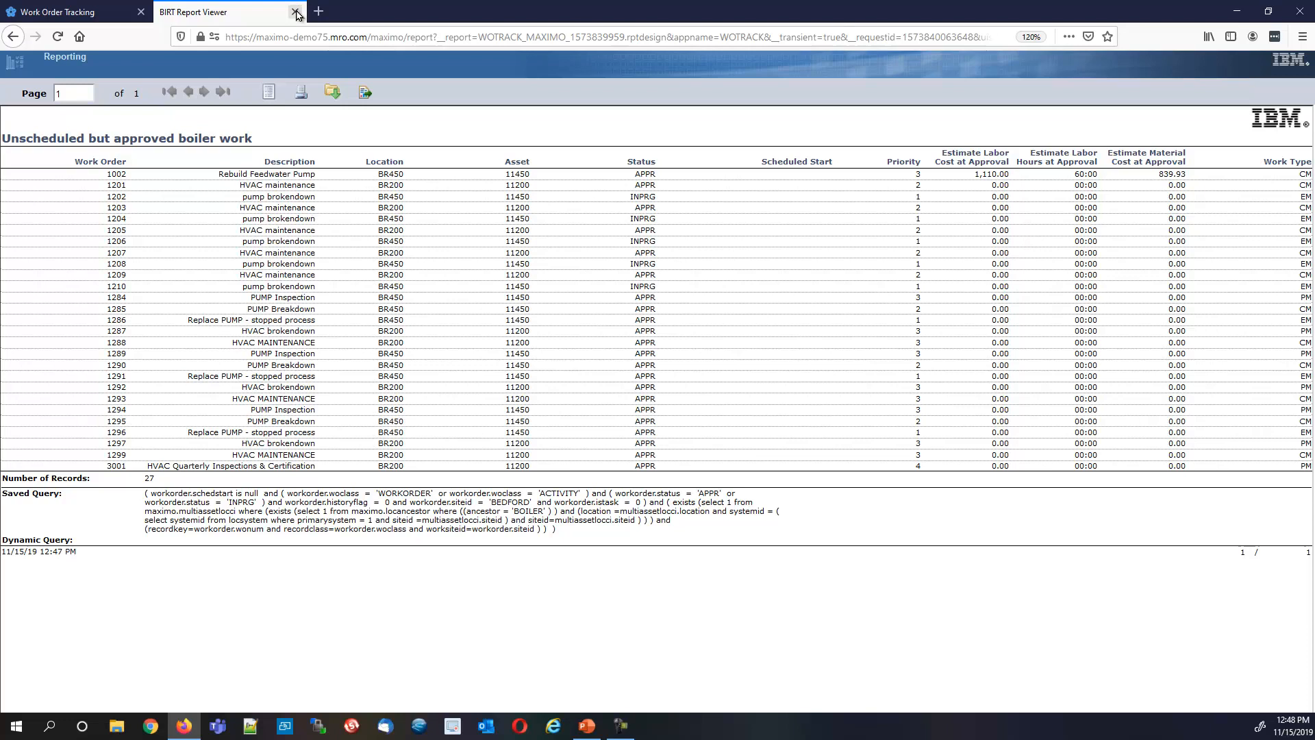
Run and save the completed boiler work report, review its 27 records, and close the viewer
{"action": "left_click", "coordinate": [296, 13]}
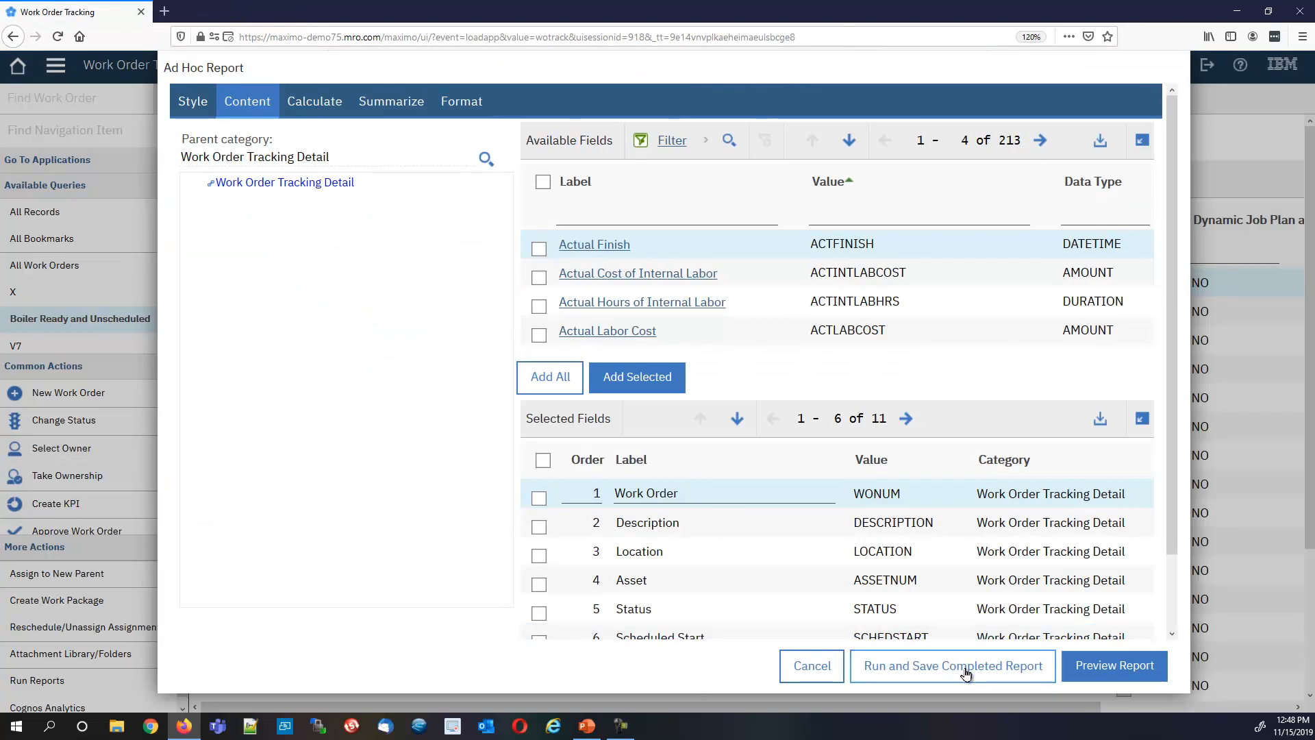
{"action": "left_click", "coordinate": [952, 665]}
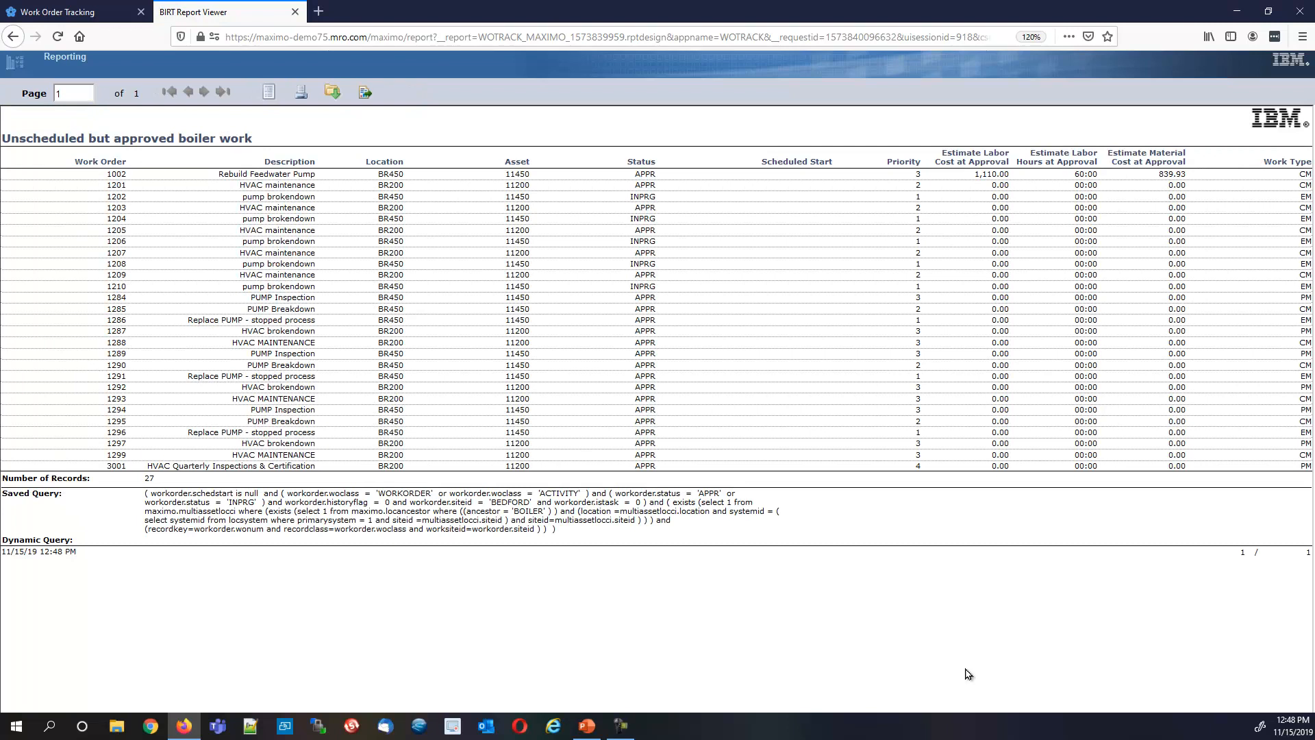
{"action": "mouse_move", "coordinate": [387, 129]}
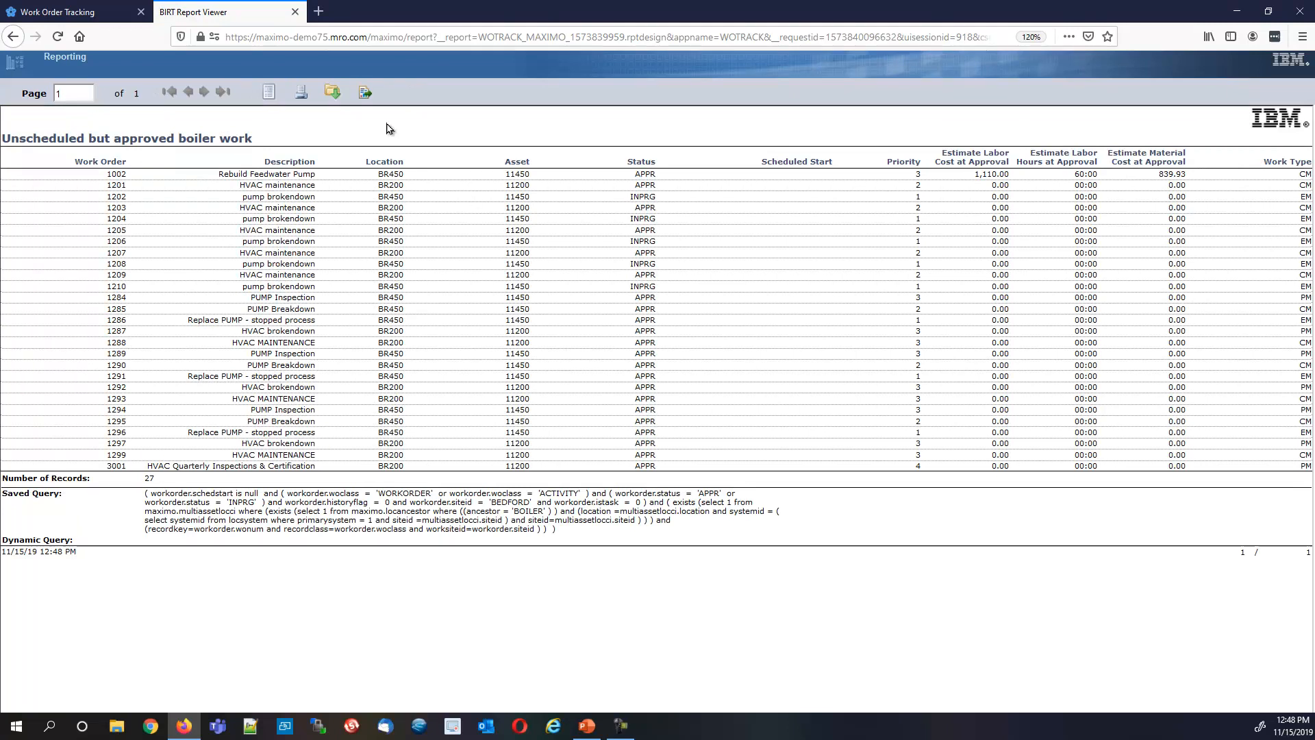
{"action": "mouse_move", "coordinate": [296, 12]}
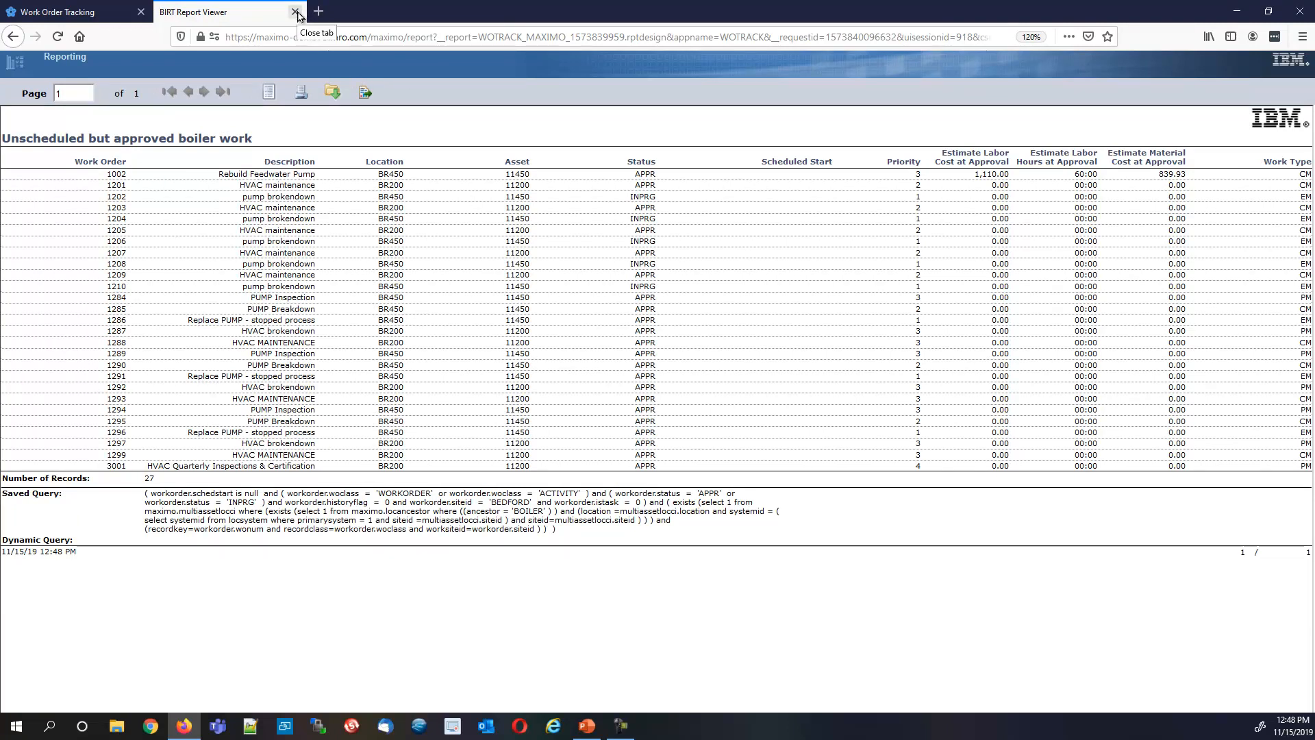
{"action": "left_click", "coordinate": [295, 12]}
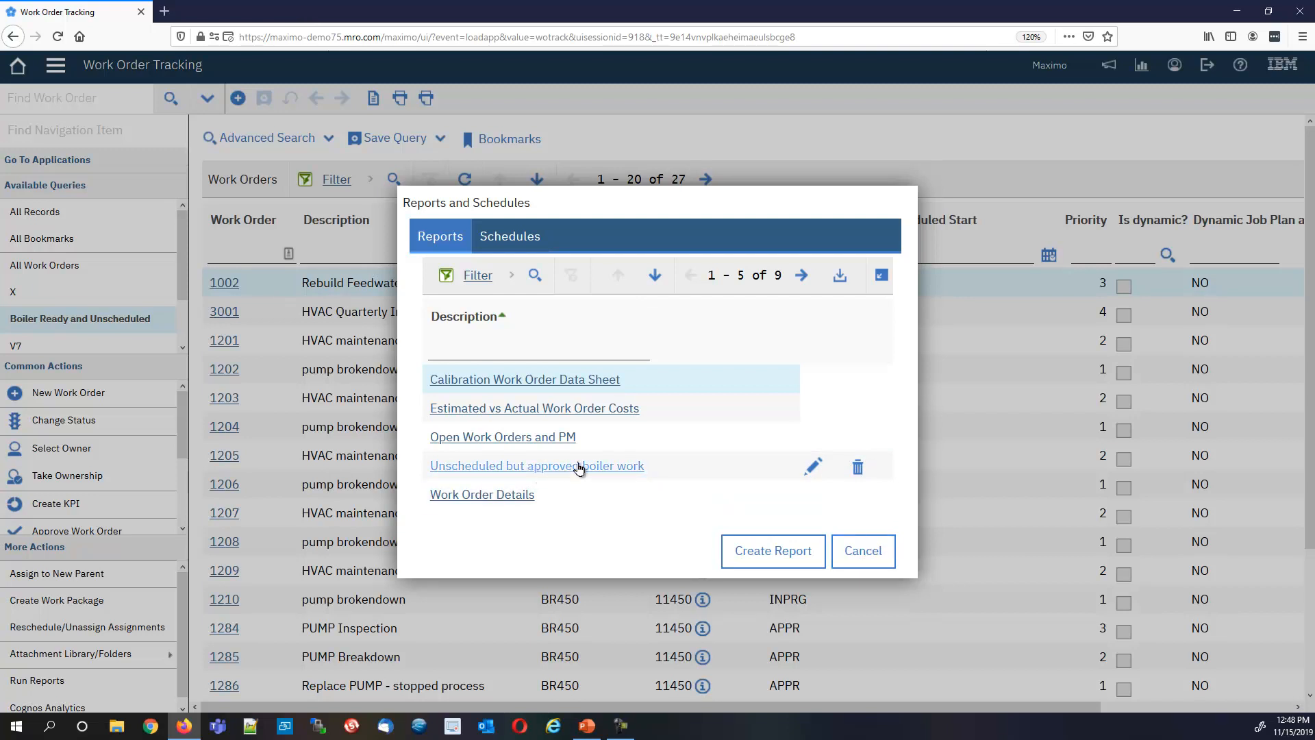
{"action": "mouse_move", "coordinate": [593, 470]}
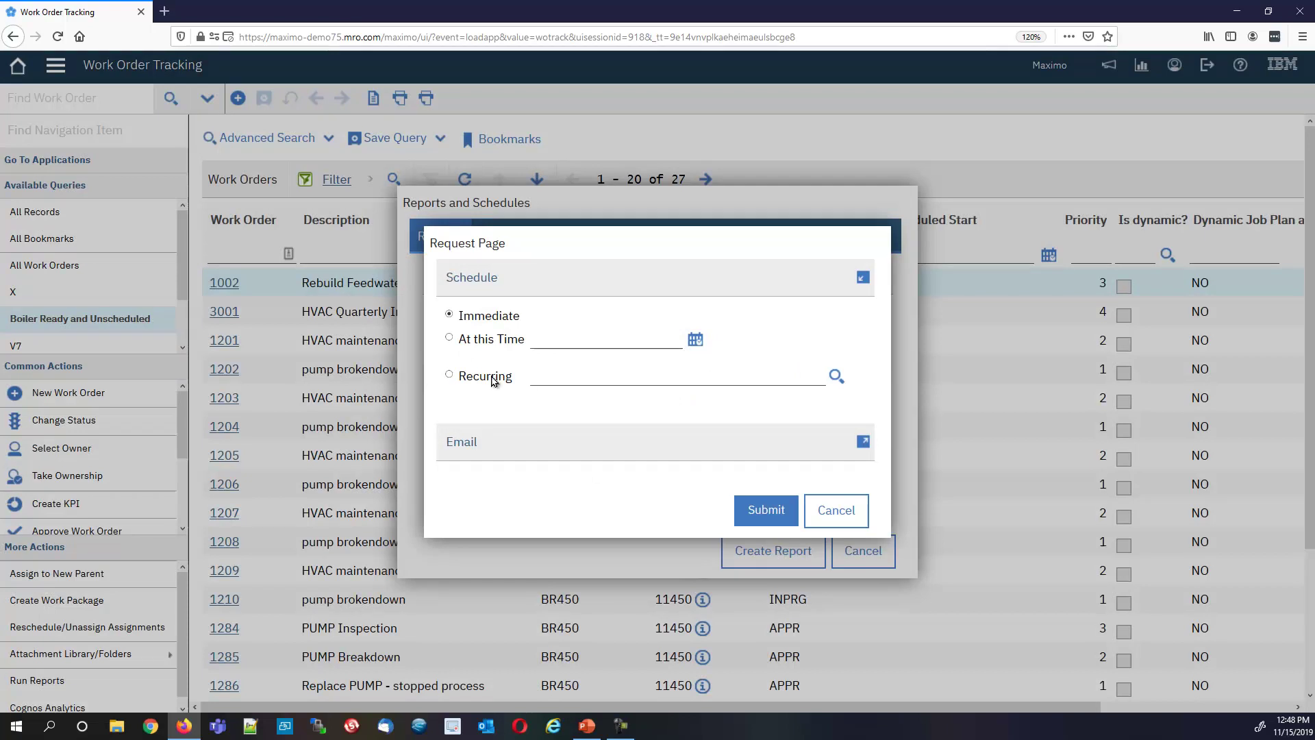
Choose a Recurring schedule for the report, expand Email options and bring up the recurrence picker
{"action": "left_click", "coordinate": [449, 375]}
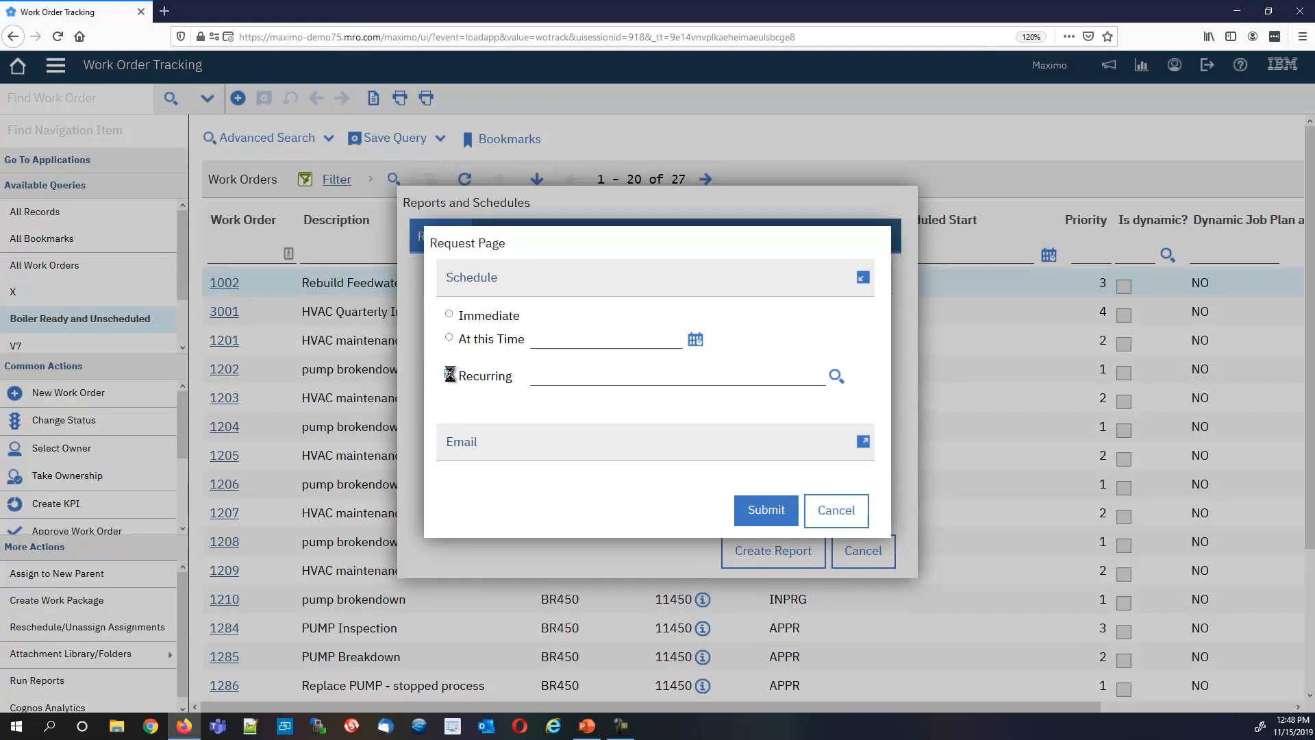
{"action": "left_click", "coordinate": [863, 441]}
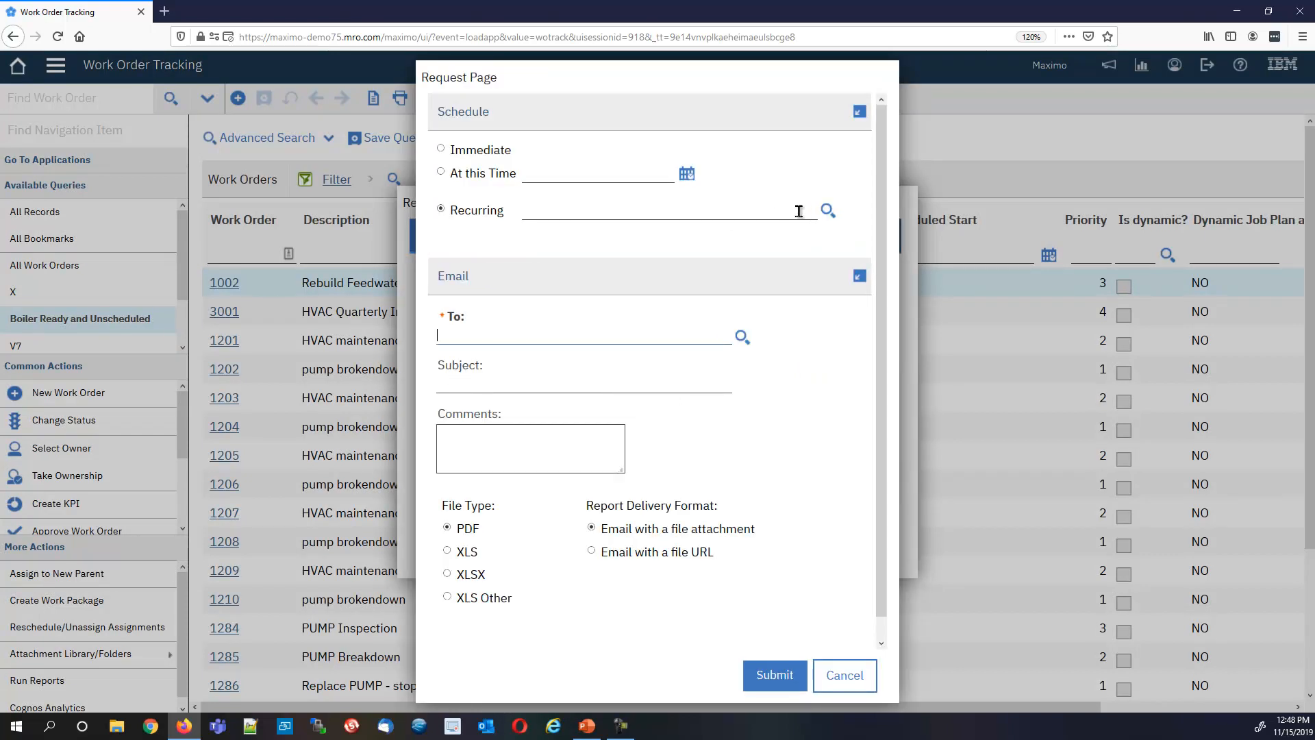
{"action": "mouse_move", "coordinate": [827, 211]}
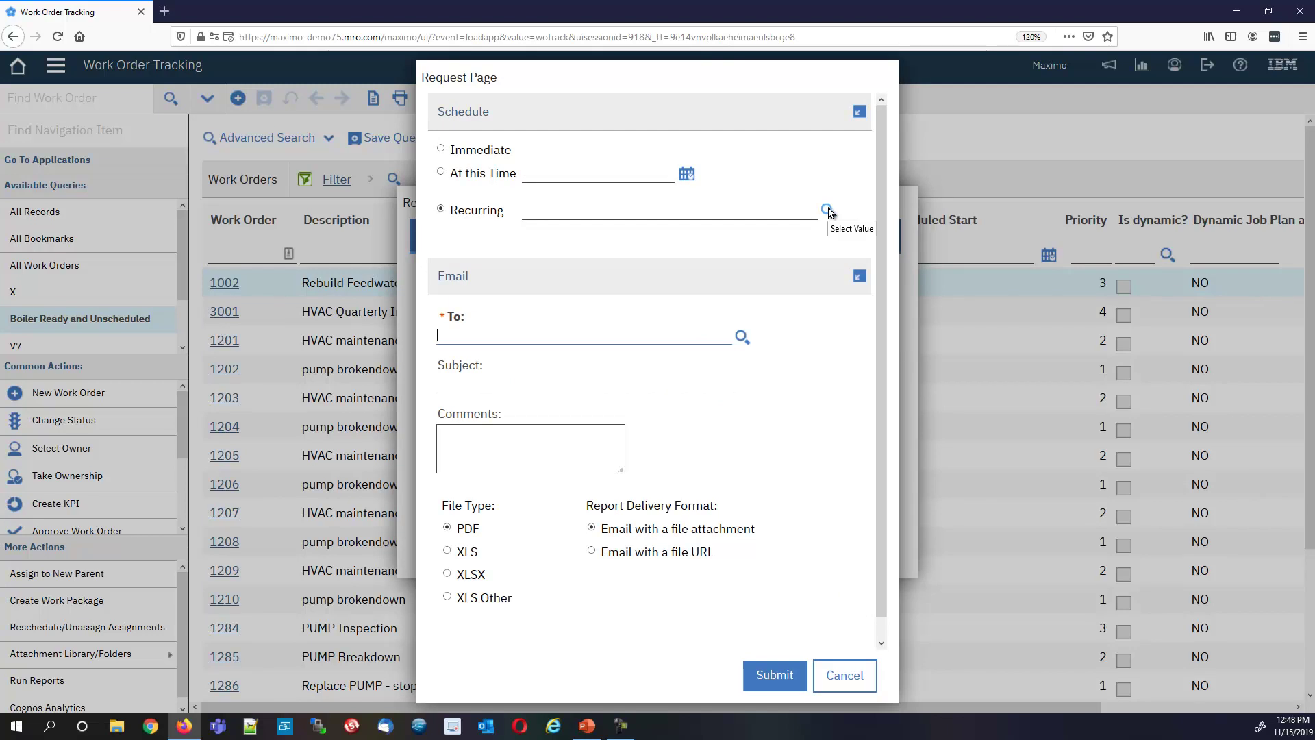
{"action": "left_click", "coordinate": [827, 208]}
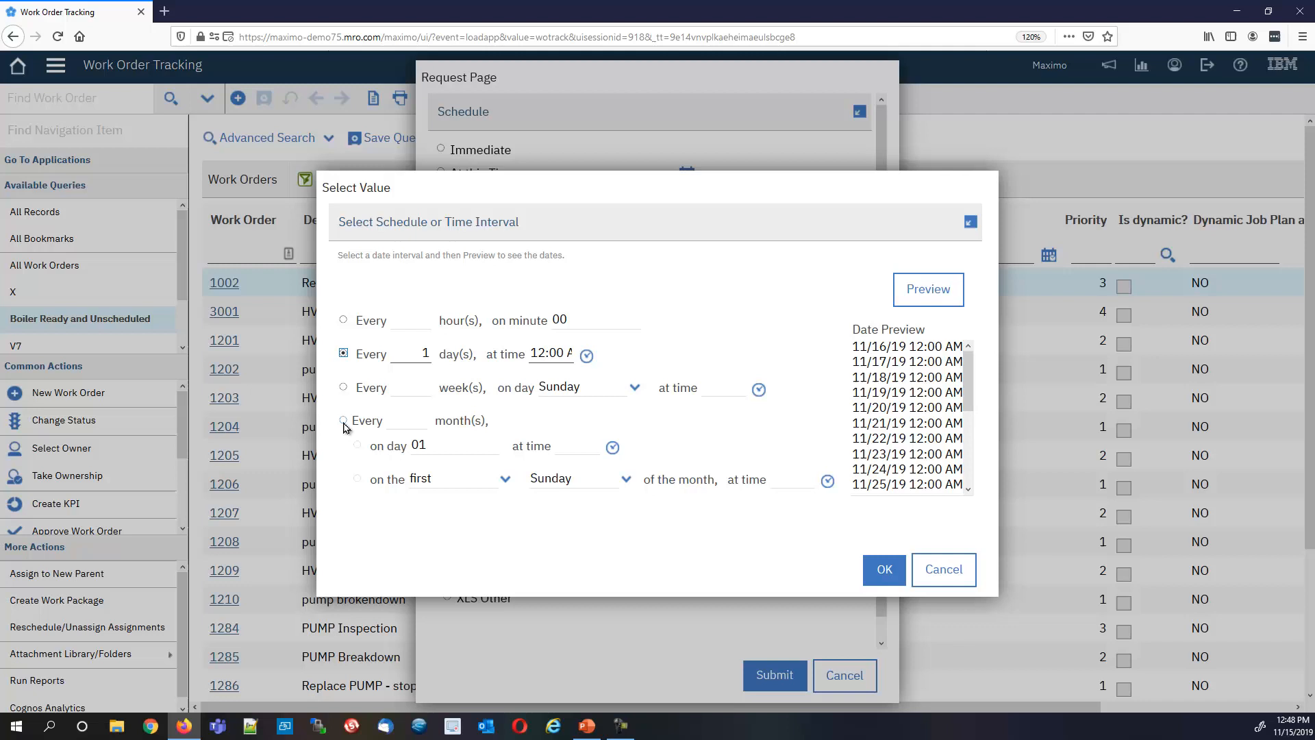
Set recurrence to every 1 month on the last Monday at 06:00 and preview the run dates
{"action": "left_click", "coordinate": [343, 420]}
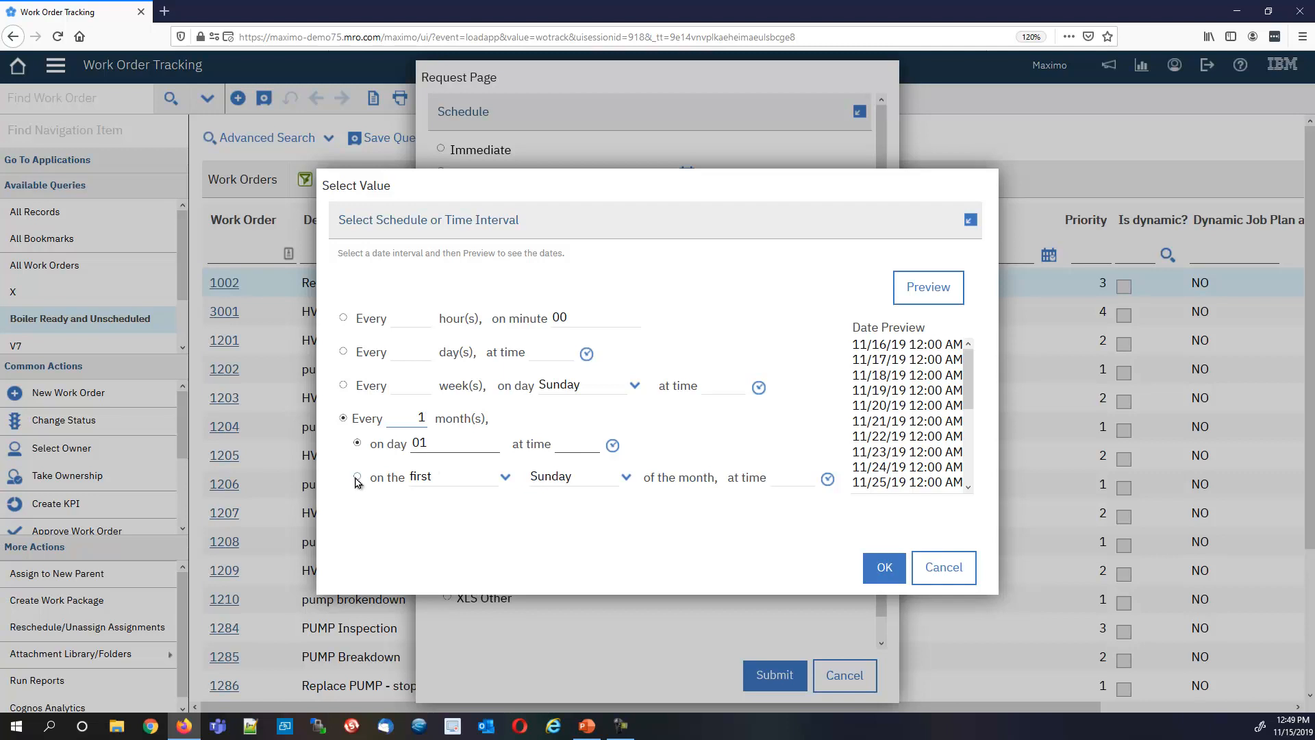
{"action": "left_click", "coordinate": [358, 475]}
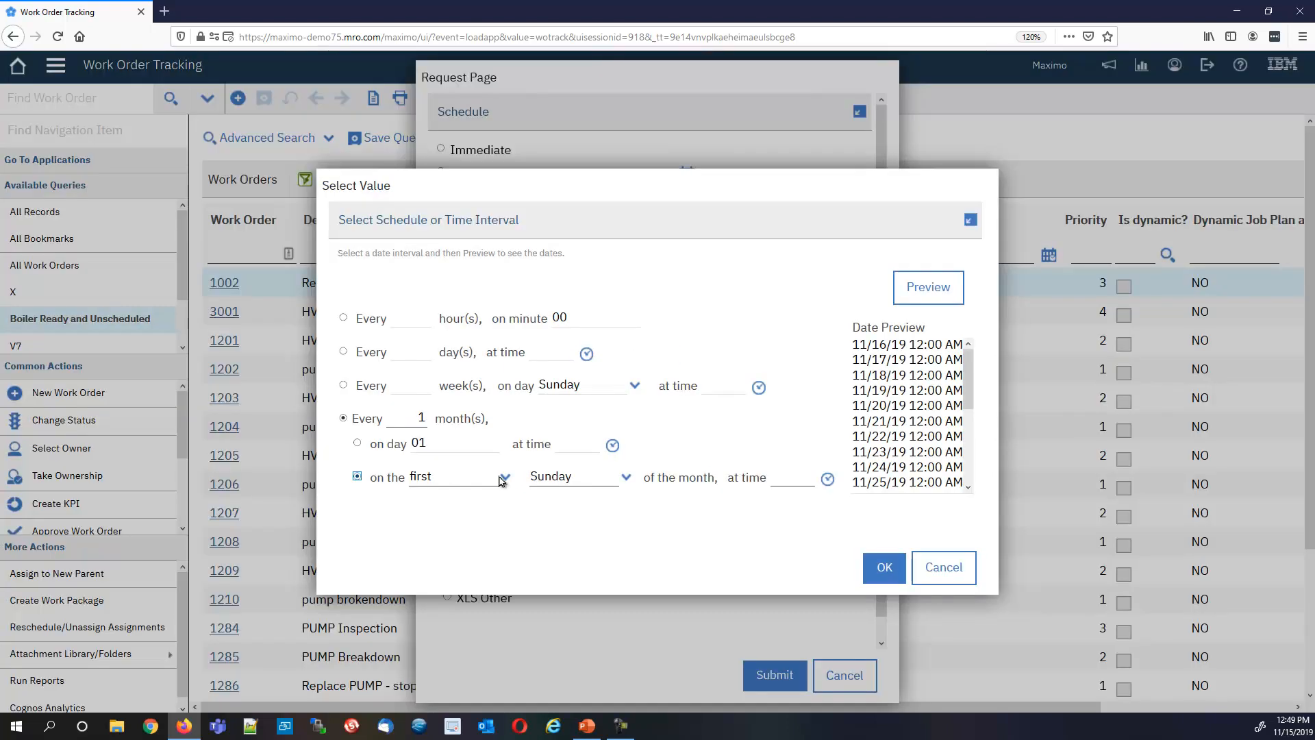
{"action": "left_click", "coordinate": [503, 477]}
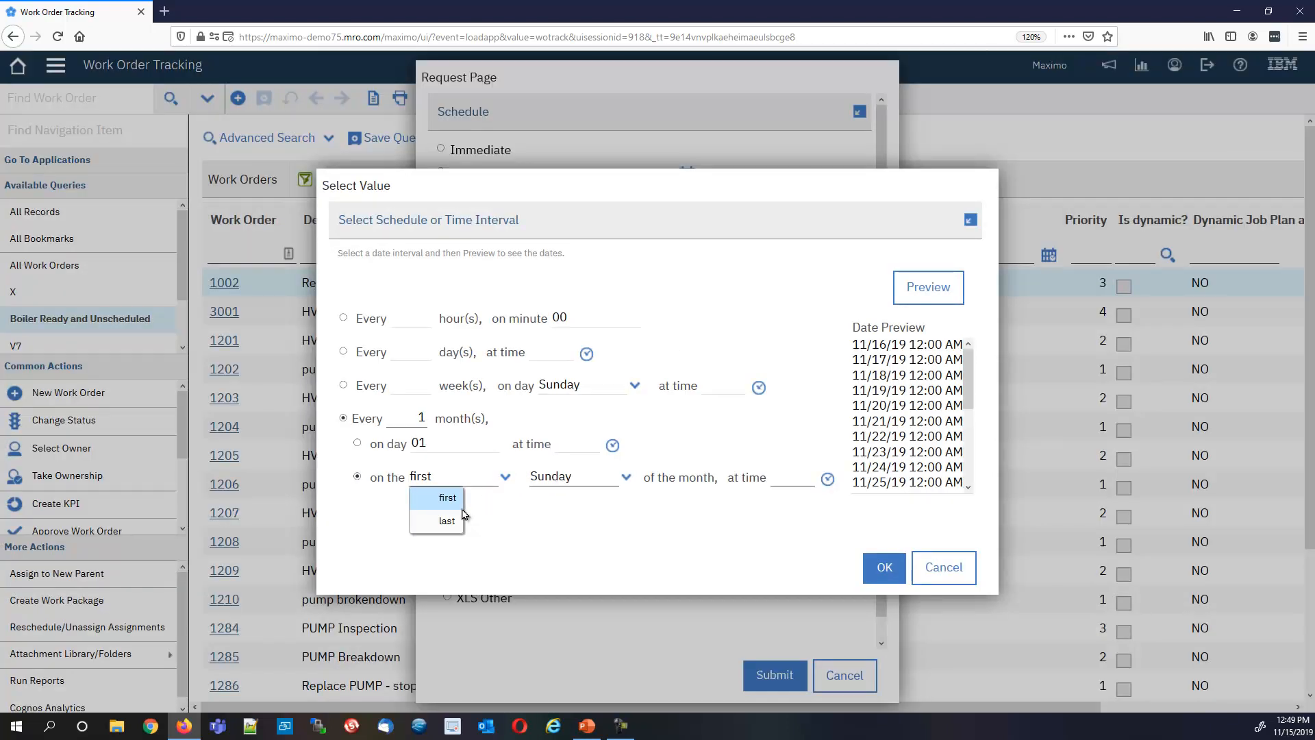
{"action": "left_click", "coordinate": [446, 520]}
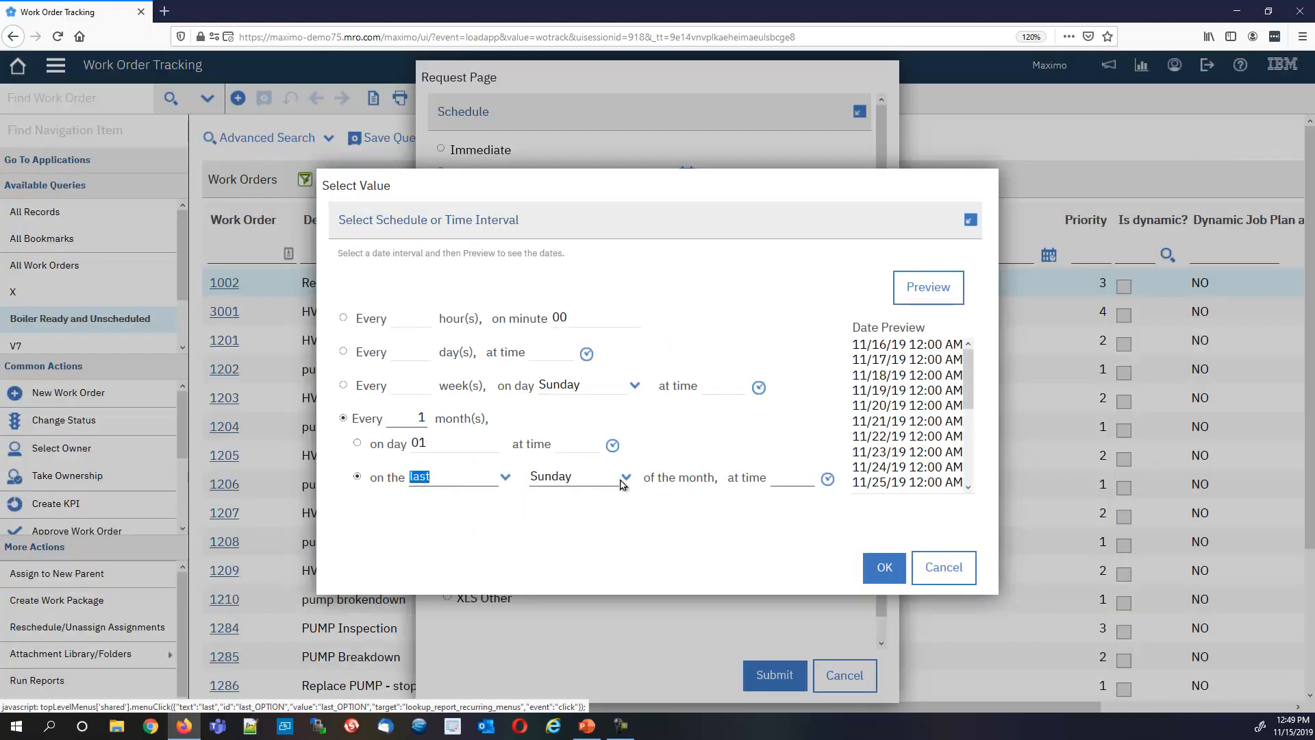
{"action": "left_click", "coordinate": [625, 477]}
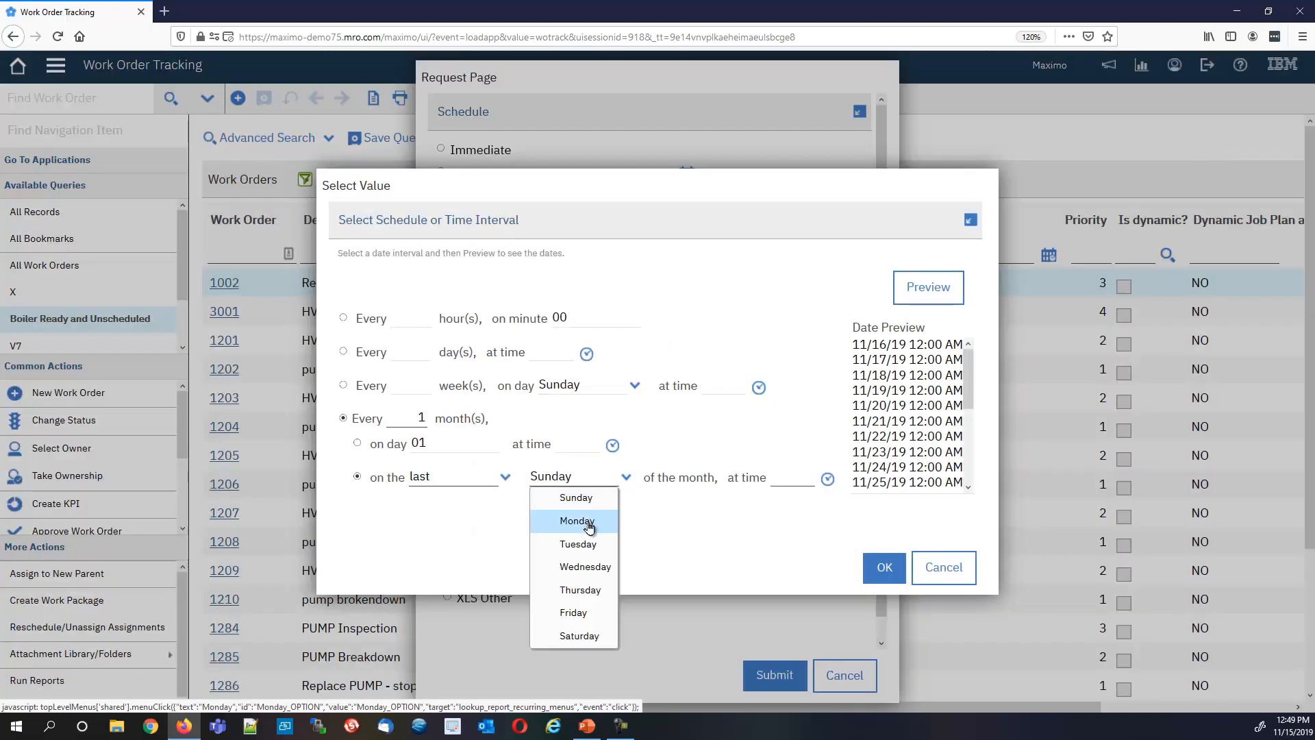
{"action": "left_click", "coordinate": [576, 521]}
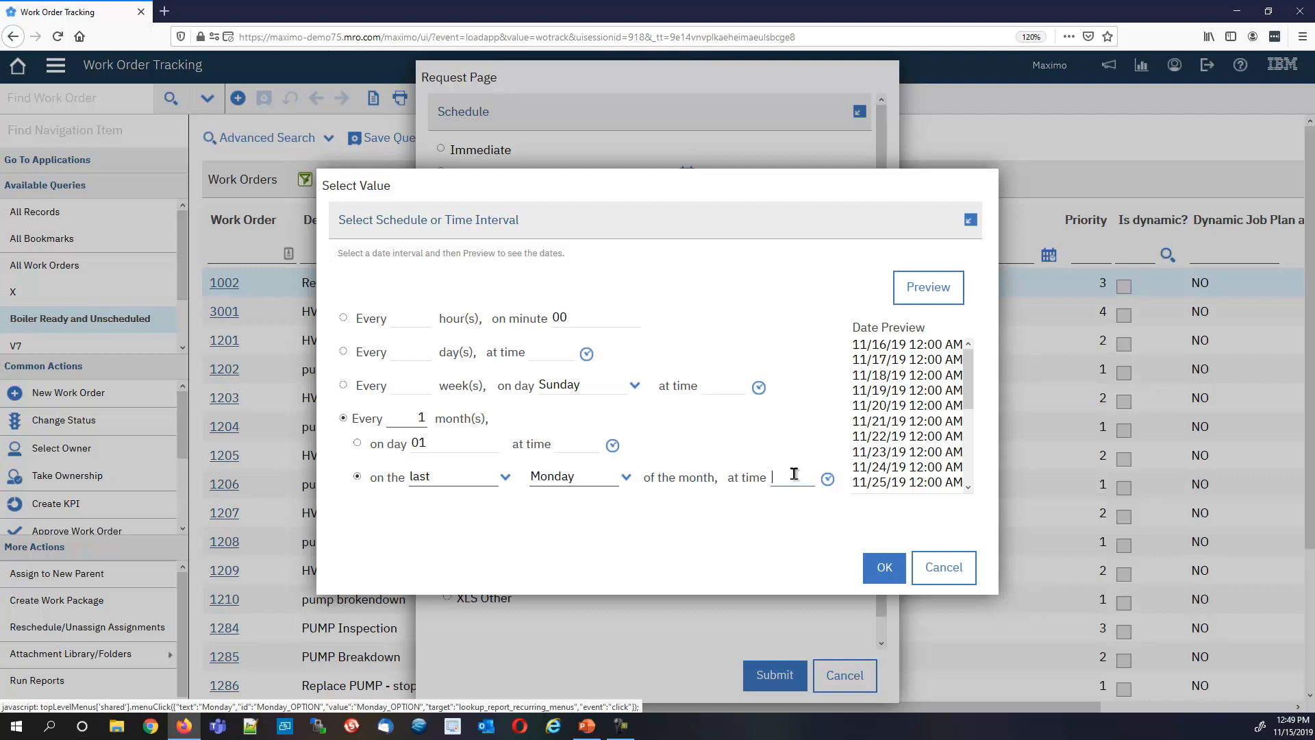
{"action": "type", "text": "06:00"}
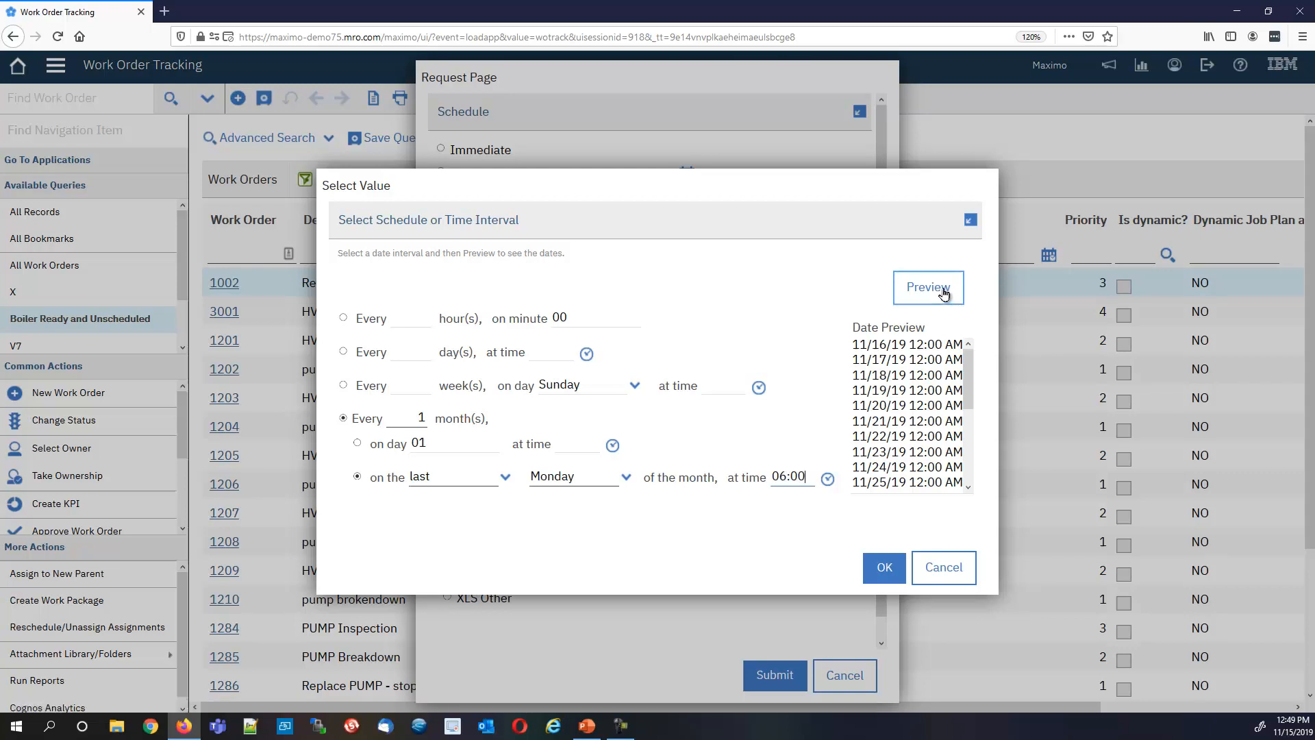
{"action": "left_click", "coordinate": [927, 286]}
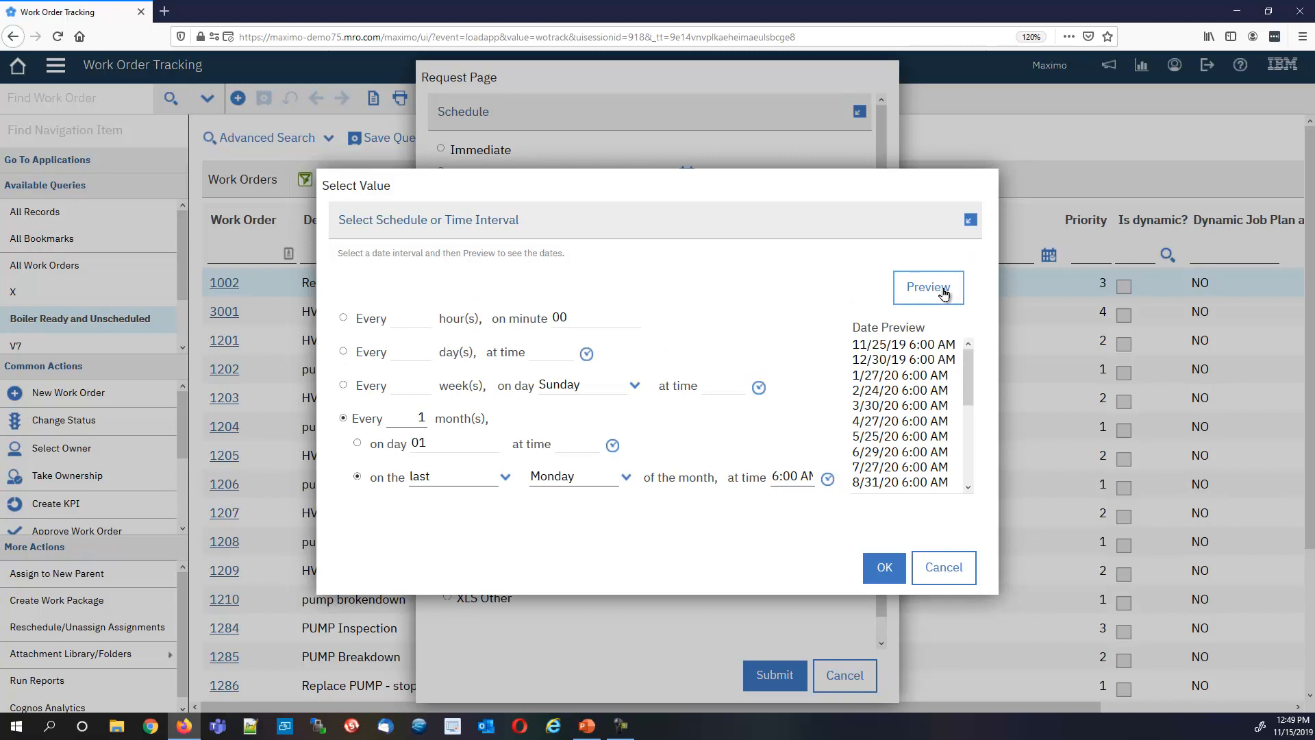
{"action": "mouse_move", "coordinate": [941, 443]}
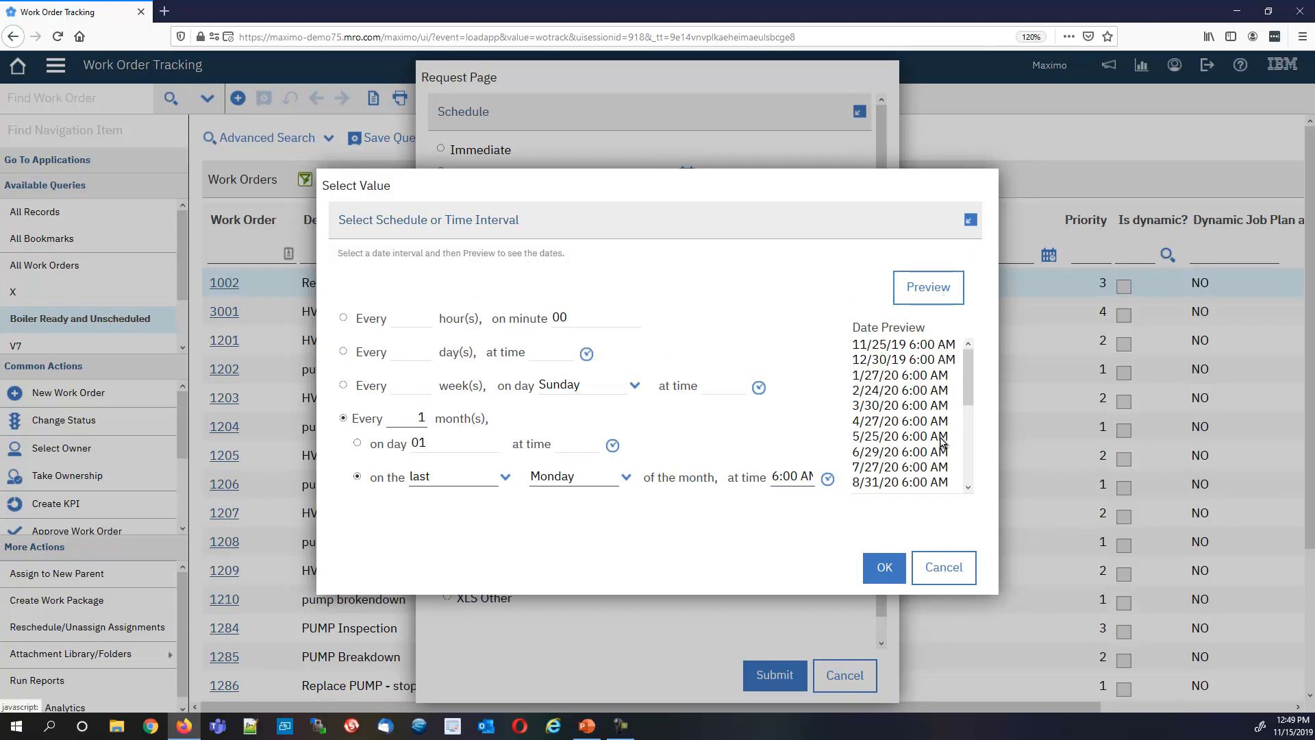
{"action": "left_click", "coordinate": [883, 567]}
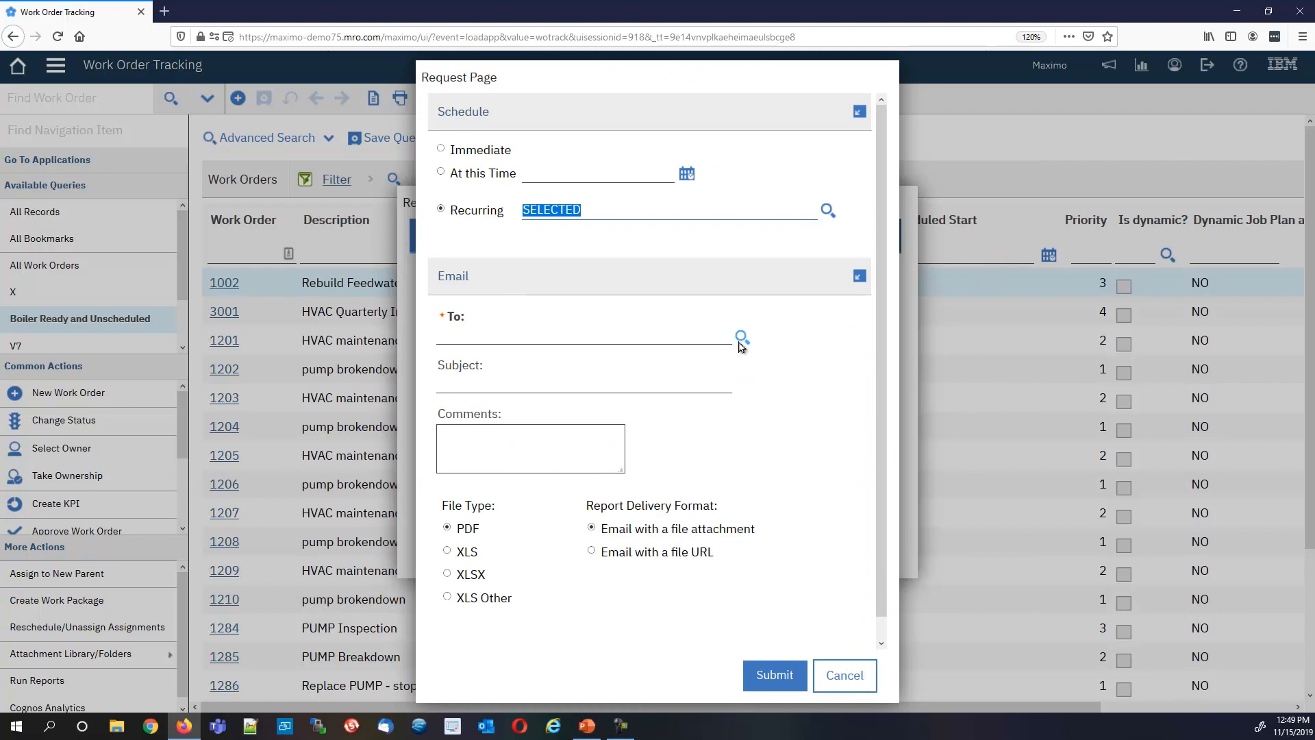
{"action": "left_click", "coordinate": [740, 338]}
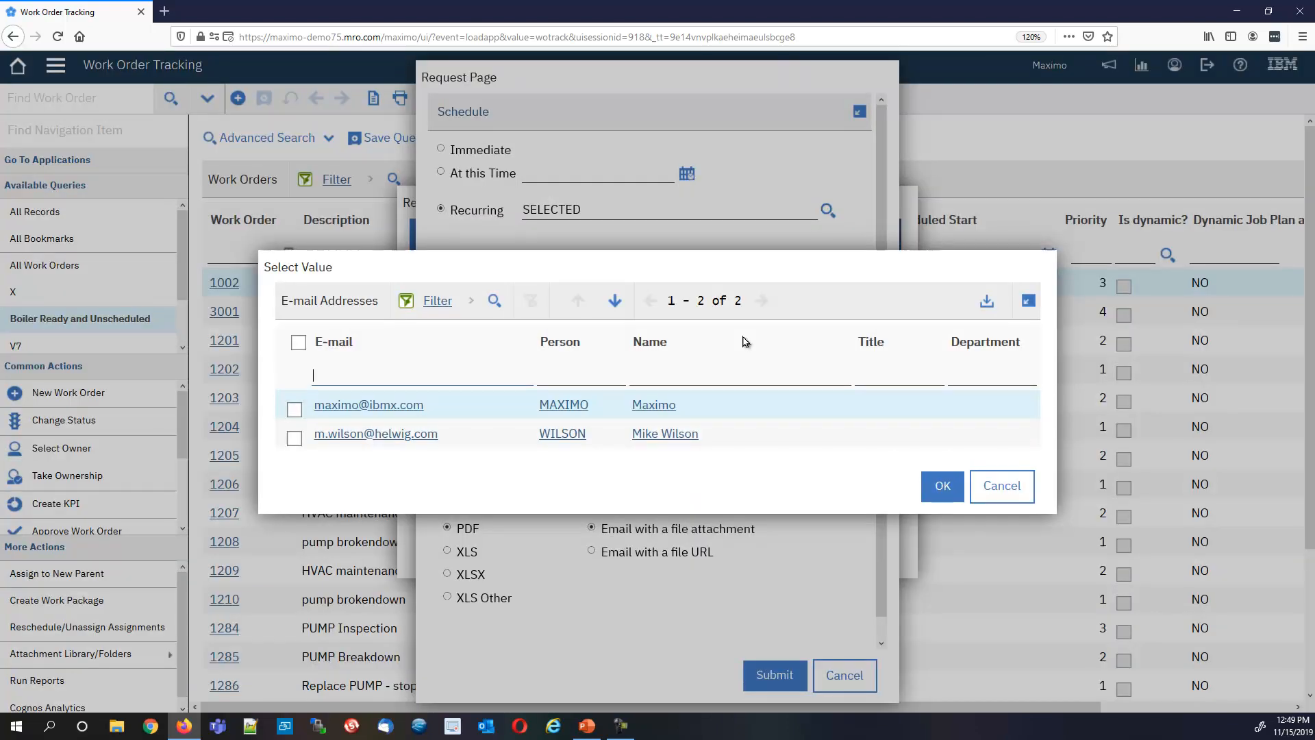
{"action": "mouse_move", "coordinate": [444, 365]}
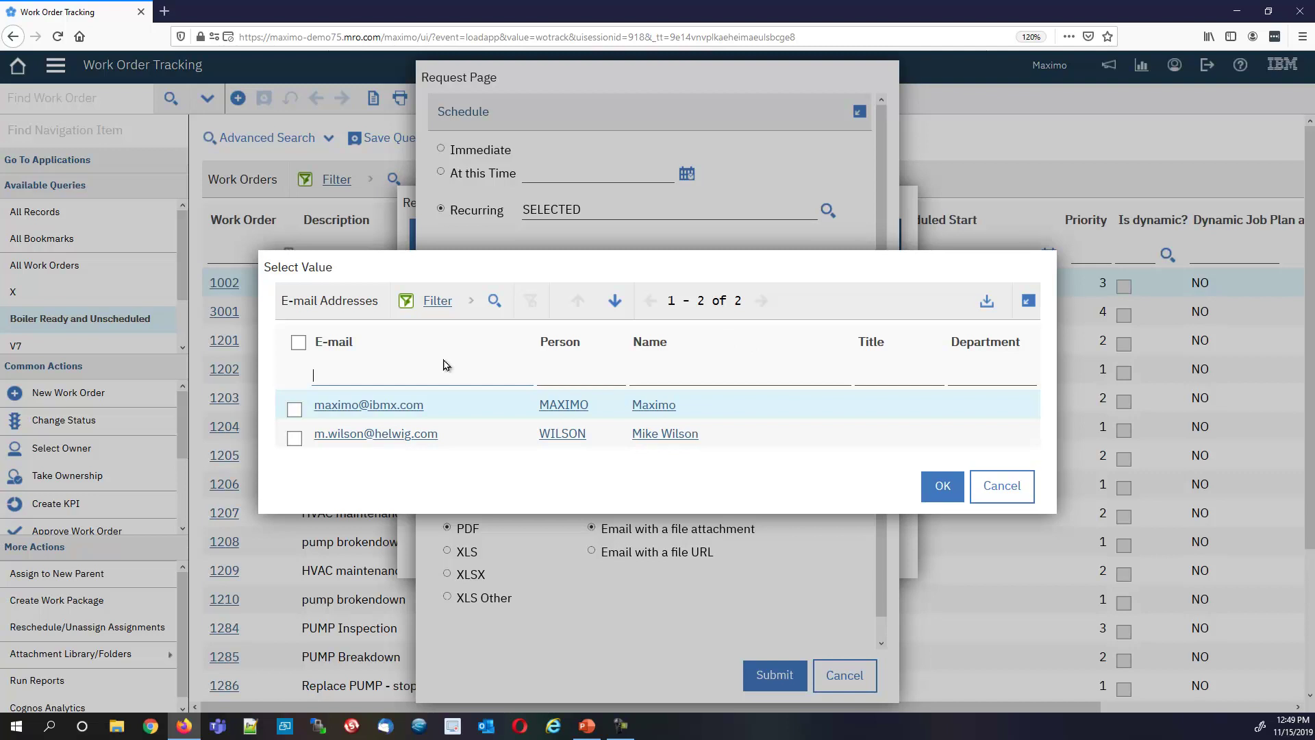
{"action": "left_click", "coordinate": [297, 342]}
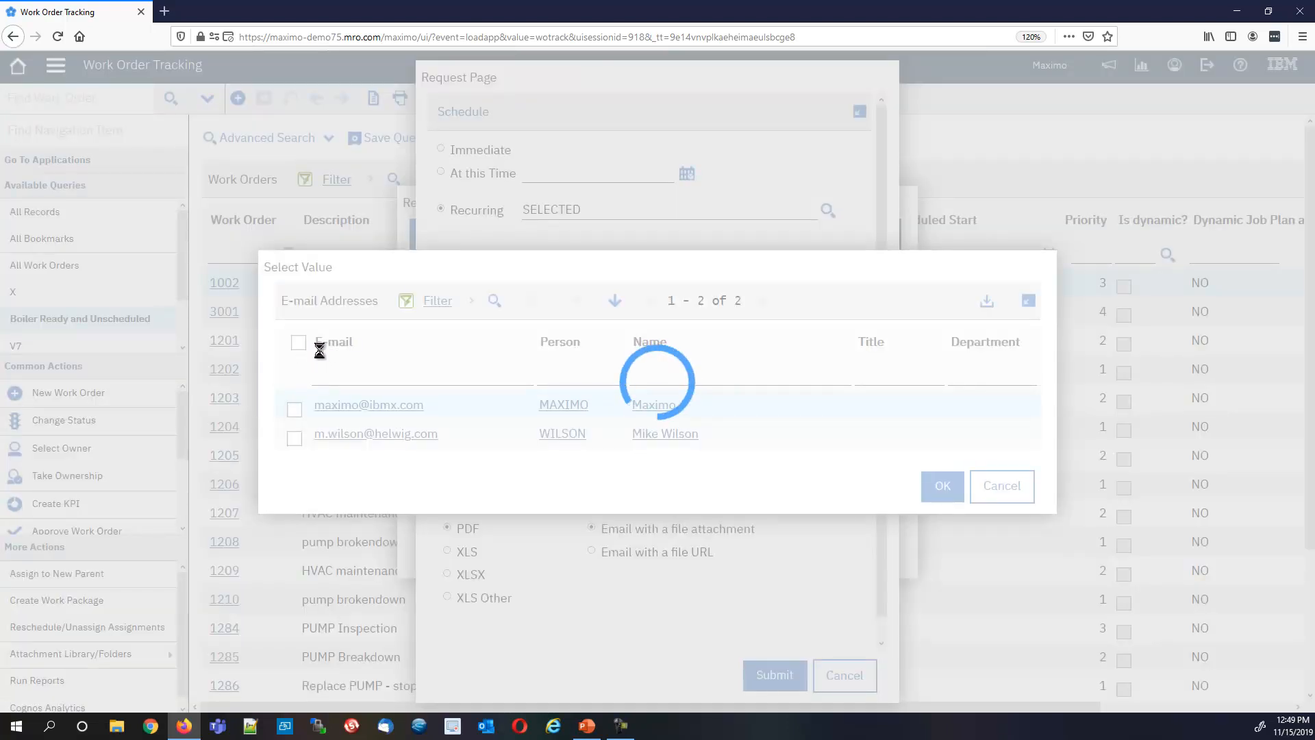
{"action": "left_click", "coordinate": [299, 342]}
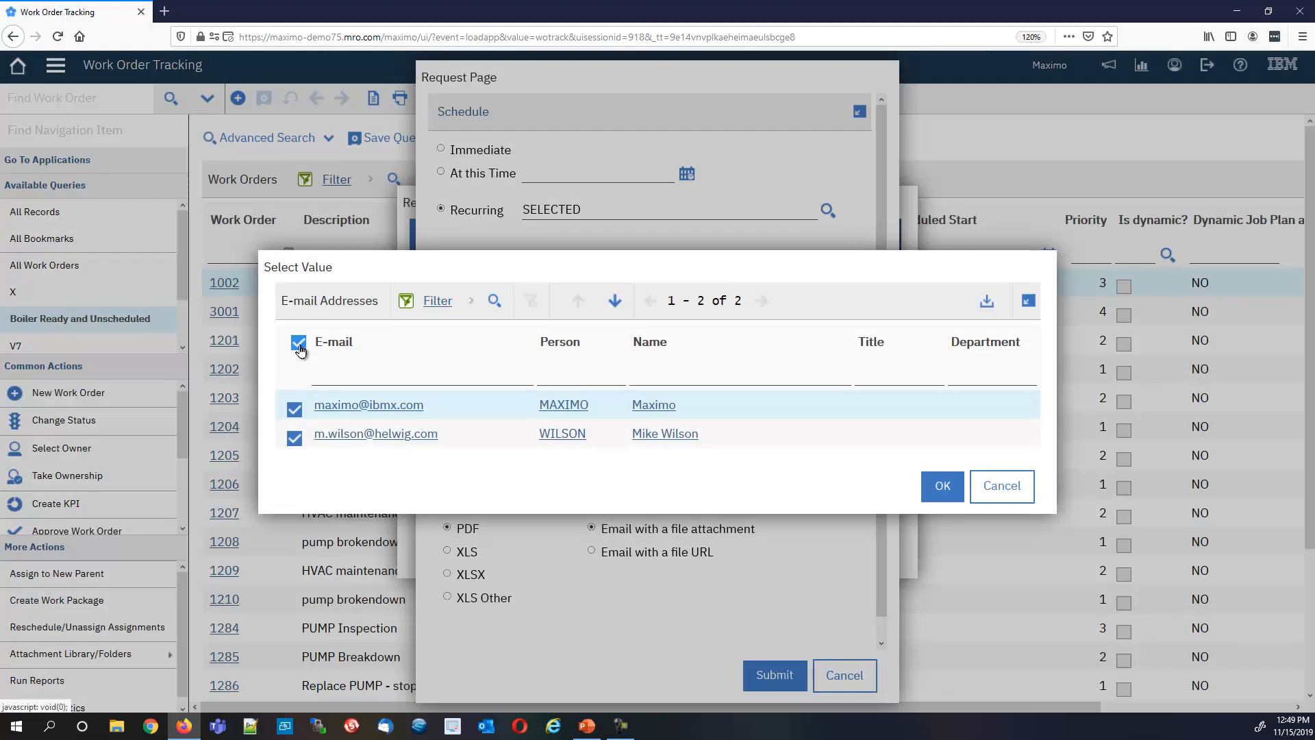
{"action": "left_click", "coordinate": [942, 485]}
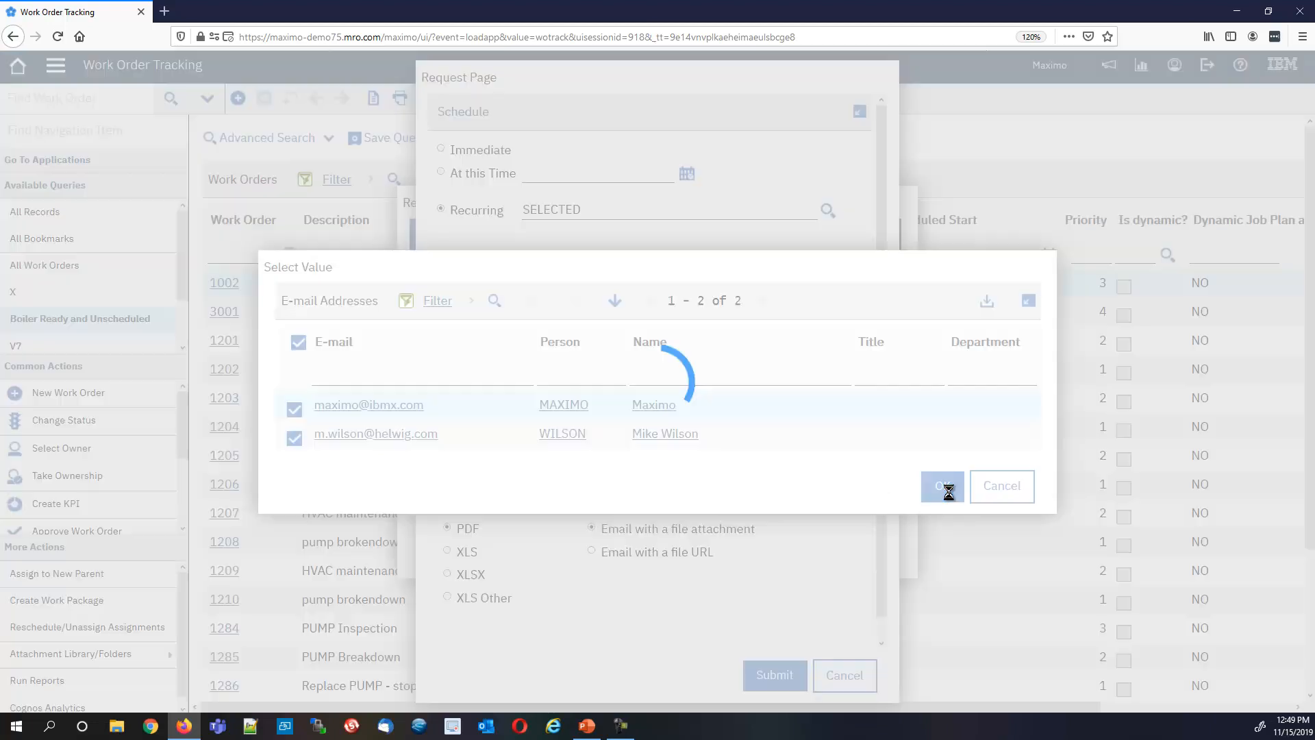
{"action": "left_click", "coordinate": [941, 485]}
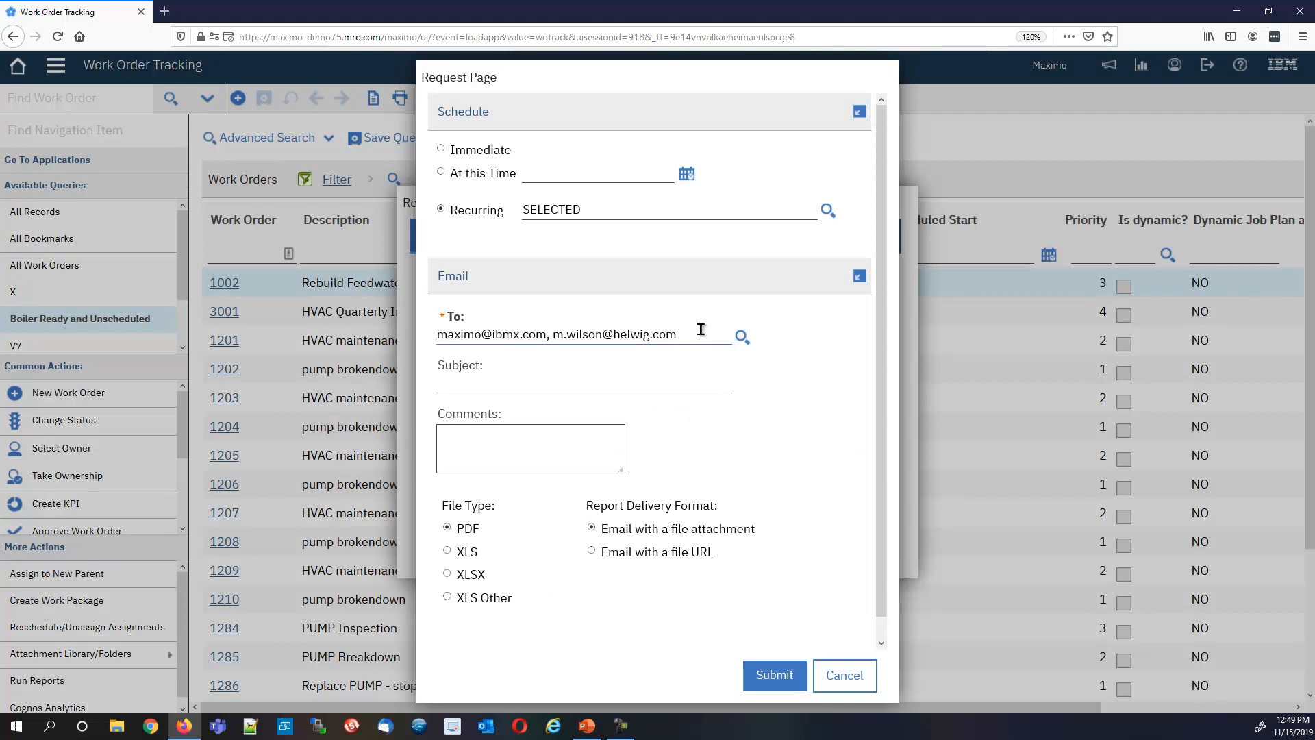
{"action": "type", "text": ","}
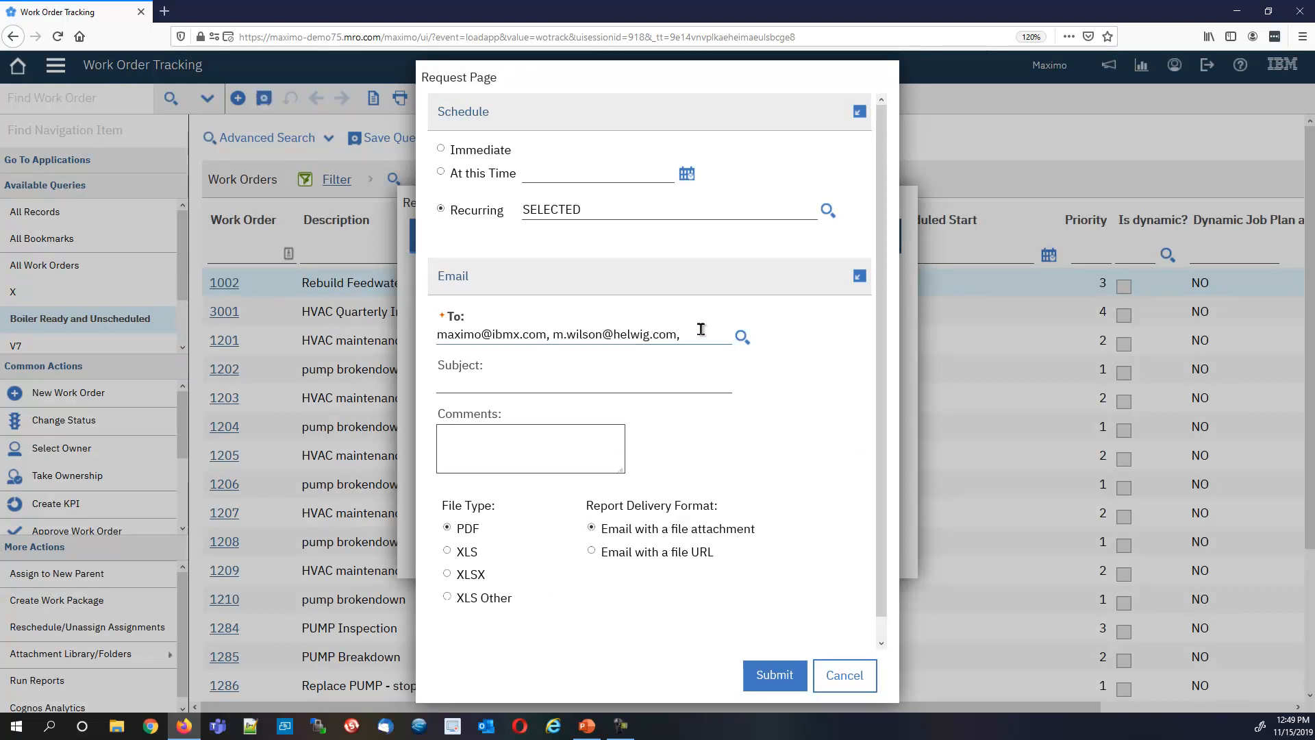
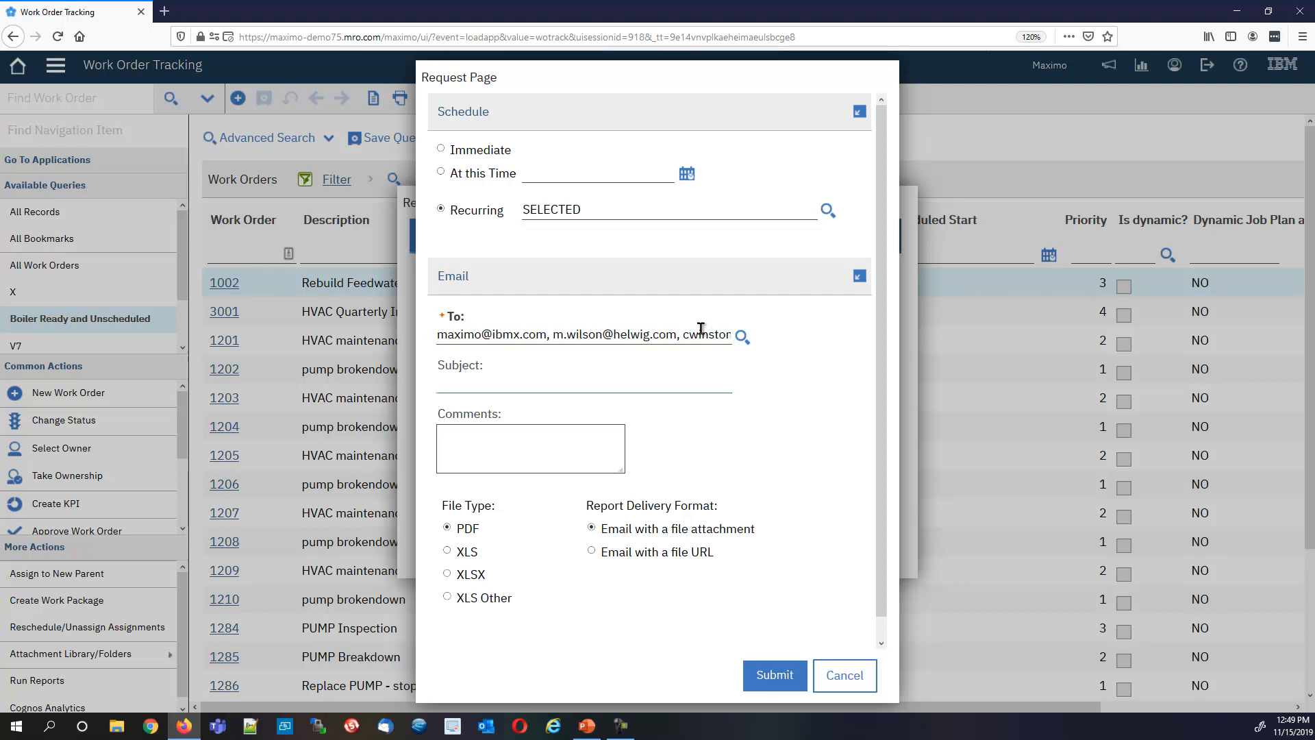
Enter subject 'open and unscheduled boiler work' and comment 'automatically sent at end of month'
{"action": "type", "text": "wee"}
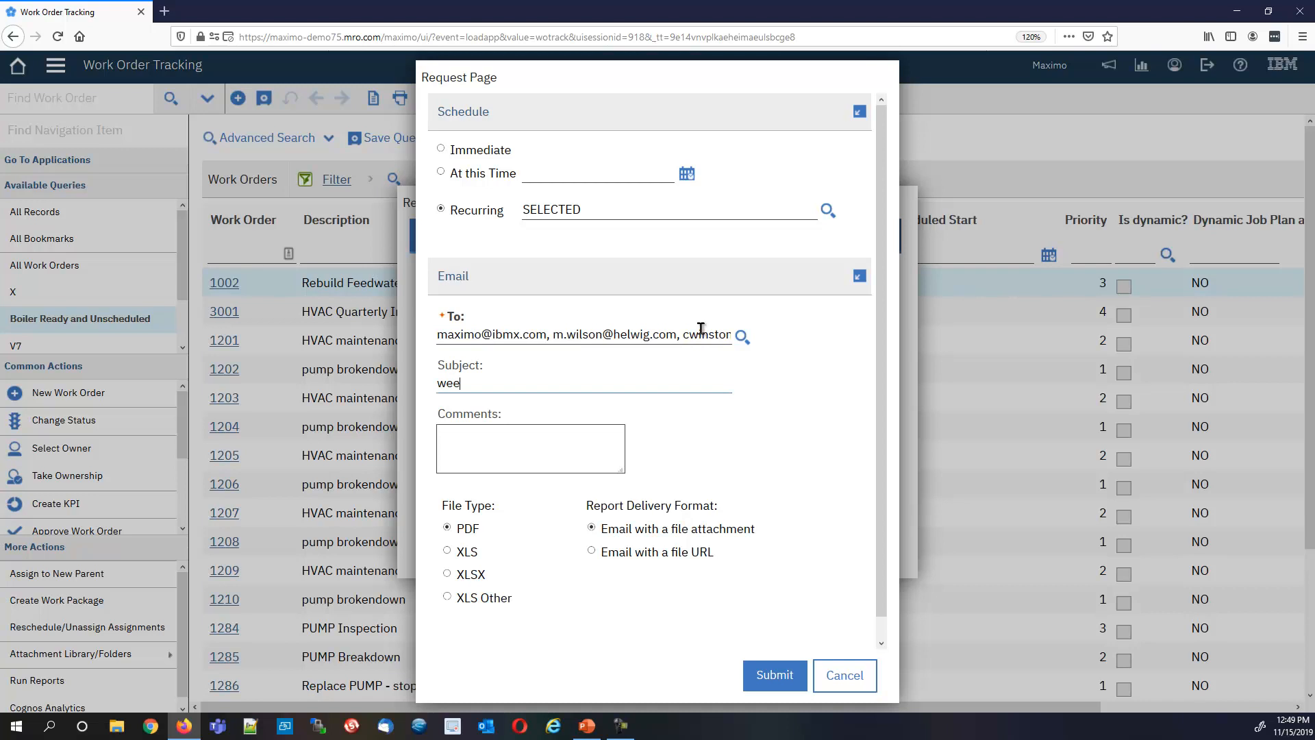
{"action": "type", "text": "open and uns"}
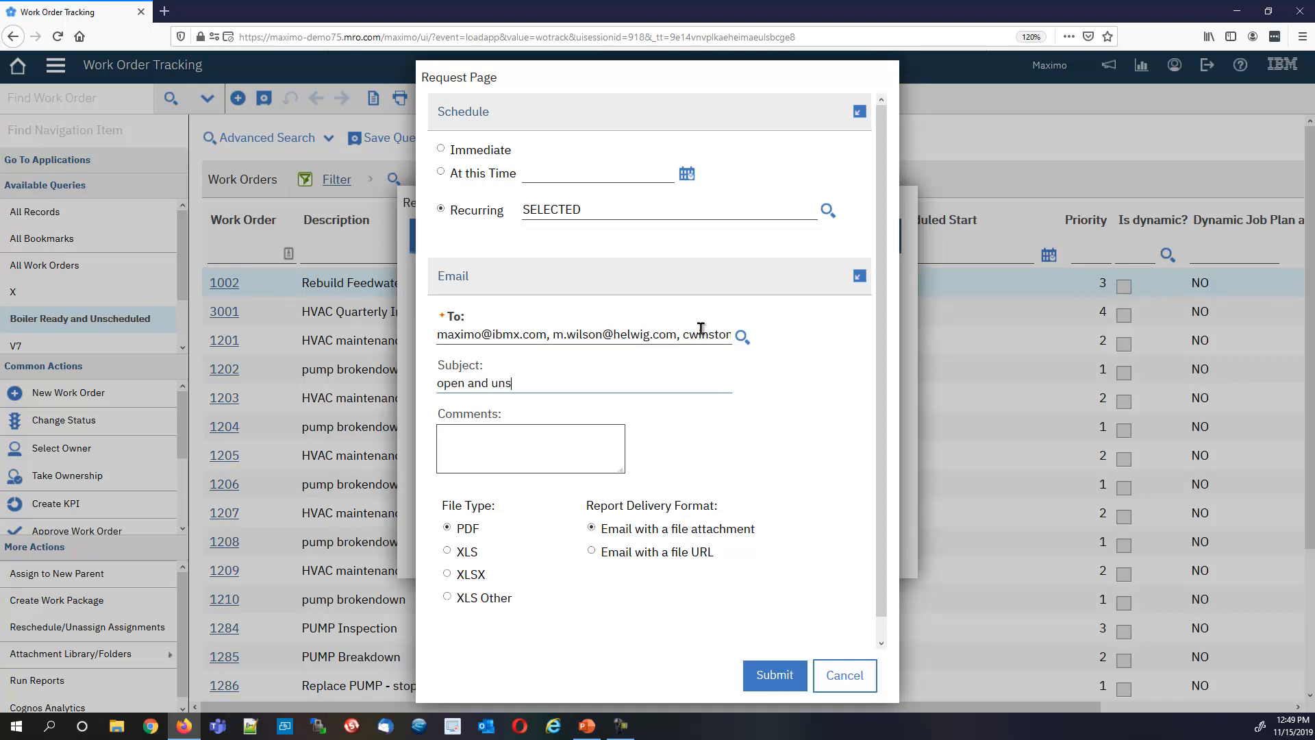
{"action": "type", "text": "cheduled boiler work"}
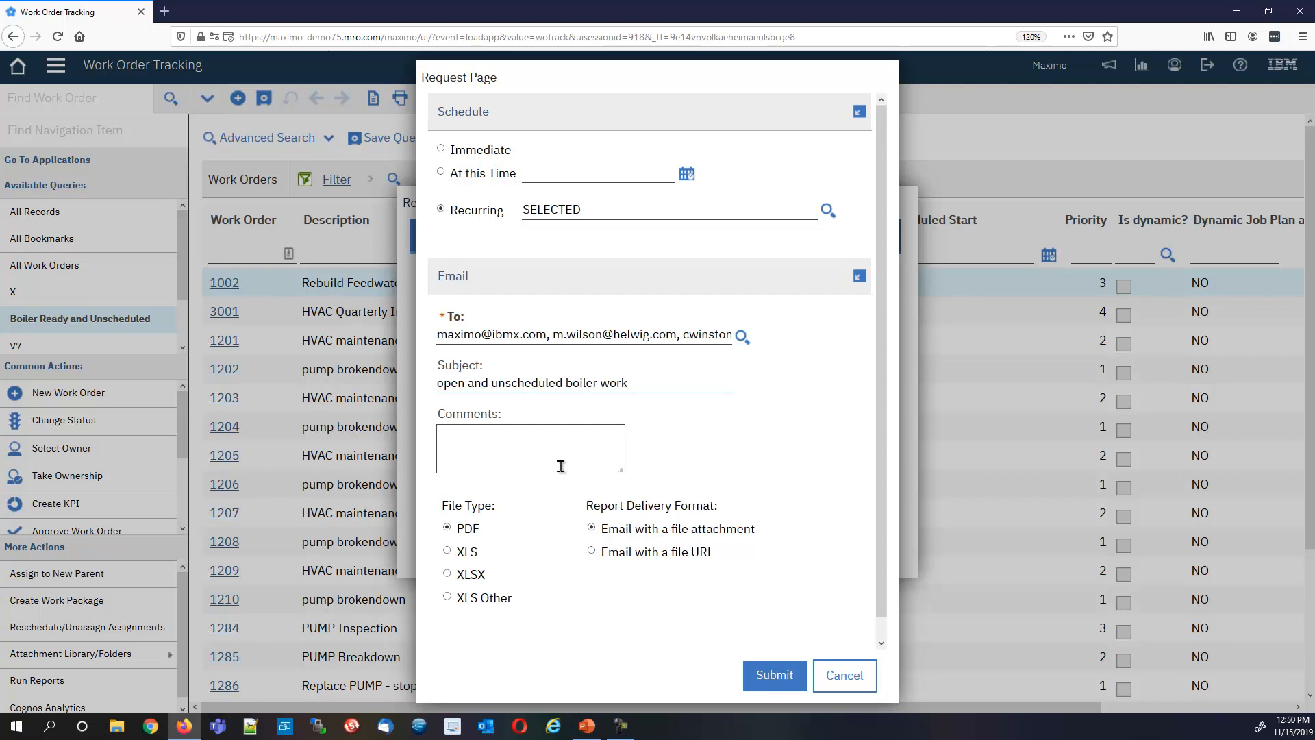
{"action": "type", "text": "automat"}
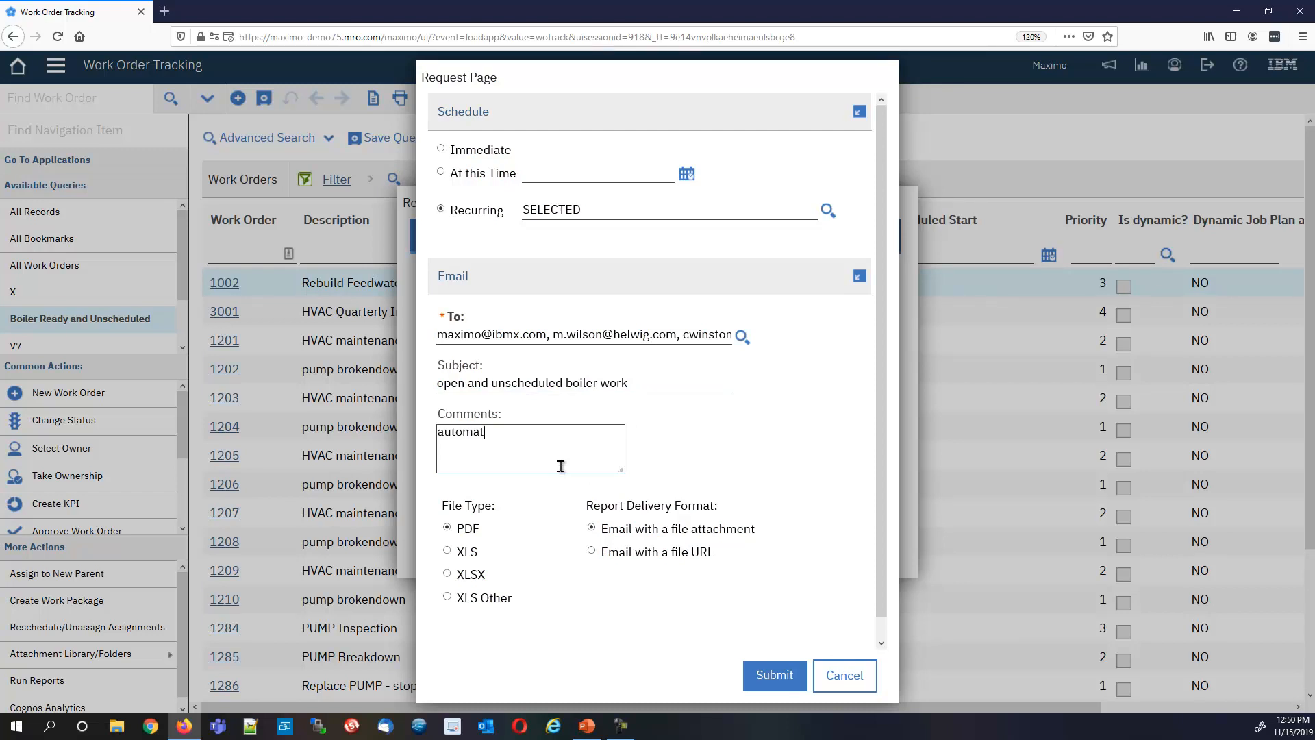
{"action": "type", "text": "ically sent"}
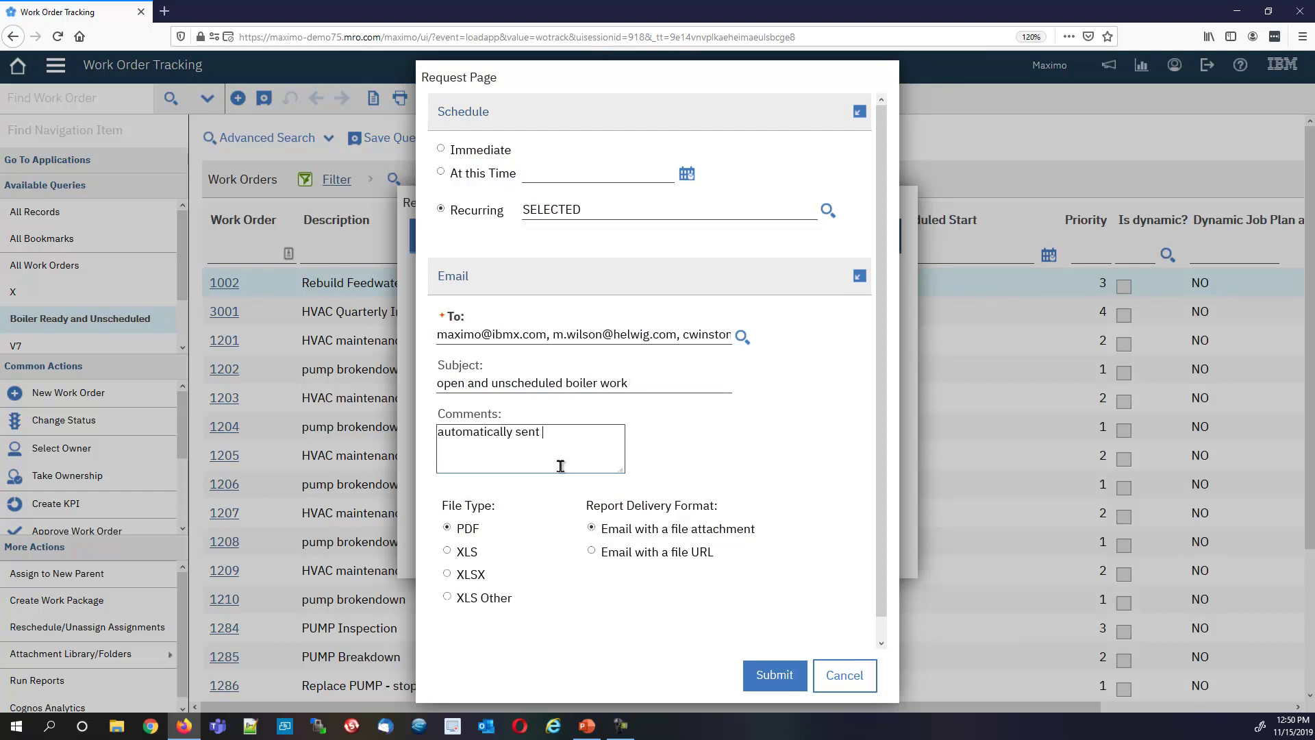
{"action": "type", "text": "at end of mon"}
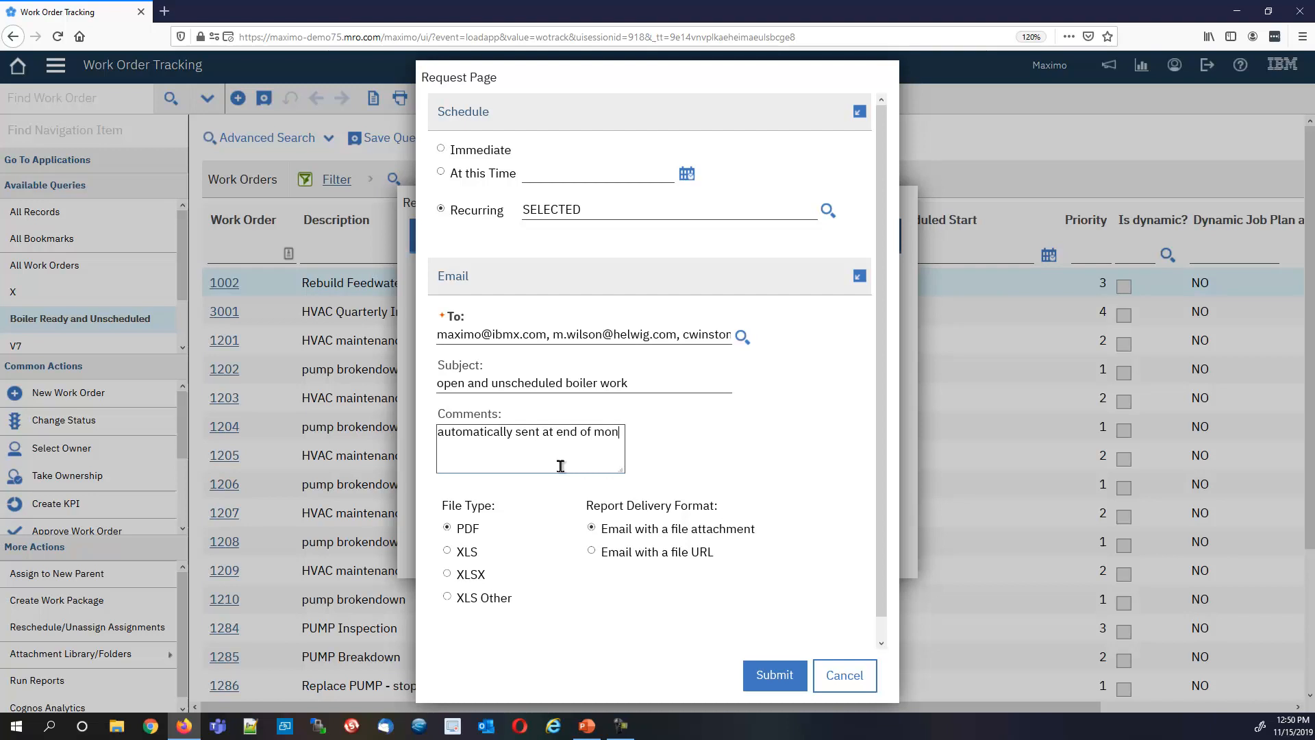
{"action": "type", "text": "th"}
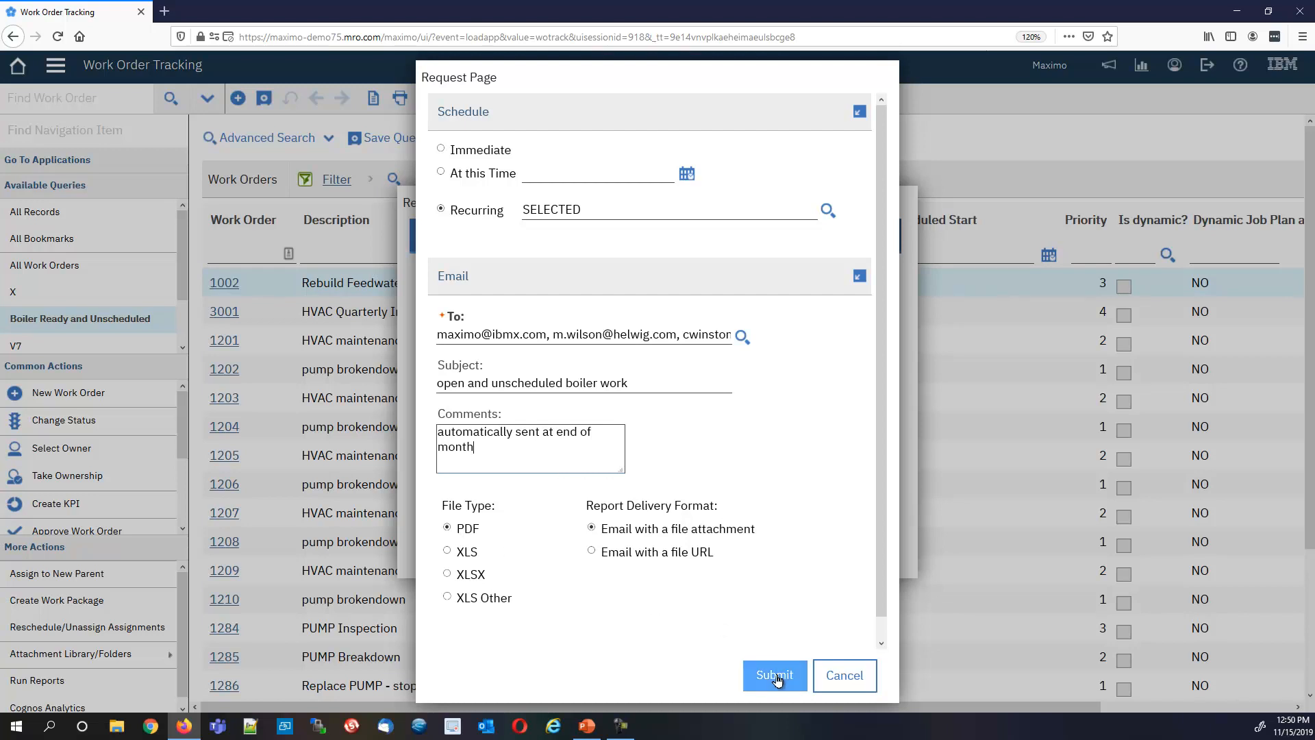
Submit the report request, view the schedule confirmation details, and return to the work order list
{"action": "left_click", "coordinate": [772, 675]}
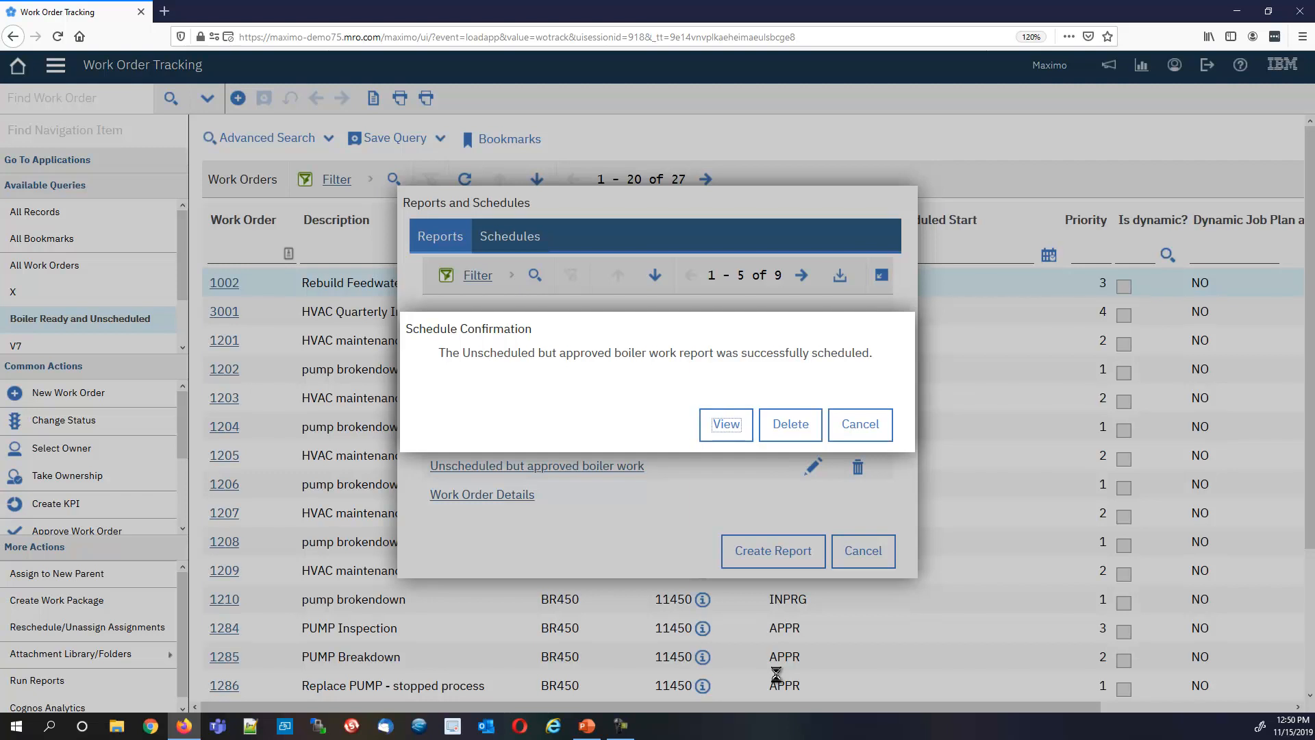
{"action": "mouse_move", "coordinate": [724, 435]}
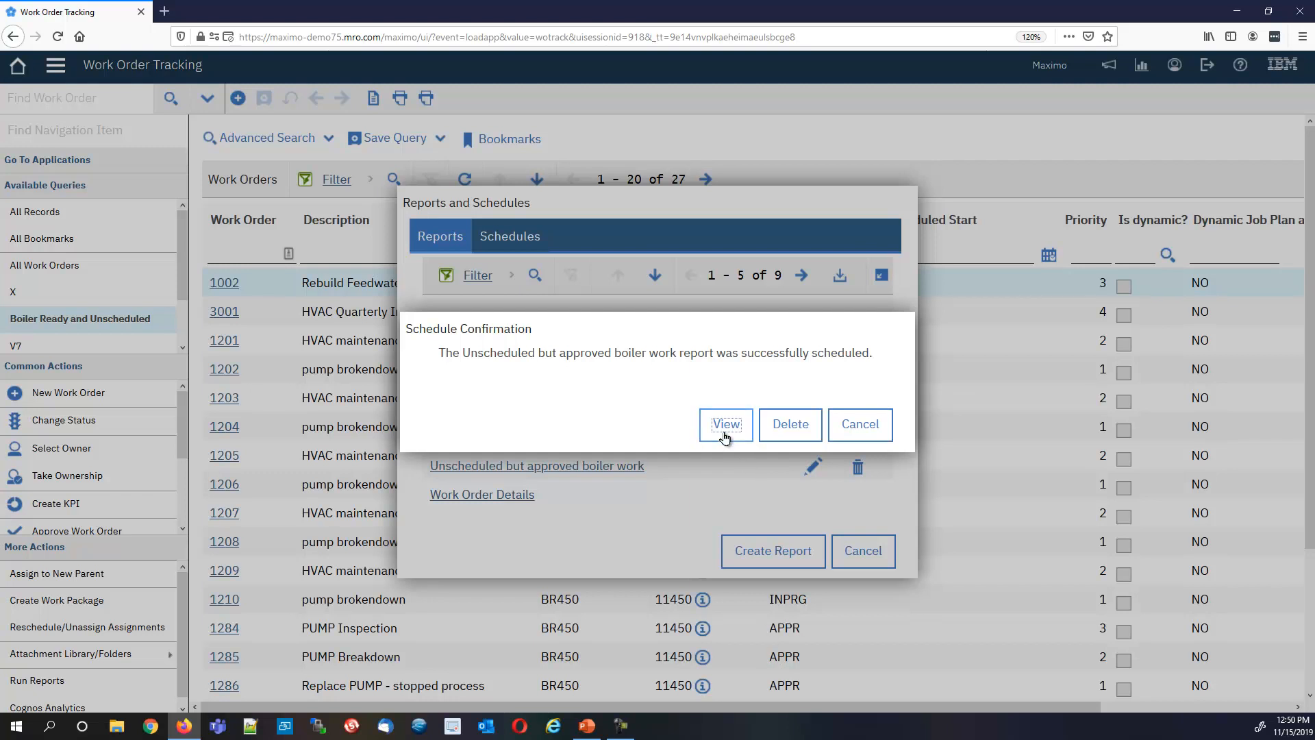
{"action": "left_click", "coordinate": [724, 425]}
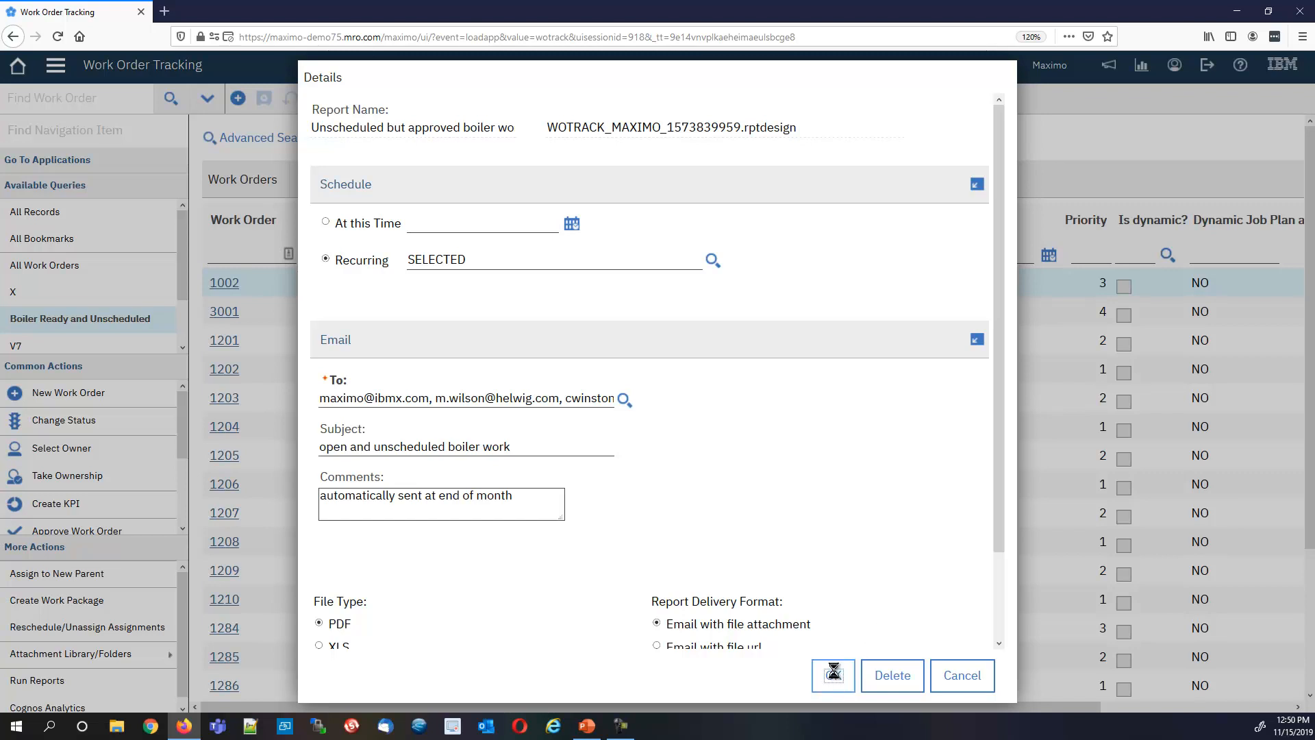
{"action": "left_click", "coordinate": [961, 676]}
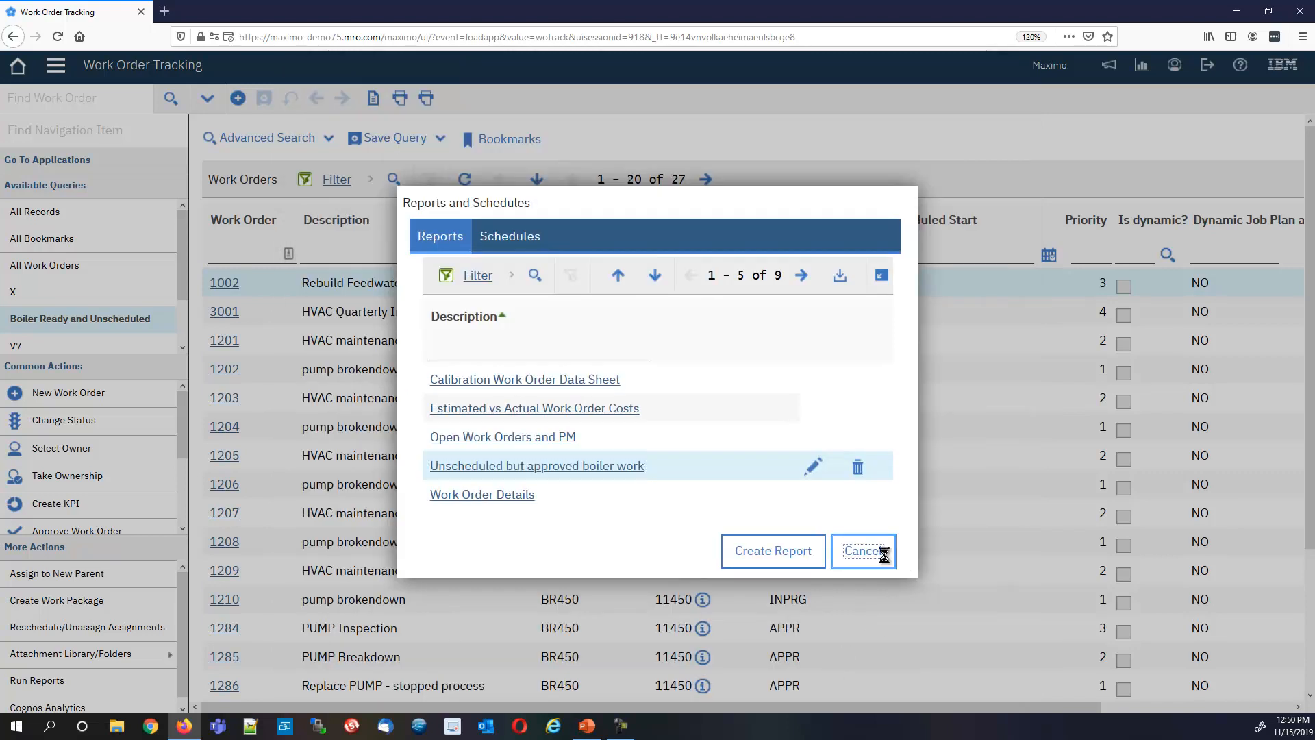
{"action": "left_click", "coordinate": [857, 550]}
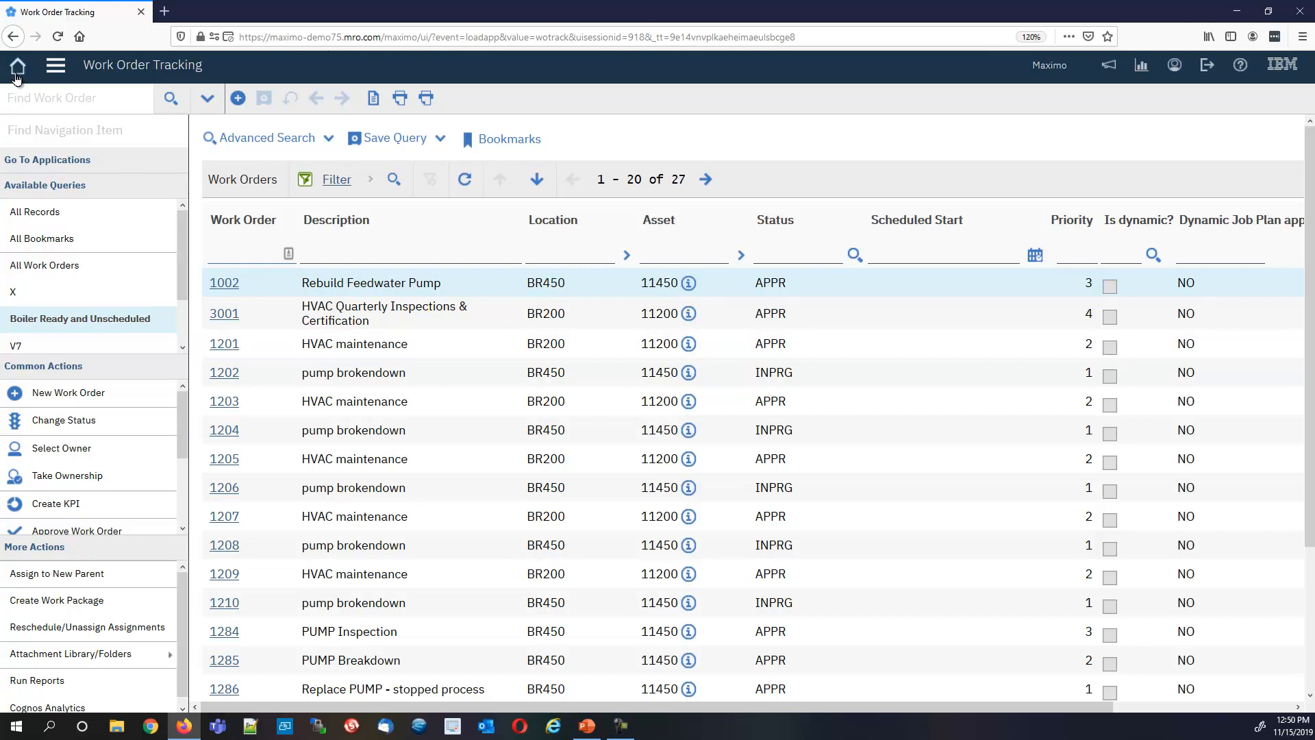
From the Start Center find and reopen Work Order Tracking, then run its Reports and Schedules window
{"action": "left_click", "coordinate": [16, 66]}
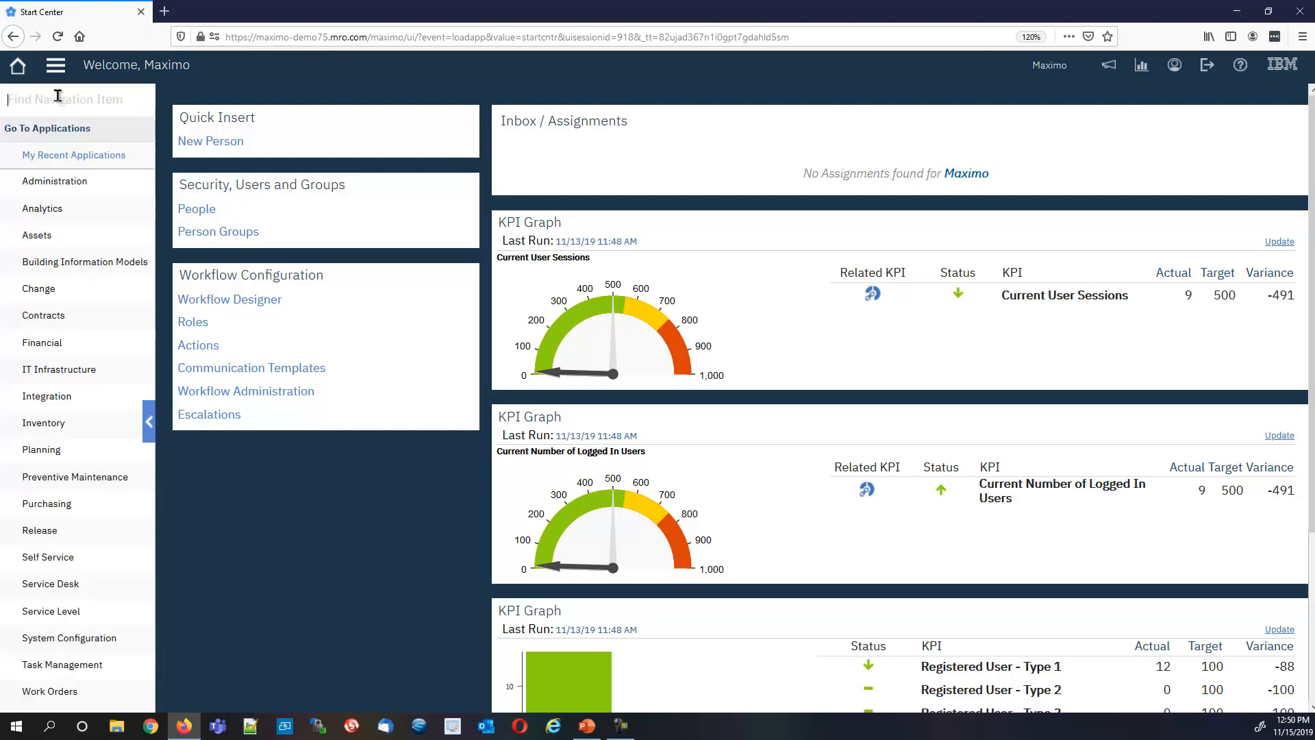
{"action": "type", "text": "work o"}
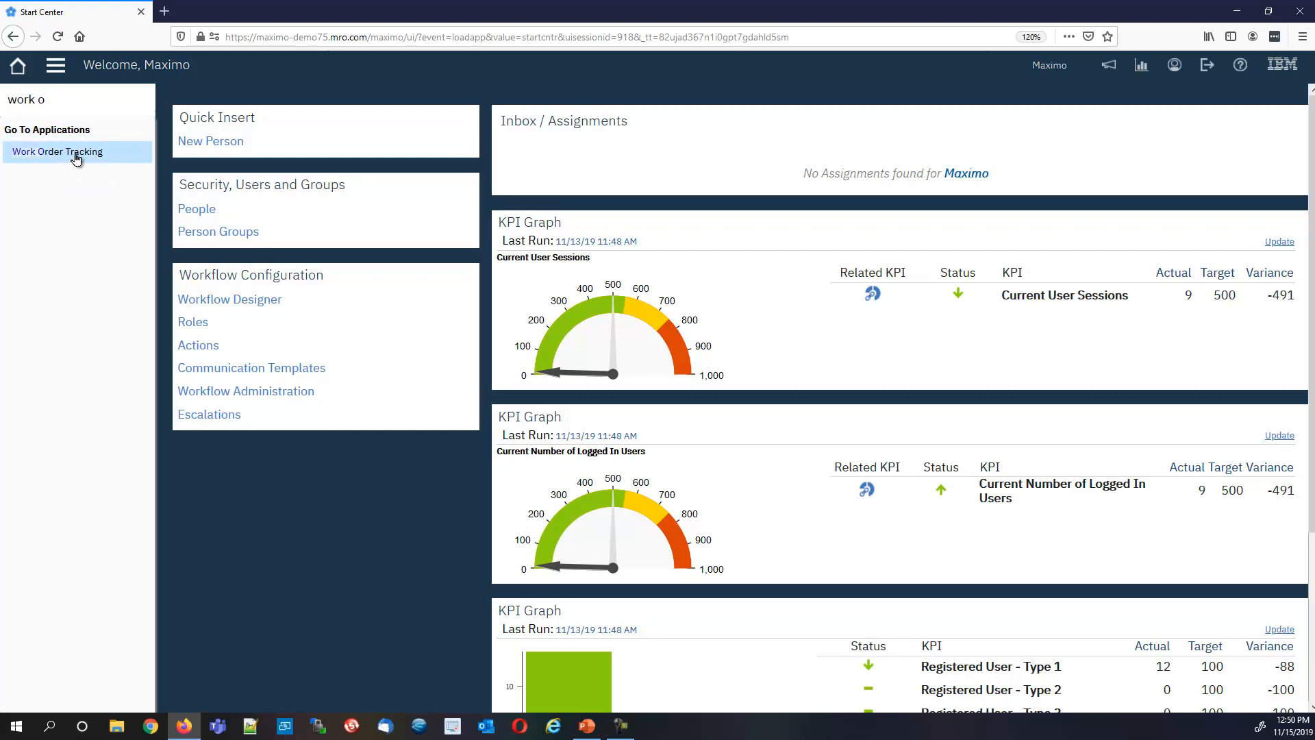
{"action": "left_click", "coordinate": [57, 151]}
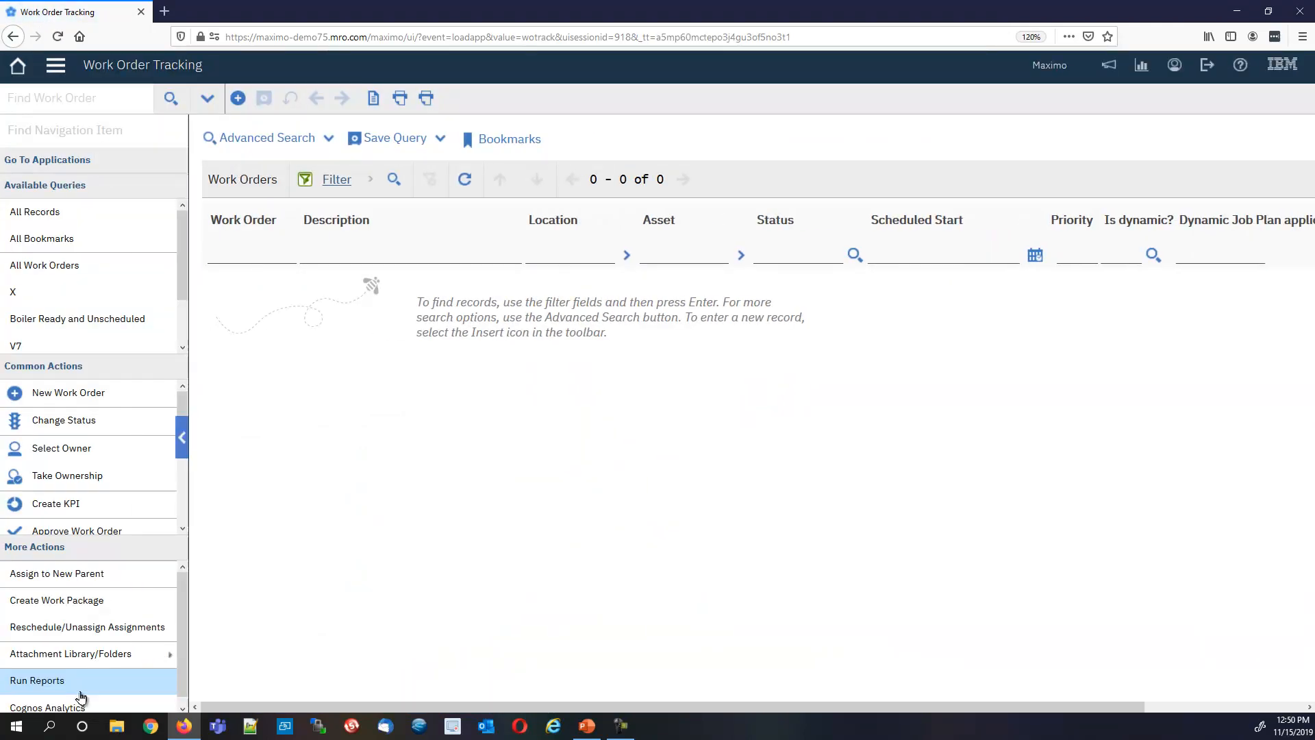
{"action": "left_click", "coordinate": [37, 681]}
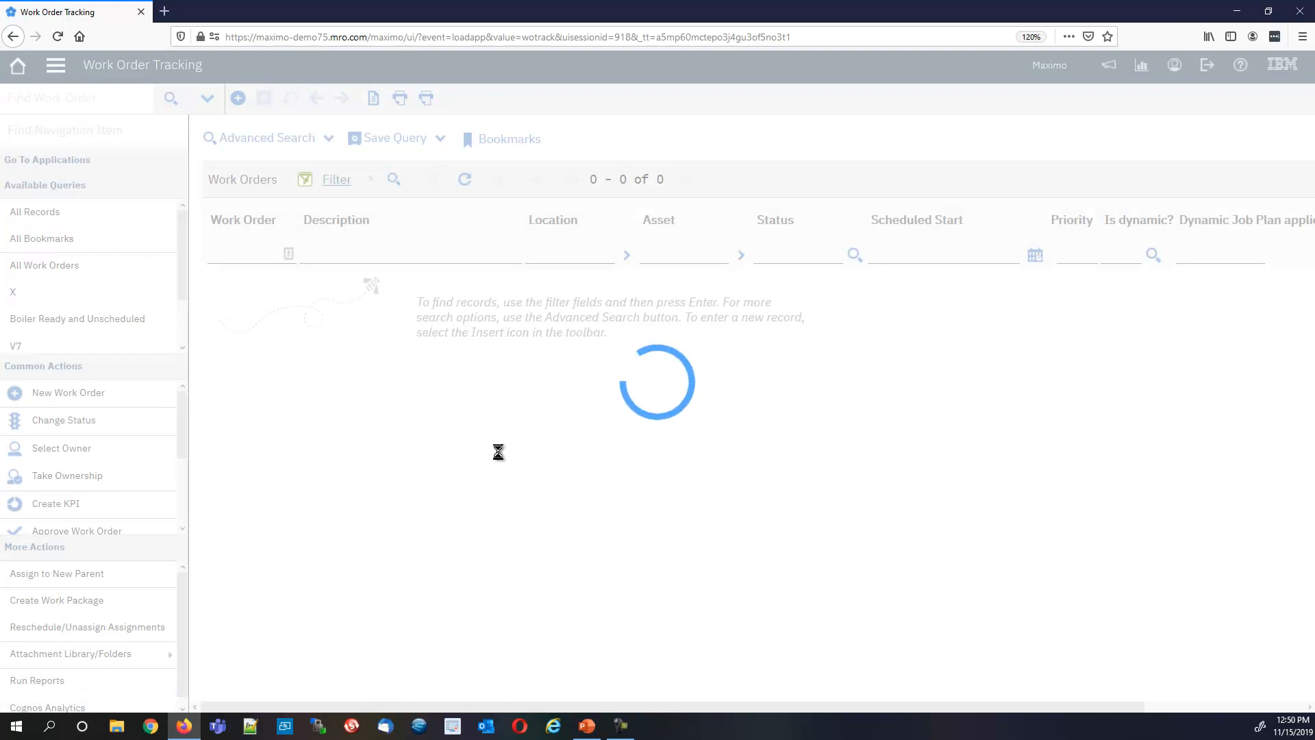
{"action": "left_click", "coordinate": [37, 680]}
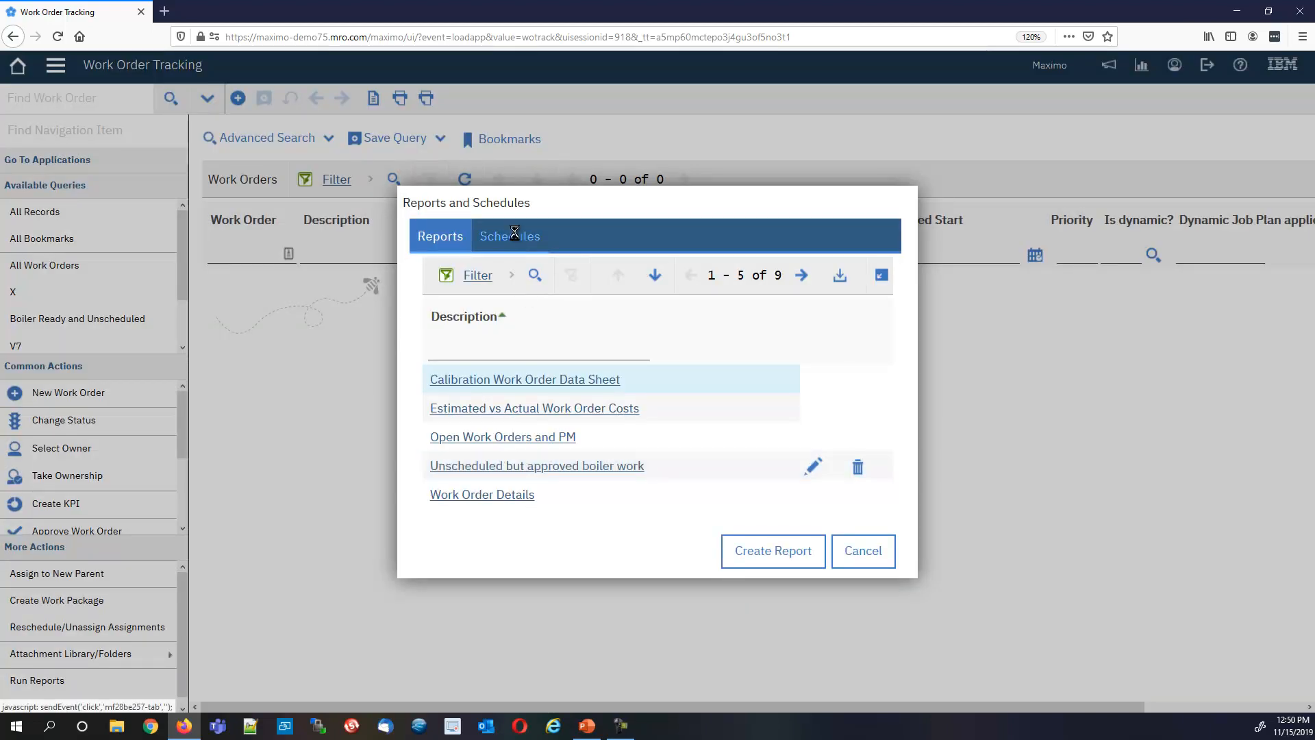
On the Schedules tab, edit the boiler report's To field to drop the first address and fix a domain
{"action": "left_click", "coordinate": [509, 236]}
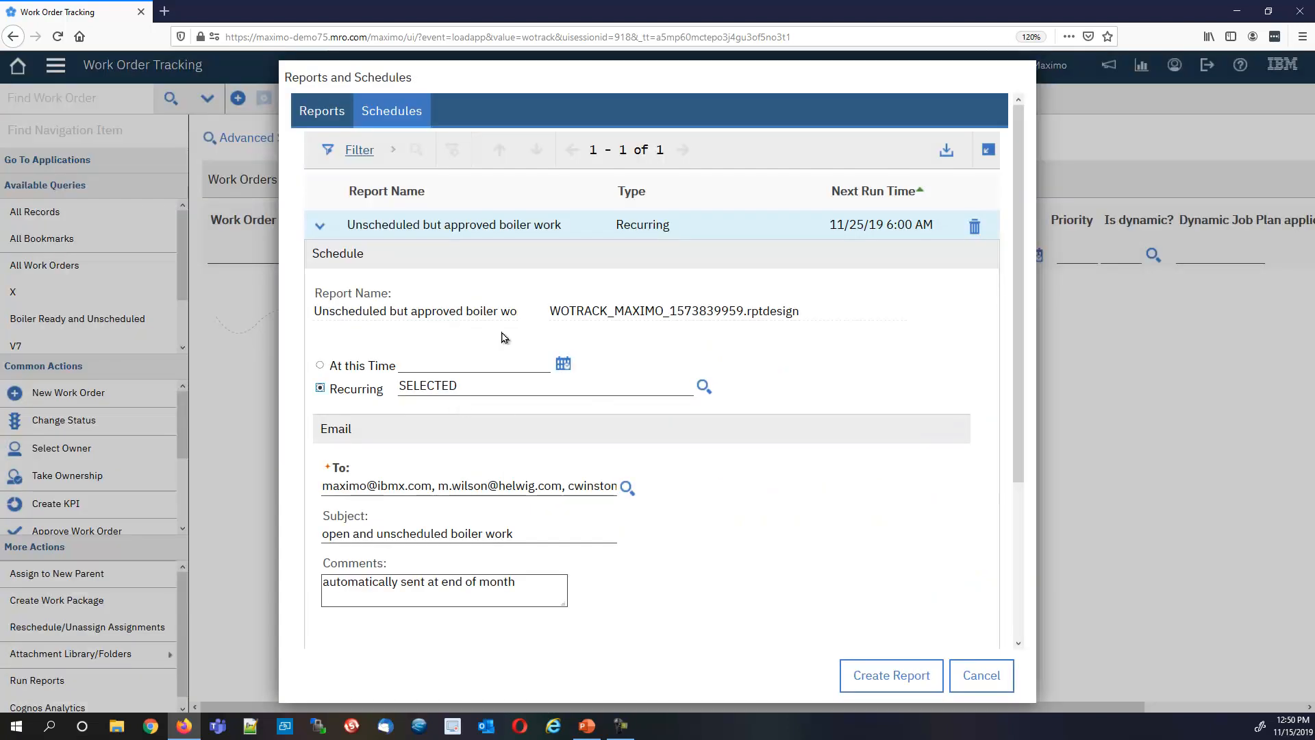
{"action": "triple_click", "coordinate": [468, 485]}
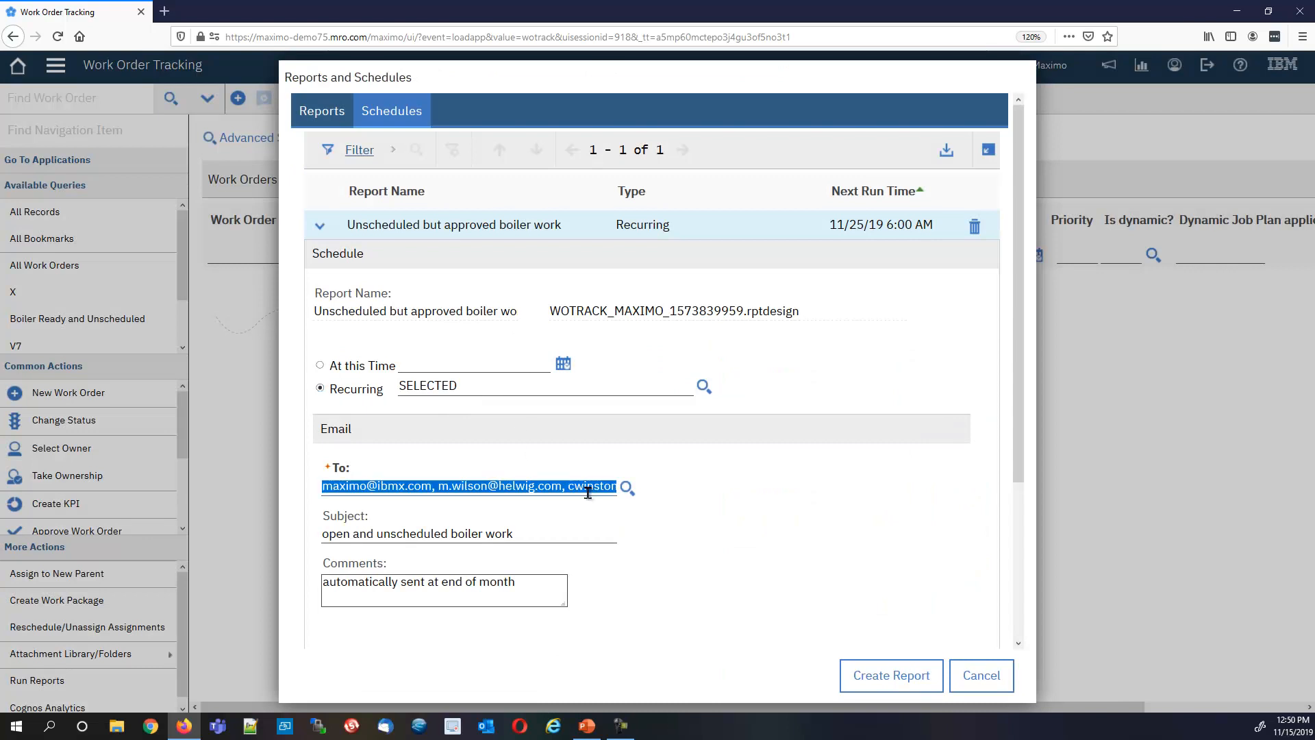
{"action": "left_click", "coordinate": [552, 487]}
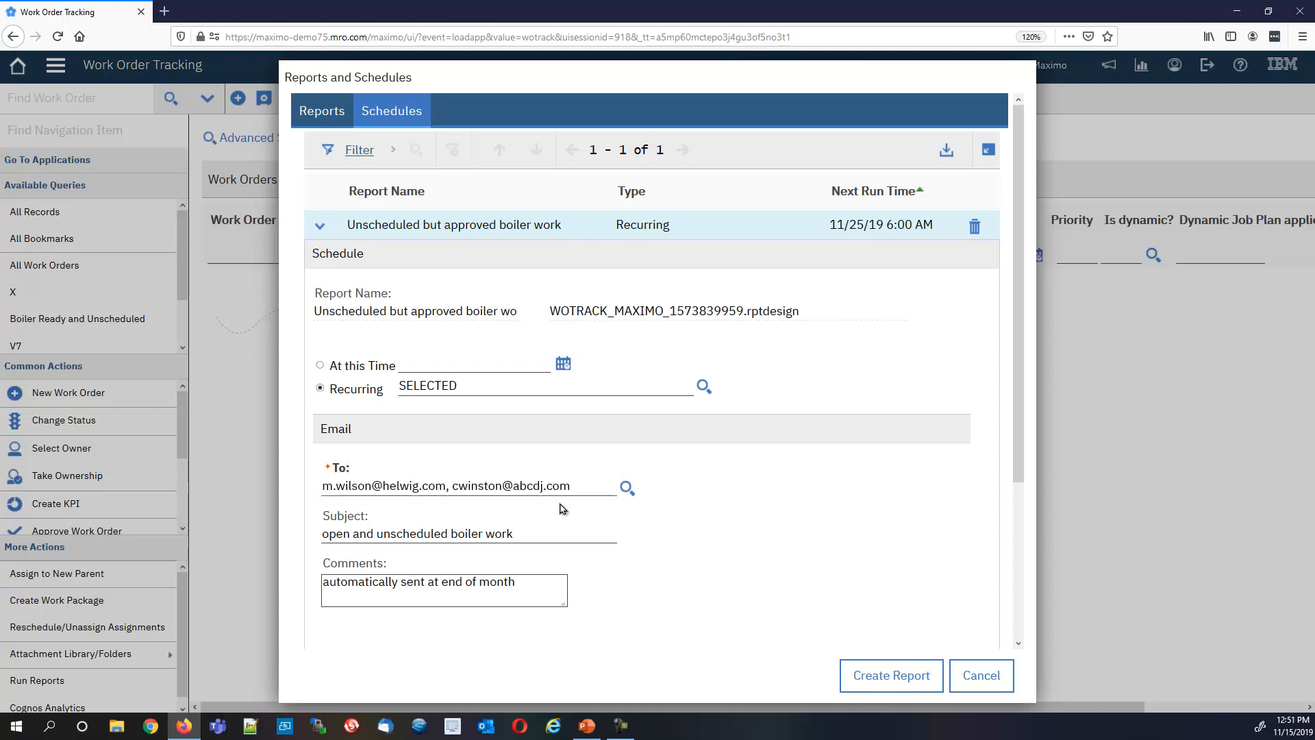
{"action": "mouse_move", "coordinate": [624, 537]}
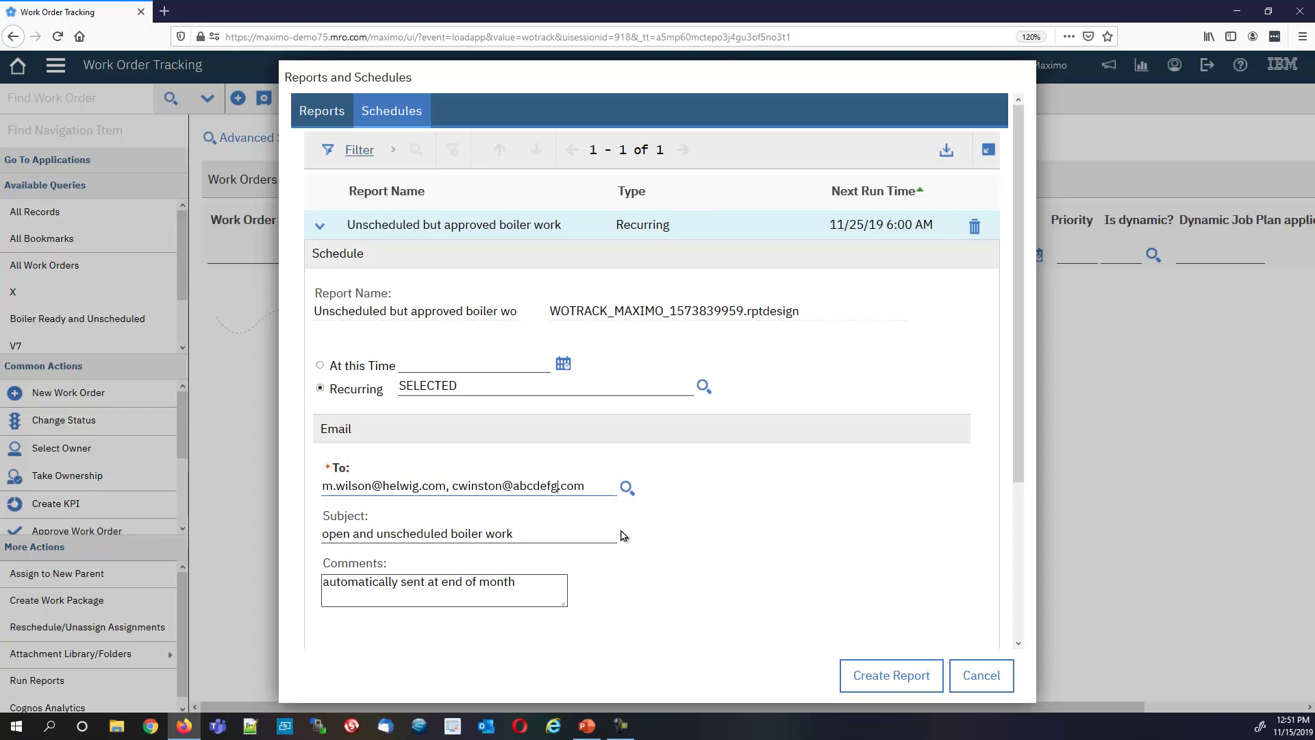
{"action": "scroll", "scroll_direction": "down", "scroll_amount": 3}
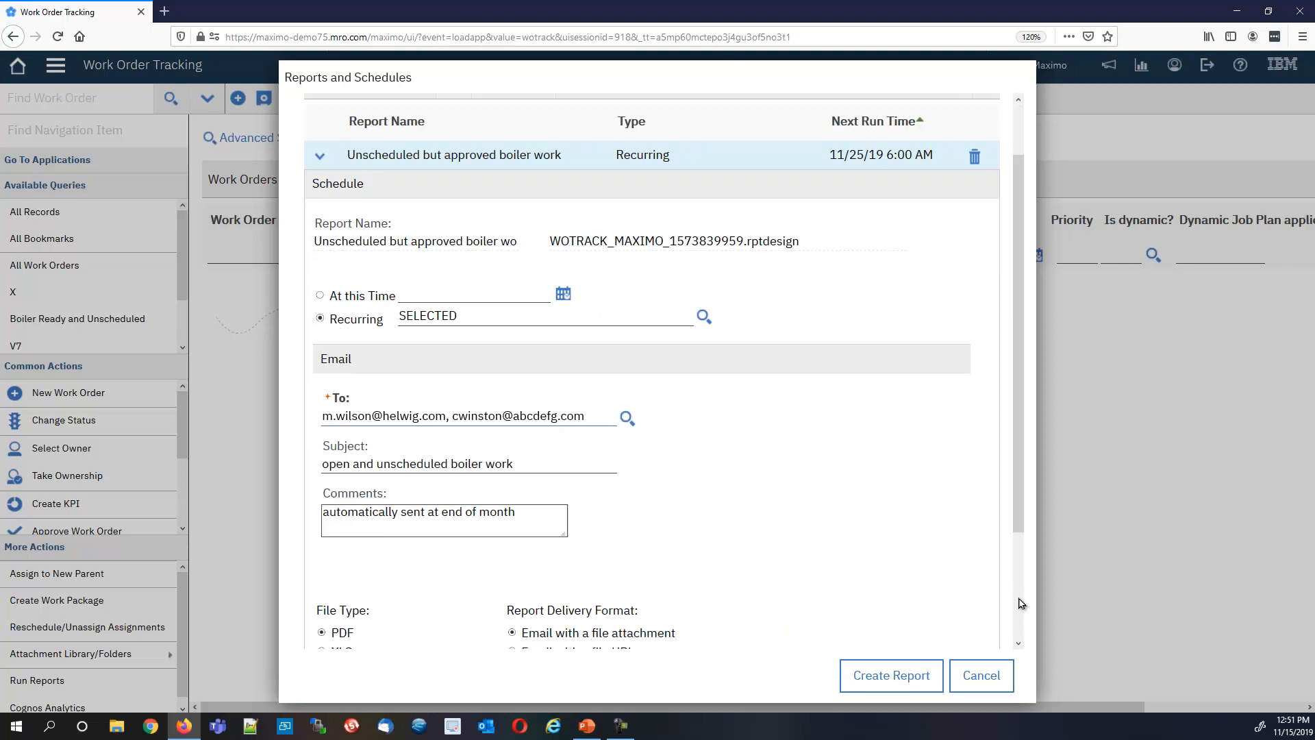
{"action": "scroll", "scroll_direction": "down", "scroll_amount": 3}
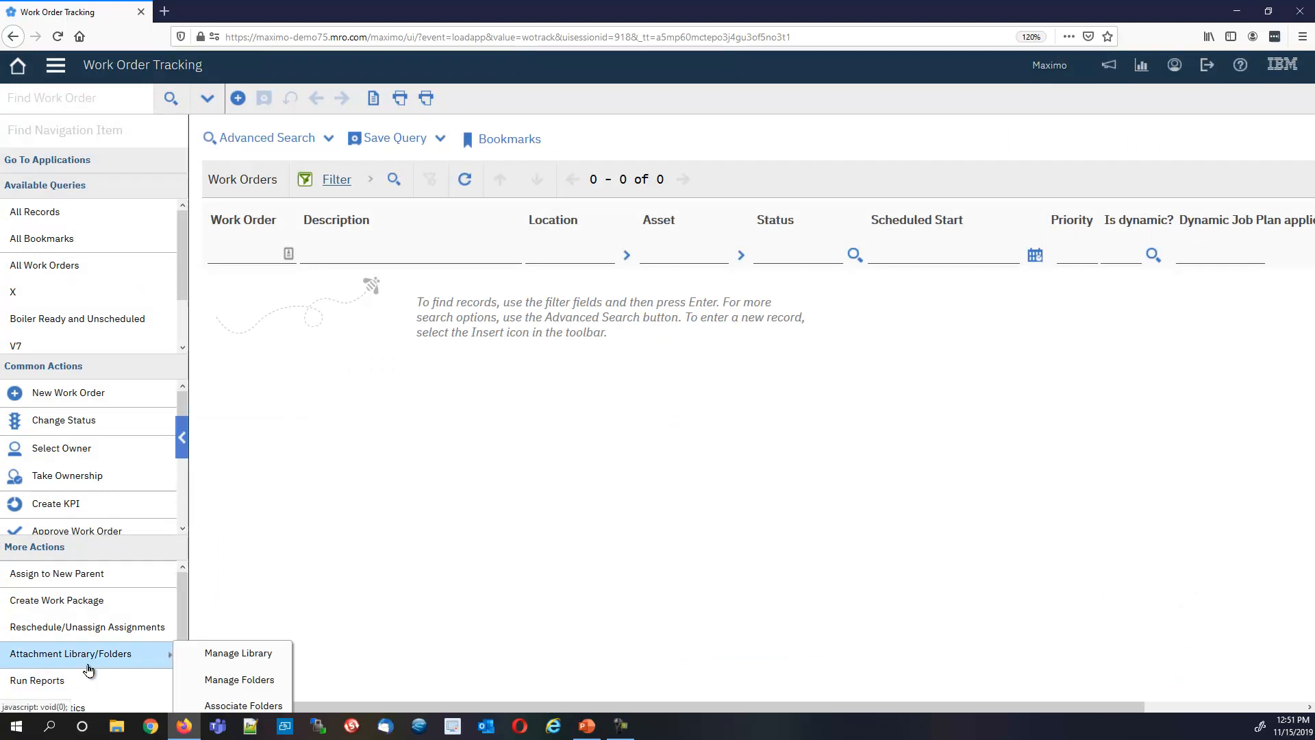
Reopen Reports and Schedules and show the Schedules list with the boiler report's recurring schedule
{"action": "left_click", "coordinate": [36, 681]}
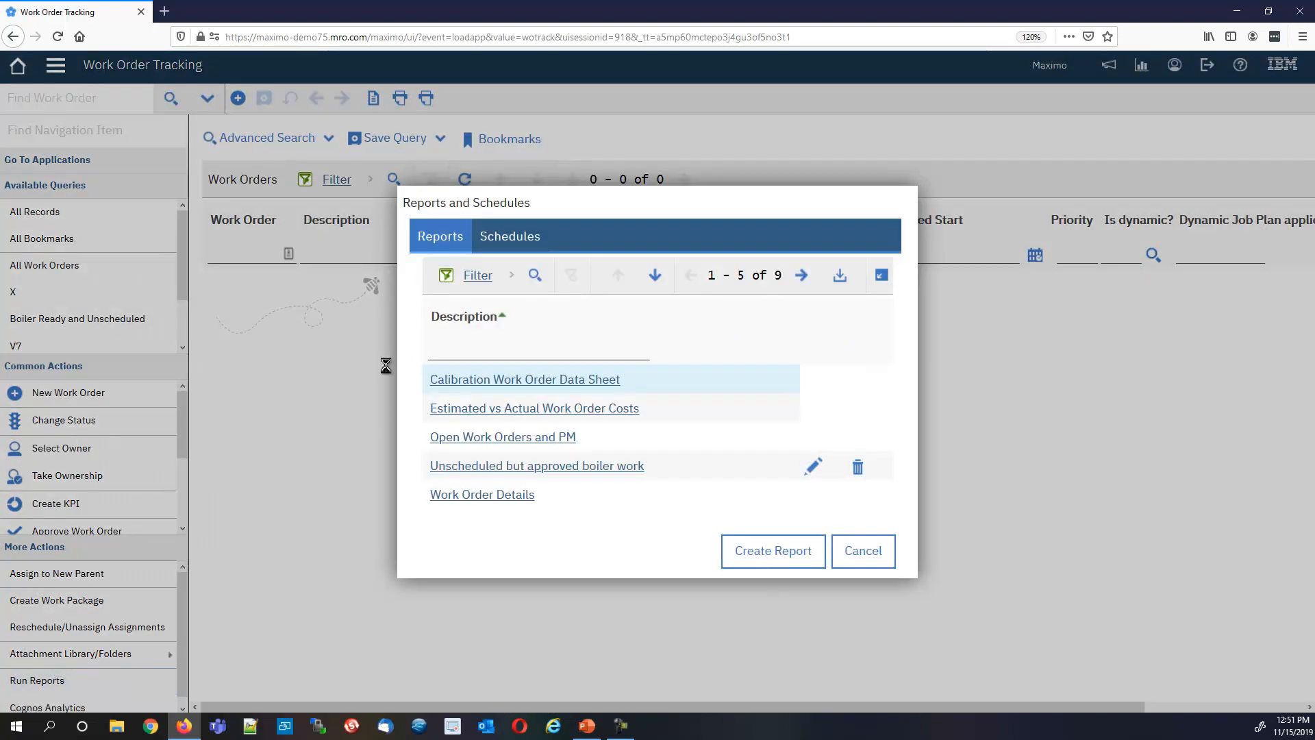
{"action": "left_click", "coordinate": [509, 236]}
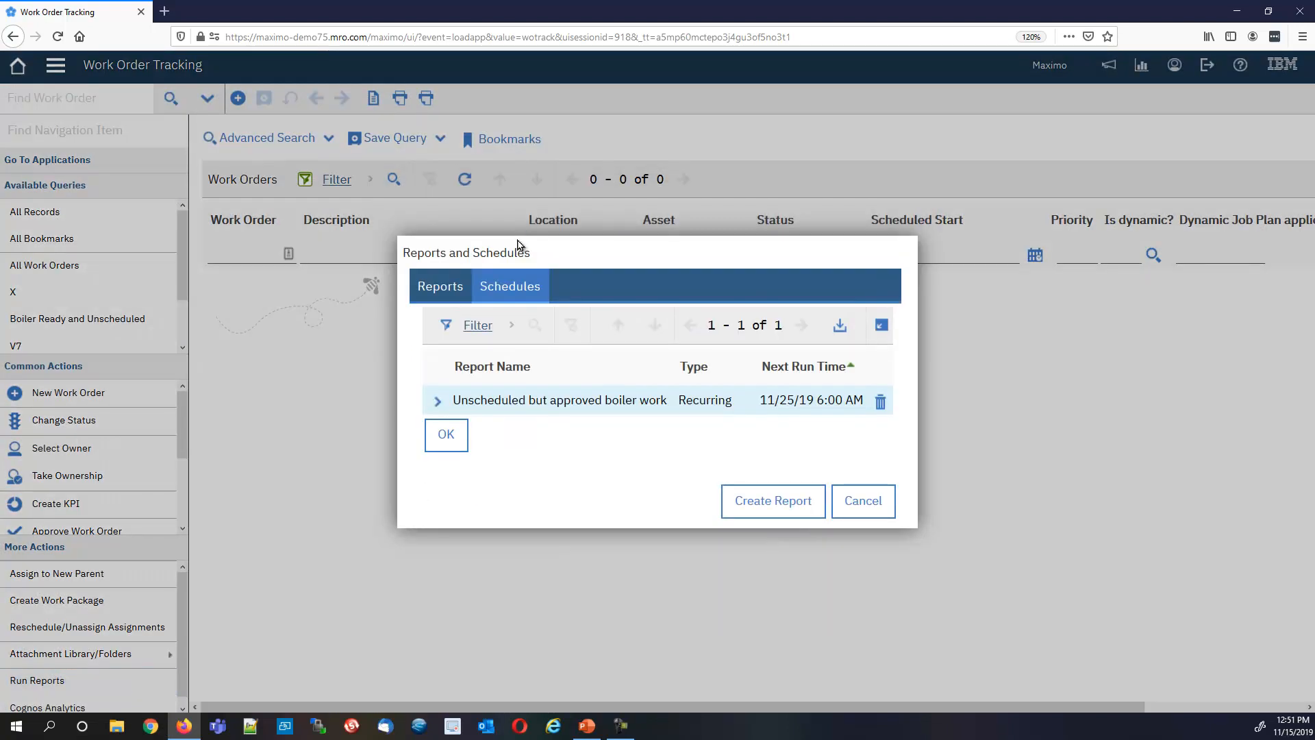
{"action": "mouse_move", "coordinate": [596, 295]}
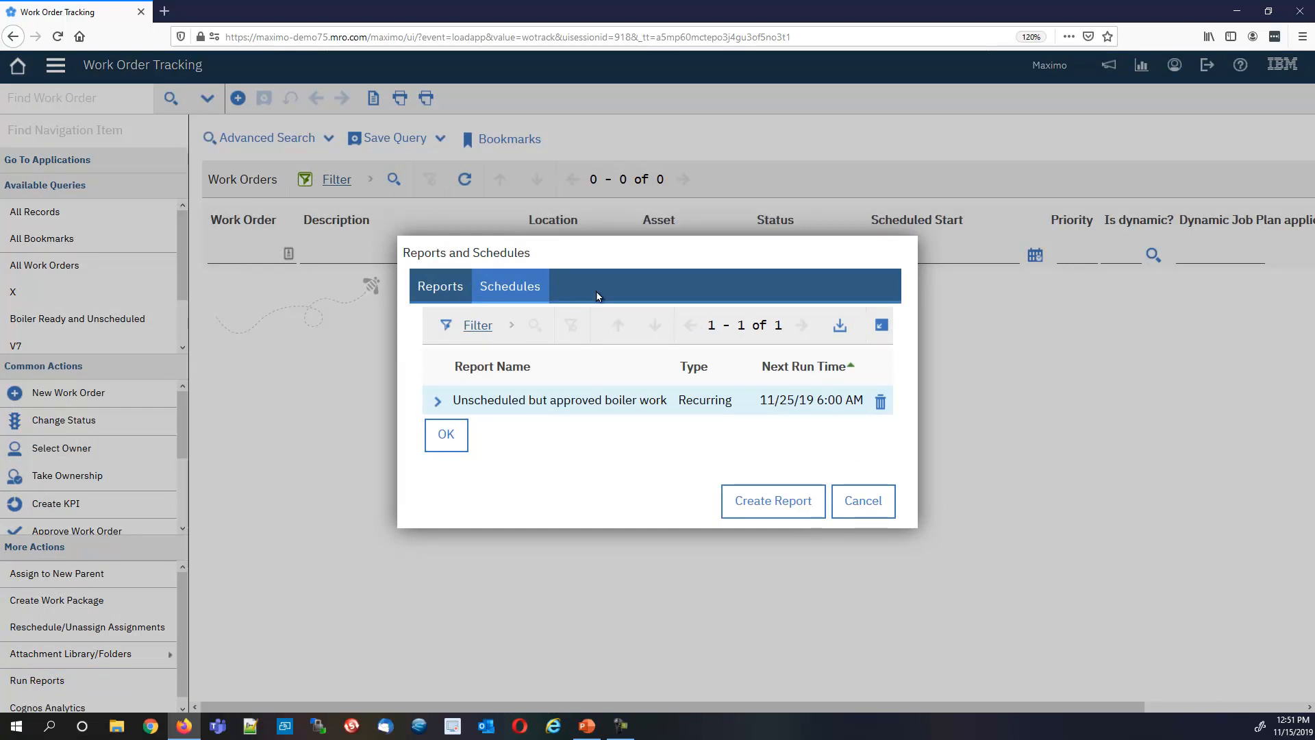
{"action": "mouse_move", "coordinate": [849, 418]}
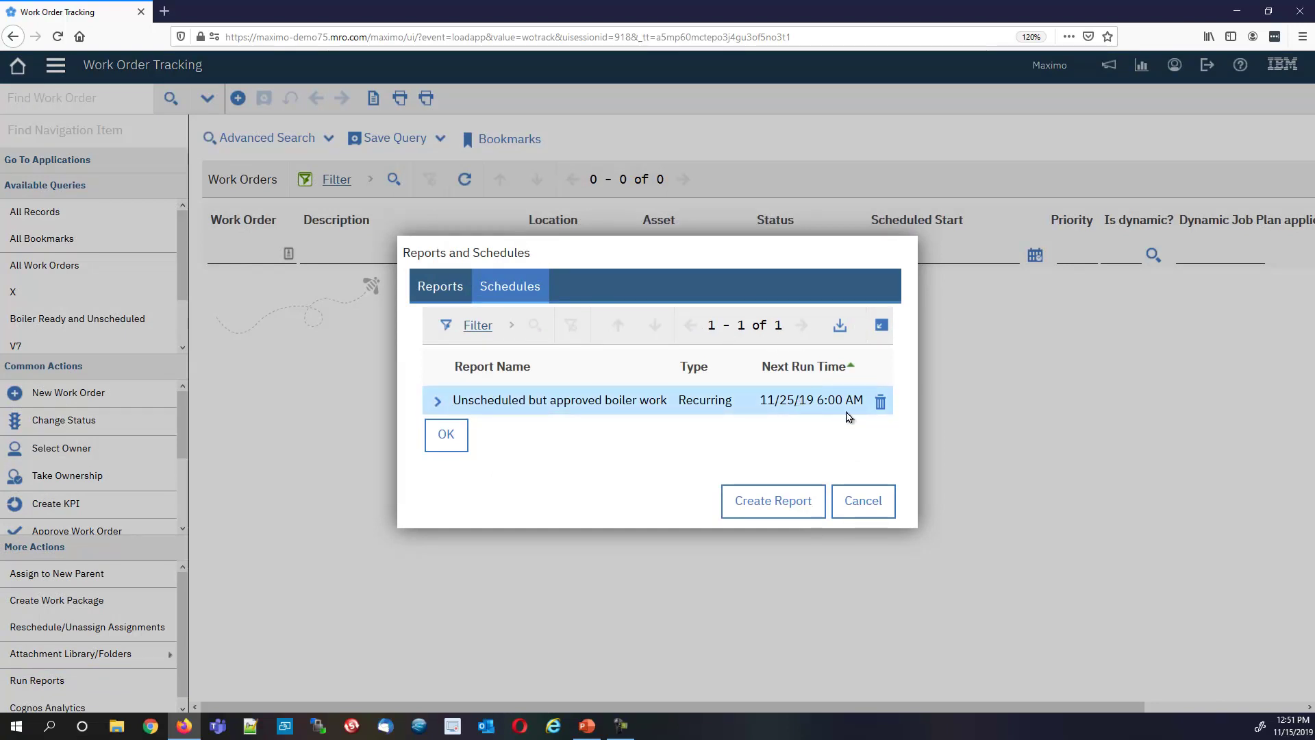